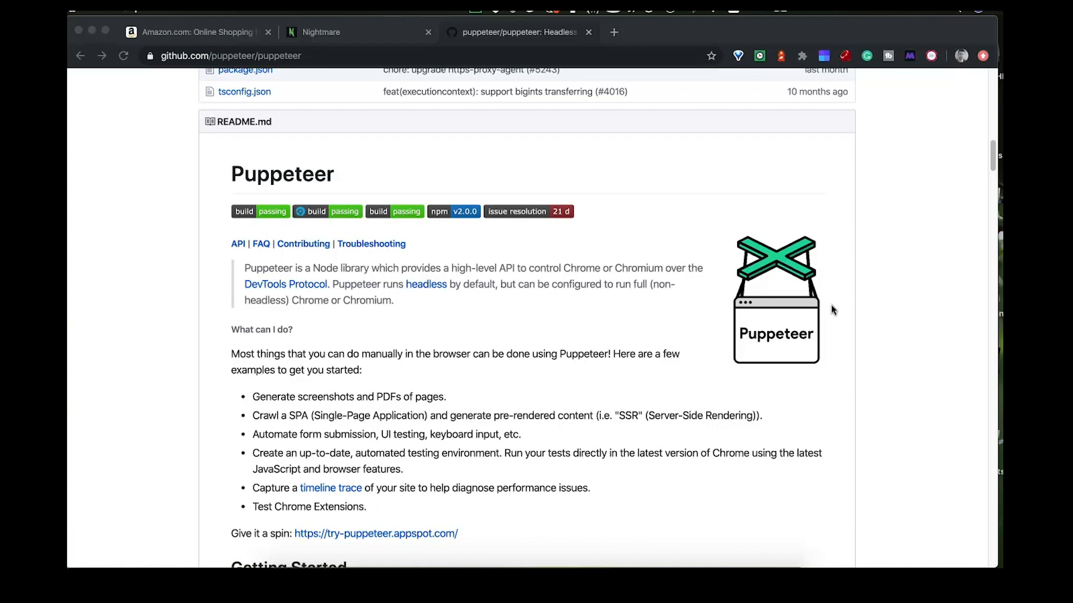
{"action": "mouse_move", "coordinate": [843, 266]}
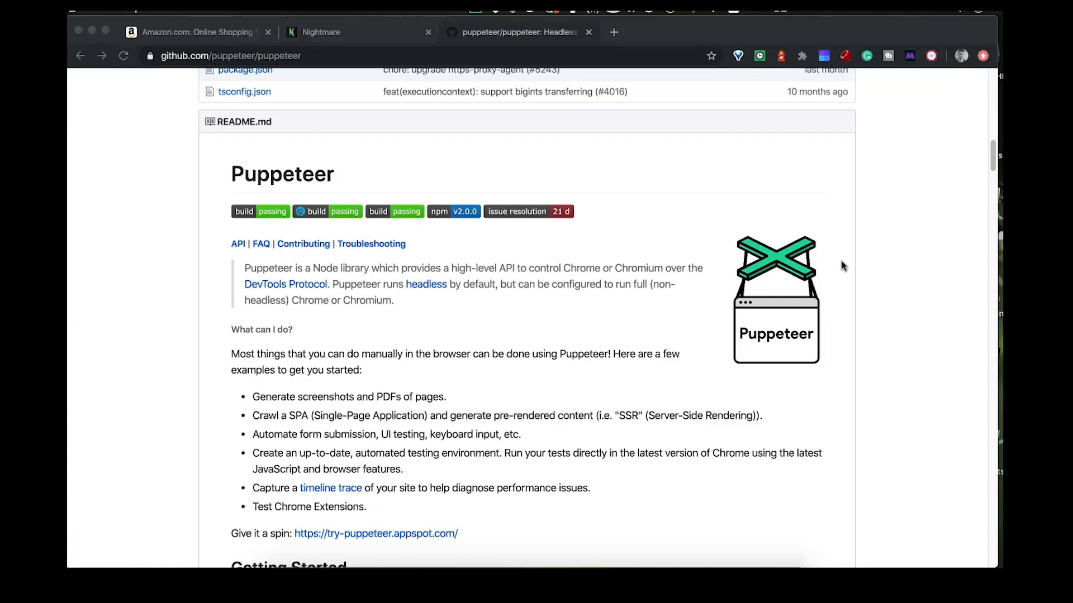
{"action": "mouse_move", "coordinate": [849, 266]}
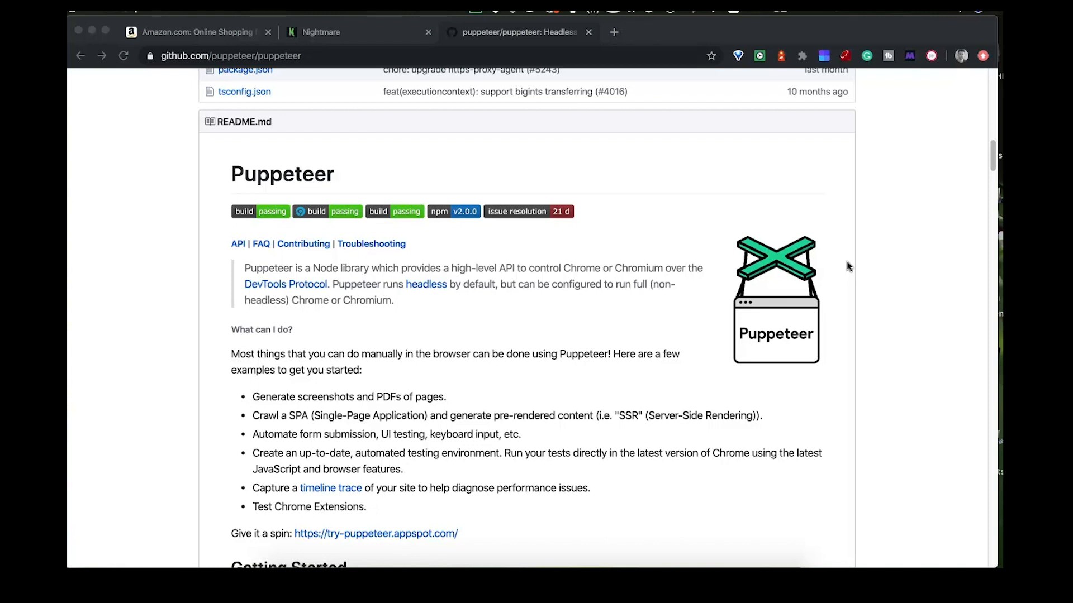
{"action": "mouse_move", "coordinate": [412, 202]}
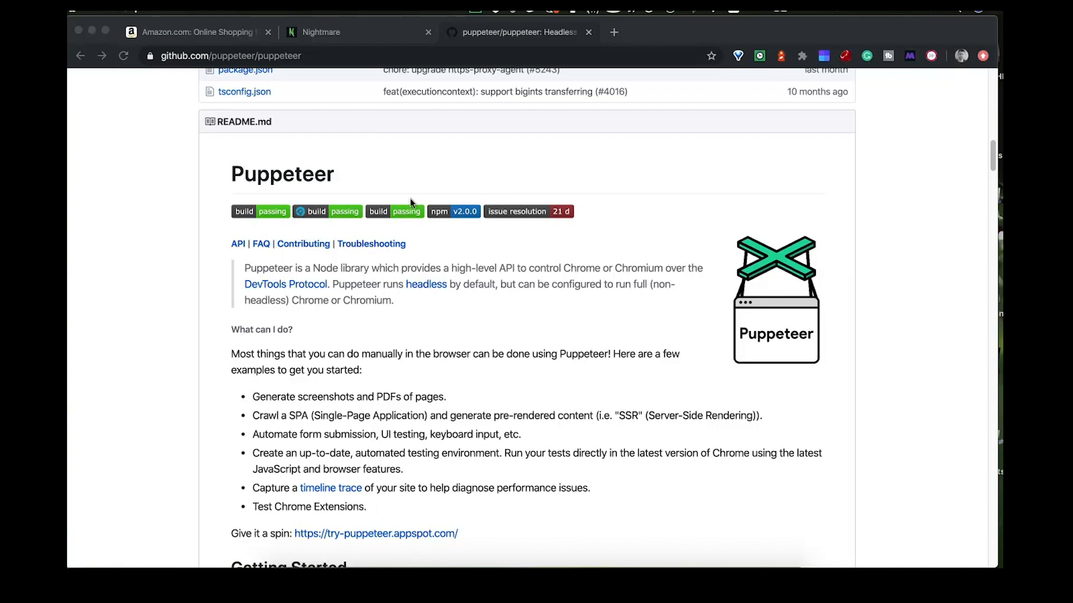
Review the PhantomJS vs Nightmare example code, then return to the top of the Nightmare homepage.
{"action": "scroll", "scroll_direction": "down", "scroll_amount": 3}
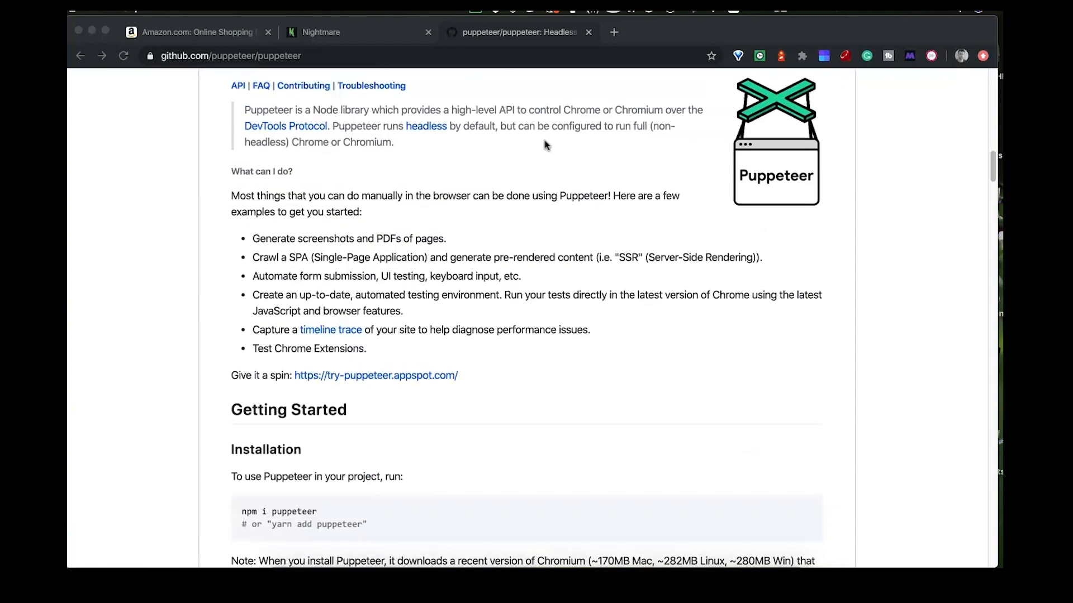
{"action": "mouse_move", "coordinate": [558, 126]}
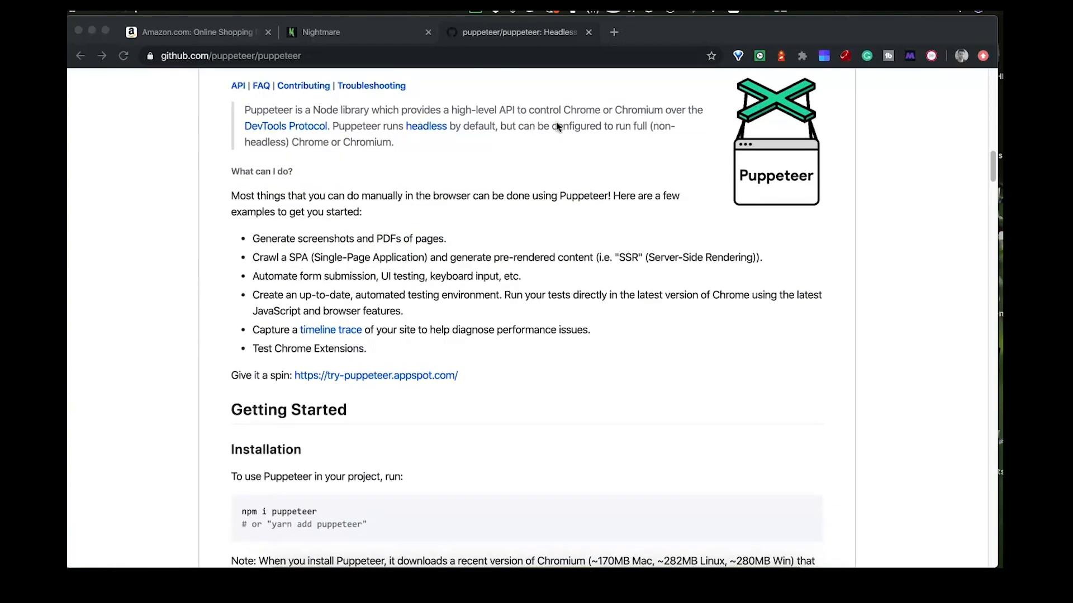
{"action": "mouse_move", "coordinate": [654, 170]}
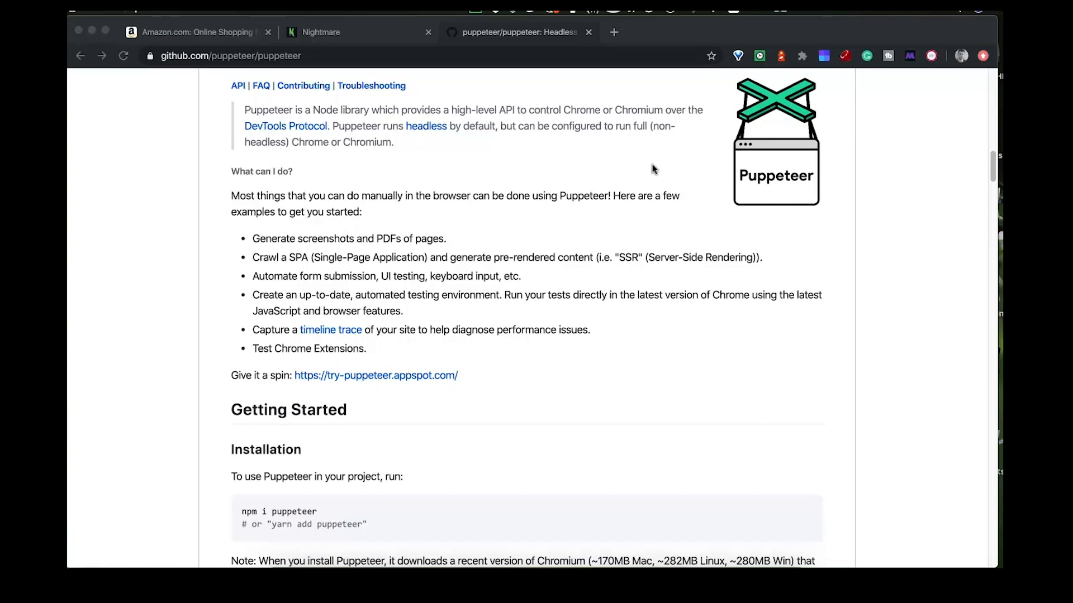
{"action": "scroll", "scroll_direction": "up", "scroll_amount": 3}
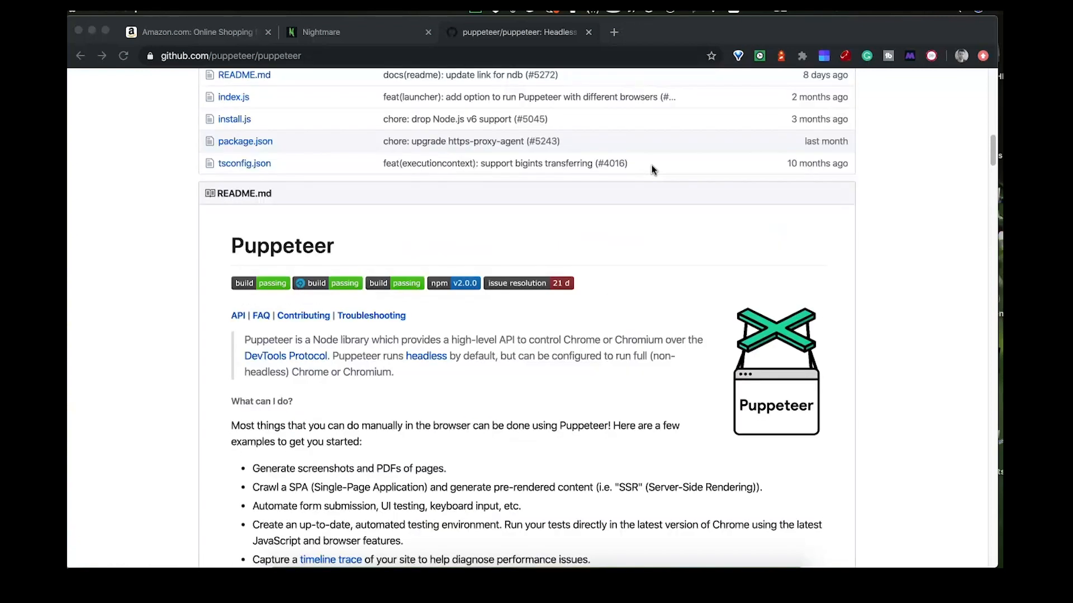
{"action": "mouse_move", "coordinate": [403, 257]}
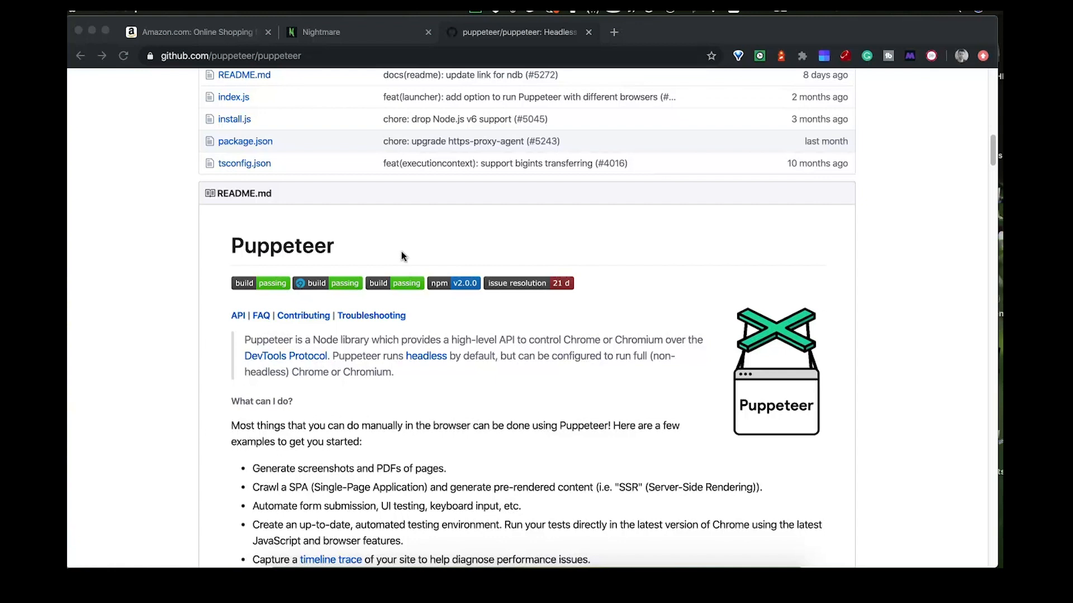
{"action": "scroll", "scroll_direction": "up", "scroll_amount": 3}
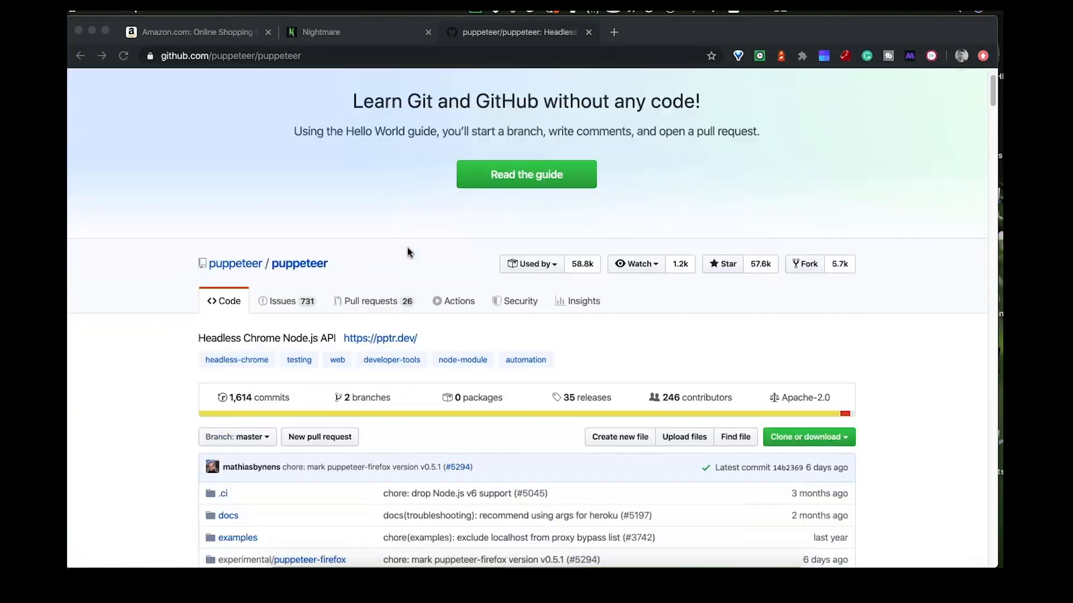
{"action": "scroll", "scroll_direction": "down", "scroll_amount": 3}
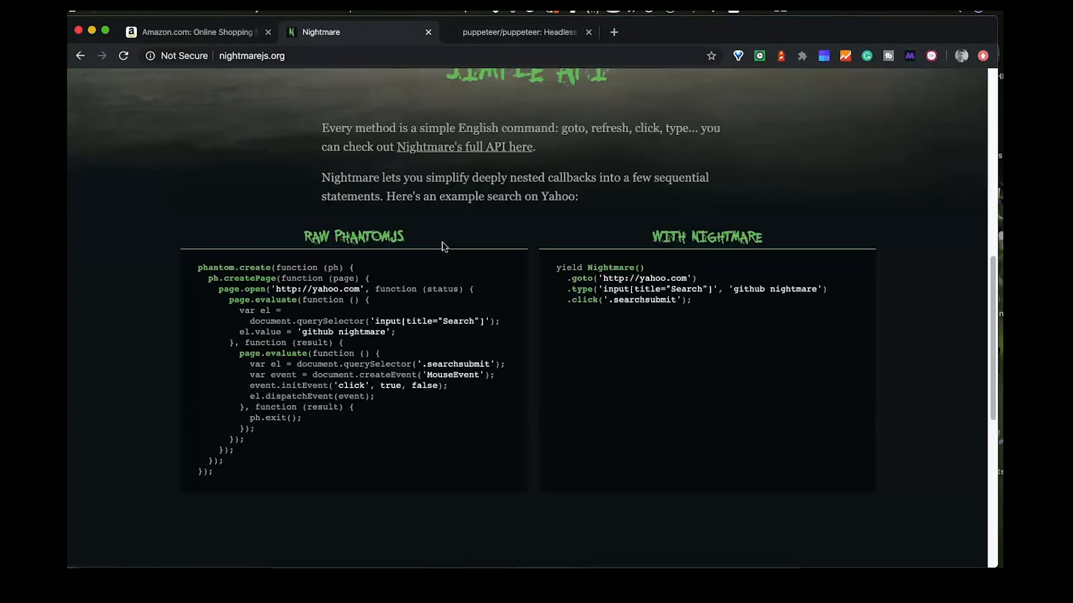
{"action": "mouse_move", "coordinate": [597, 327]}
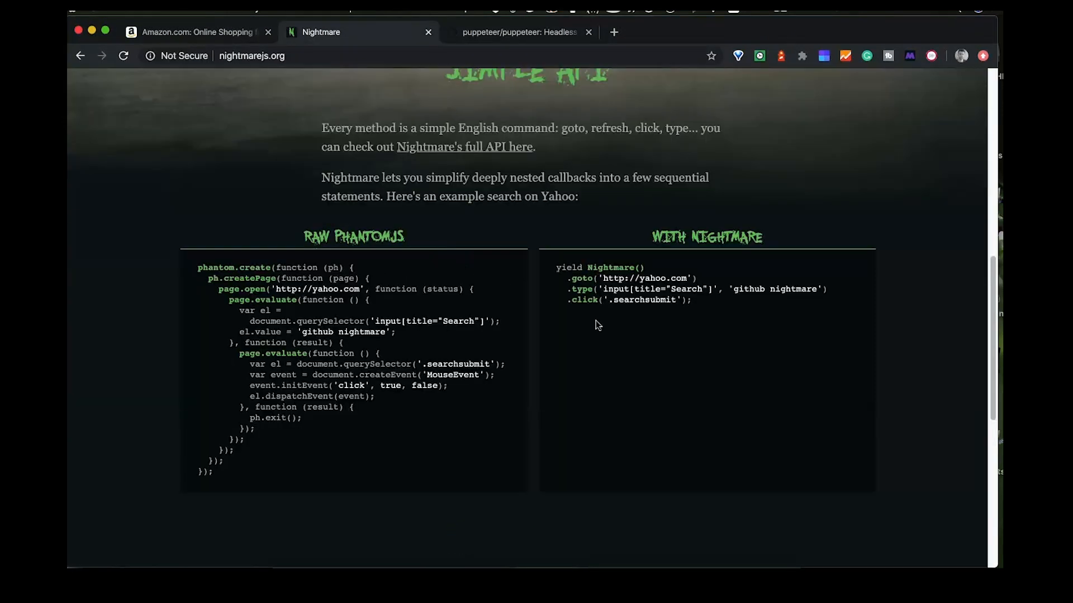
{"action": "mouse_move", "coordinate": [874, 342]}
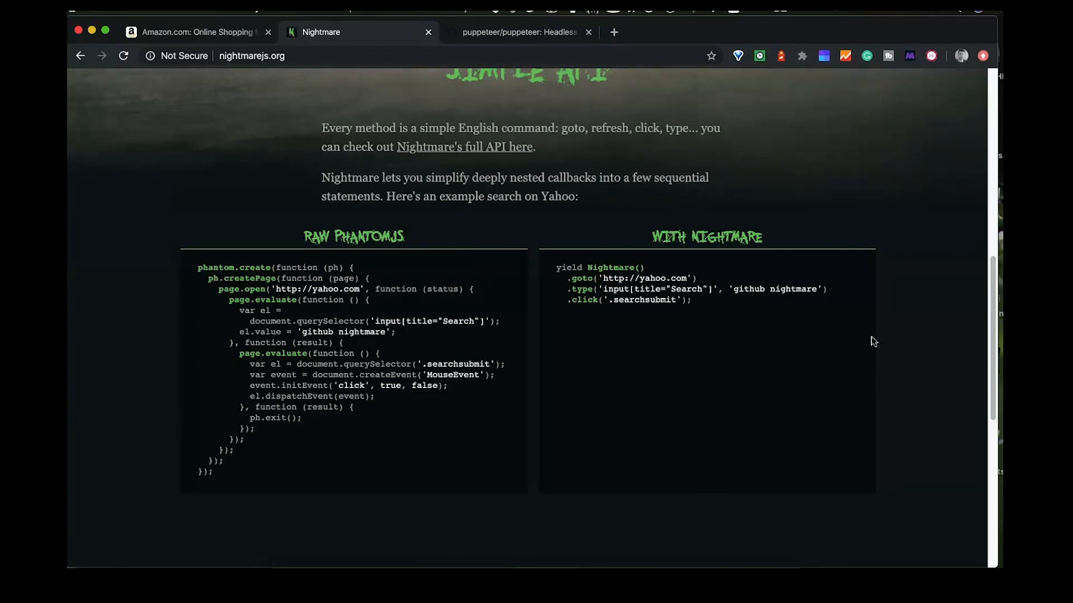
{"action": "mouse_move", "coordinate": [545, 284]}
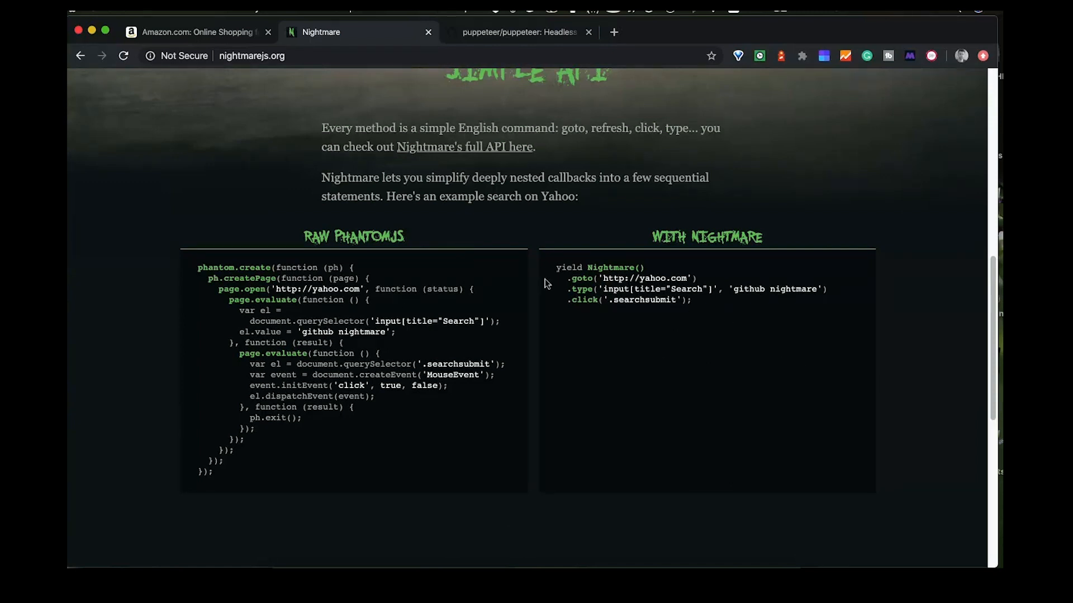
{"action": "mouse_move", "coordinate": [773, 329]}
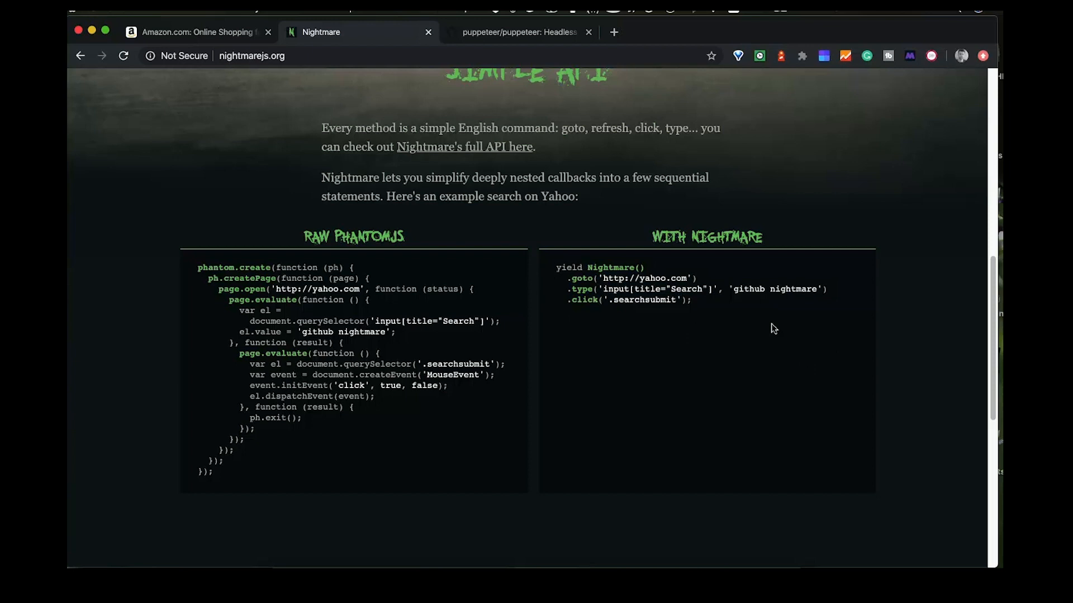
{"action": "mouse_move", "coordinate": [673, 286]}
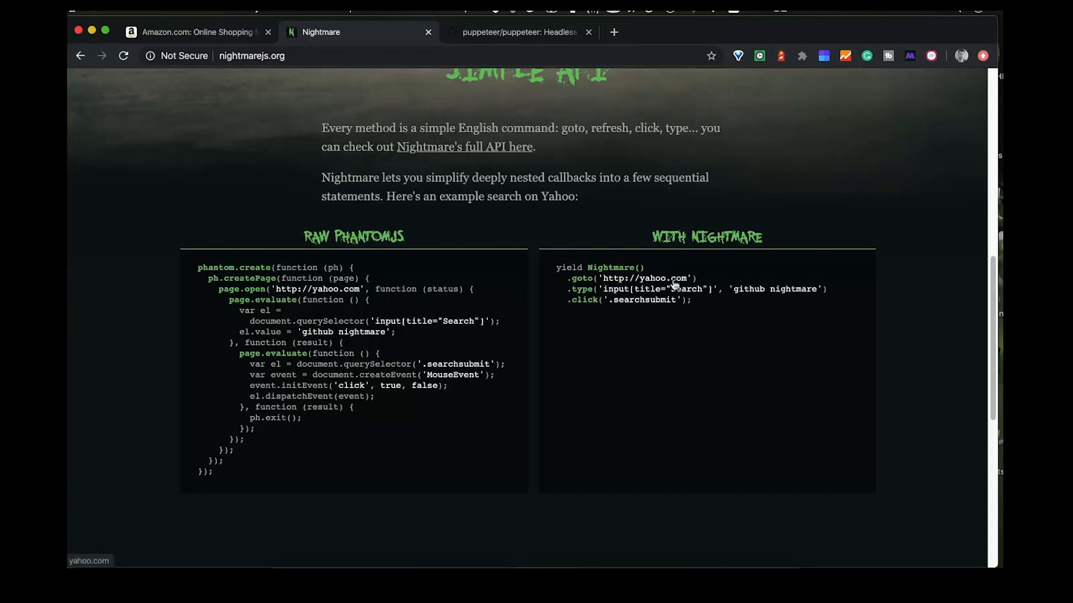
{"action": "mouse_move", "coordinate": [735, 302]}
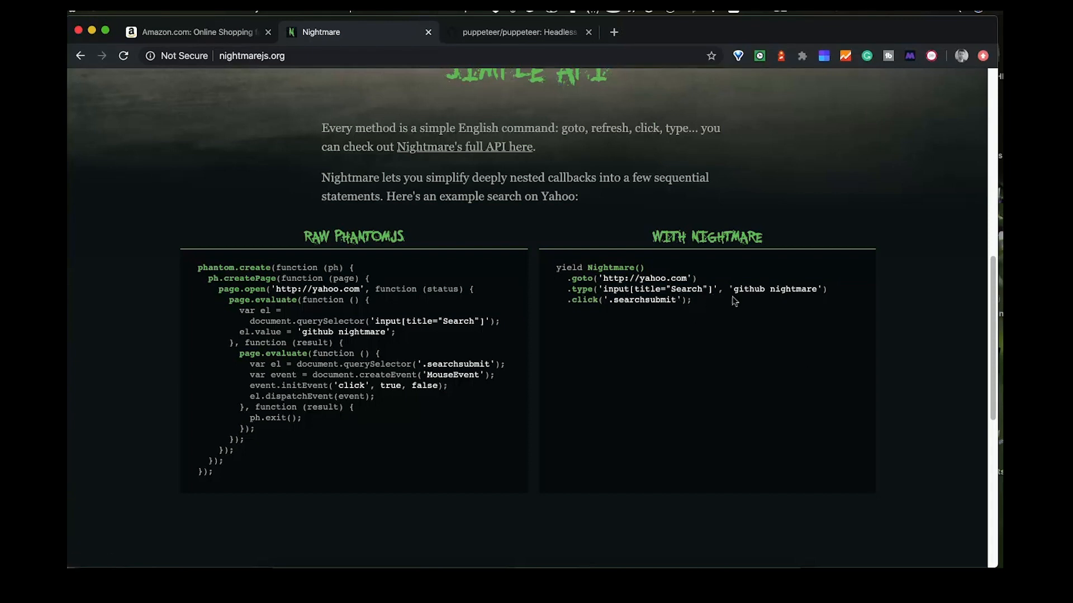
{"action": "mouse_move", "coordinate": [617, 340]}
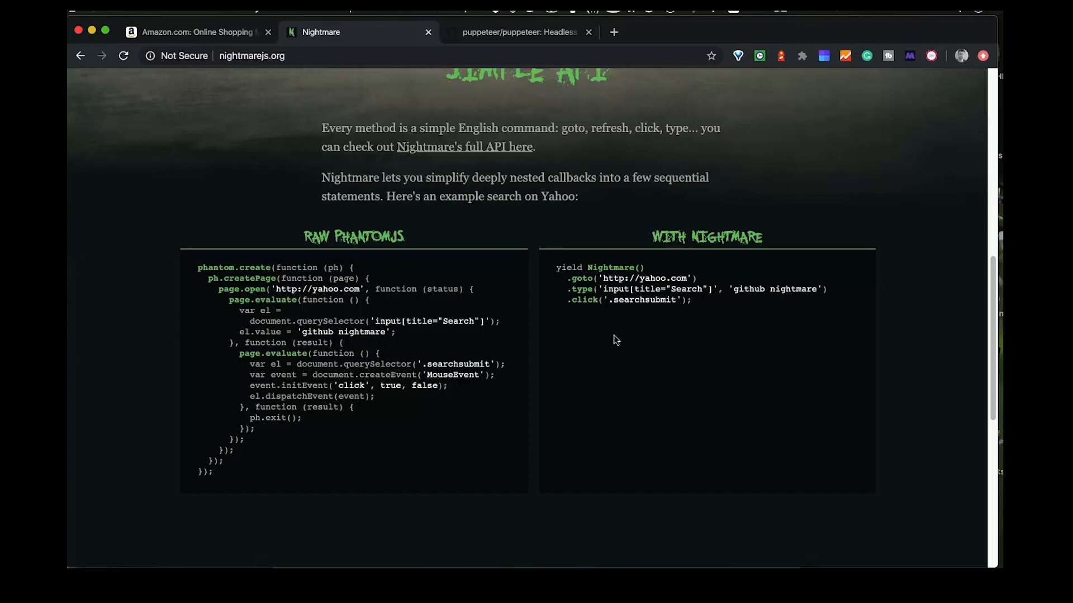
{"action": "mouse_move", "coordinate": [338, 443]}
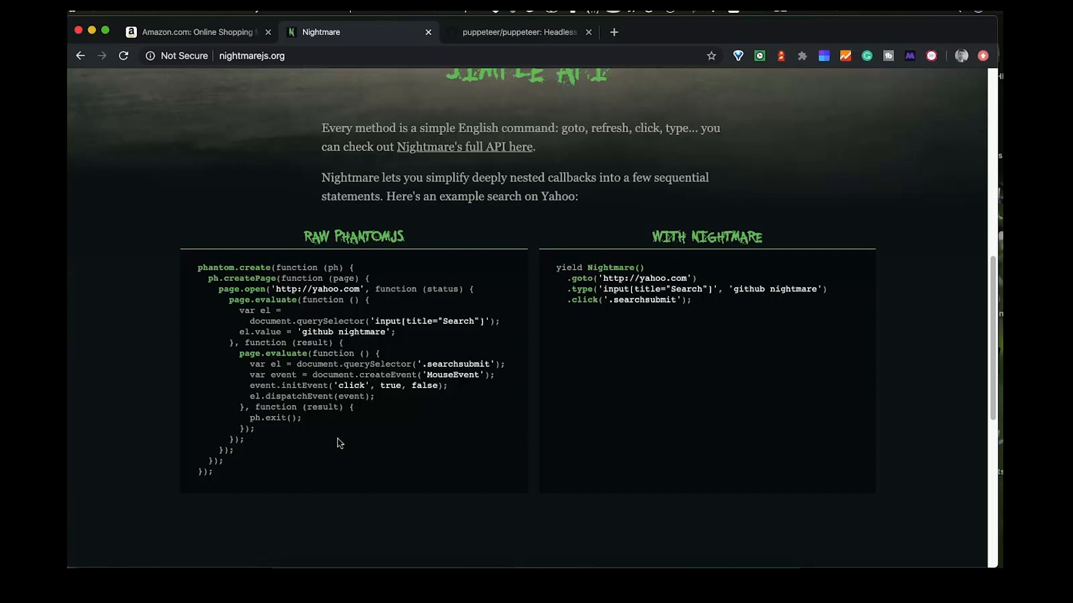
{"action": "mouse_move", "coordinate": [250, 471]}
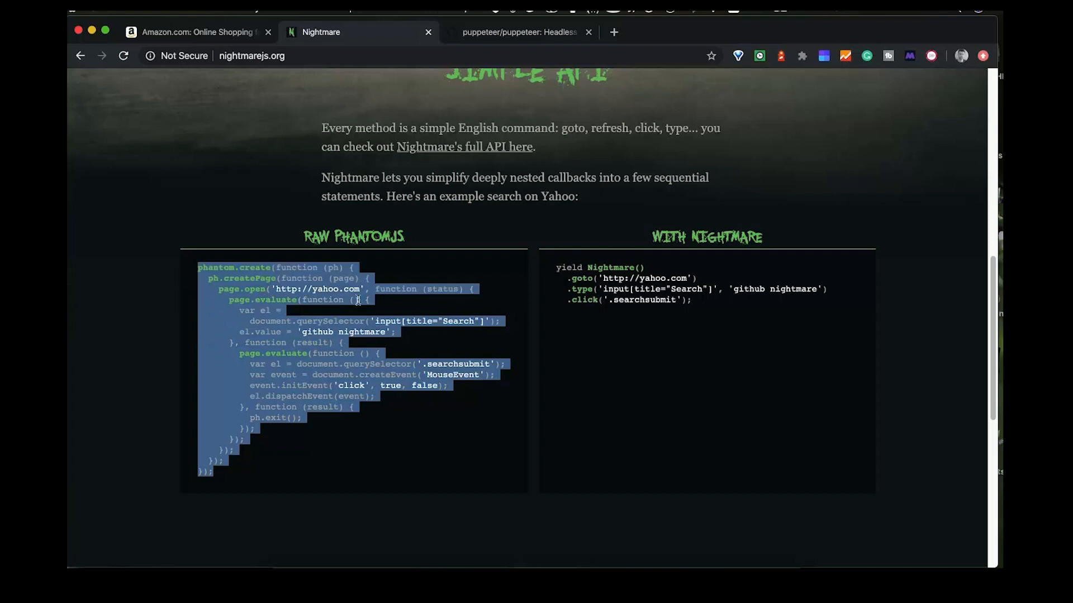
{"action": "left_click", "coordinate": [536, 450]}
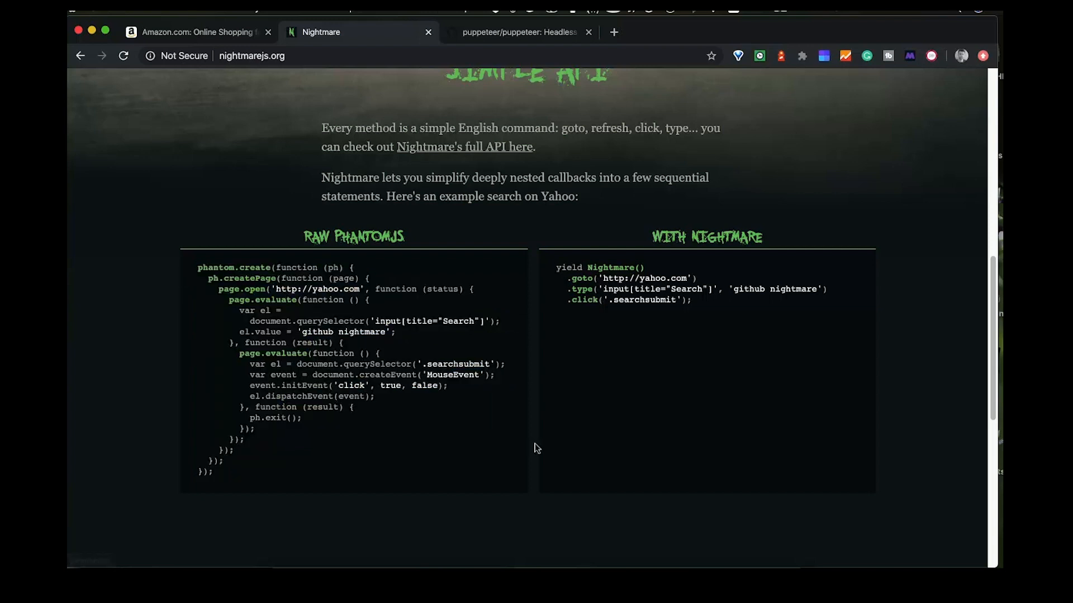
{"action": "scroll", "scroll_direction": "up", "scroll_amount": 3}
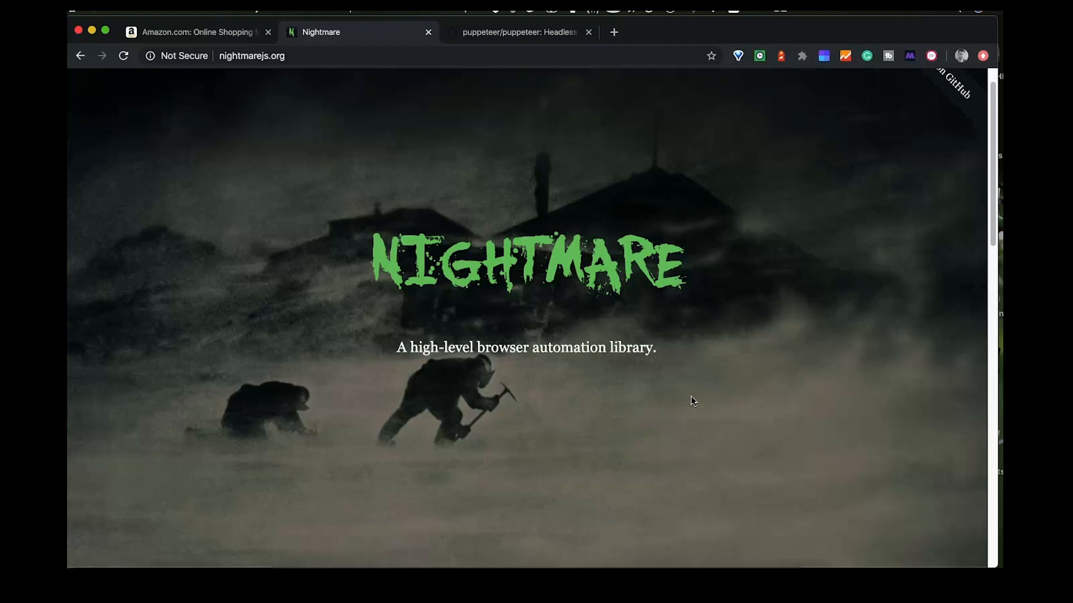
{"action": "mouse_move", "coordinate": [493, 230]}
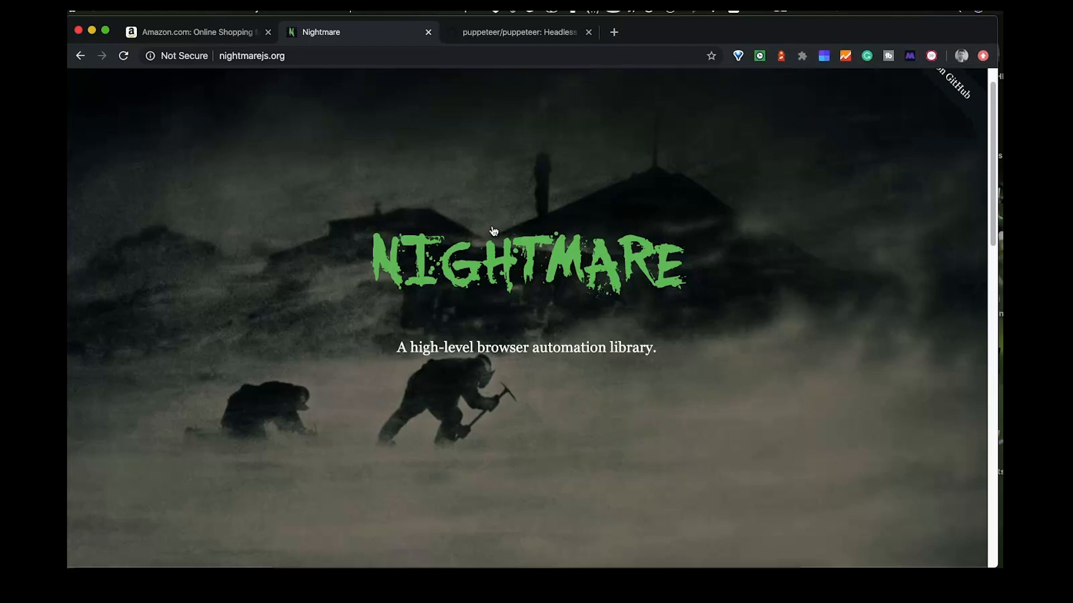
{"action": "mouse_move", "coordinate": [470, 240]}
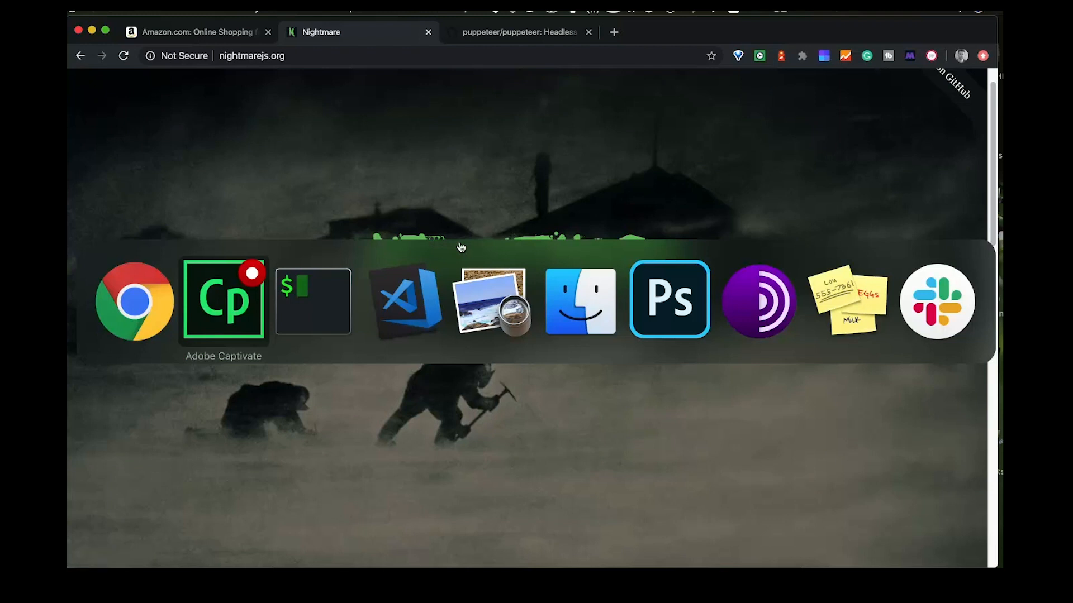
In Terminal, make a scrape folder, cd into it, and launch VS Code there with code.
{"action": "left_click", "coordinate": [313, 302]}
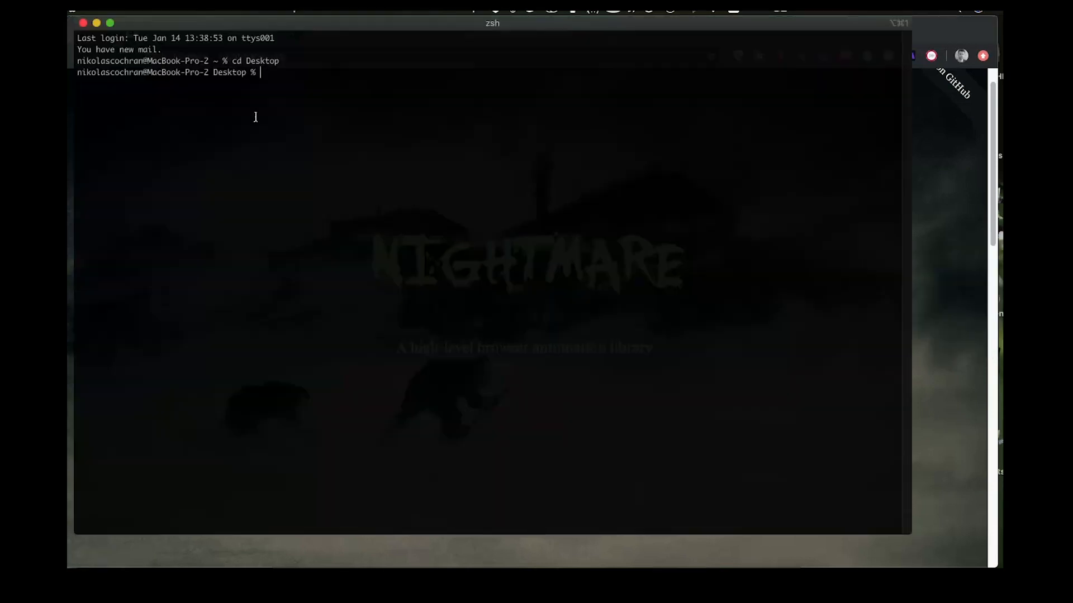
{"action": "mouse_move", "coordinate": [514, 354]}
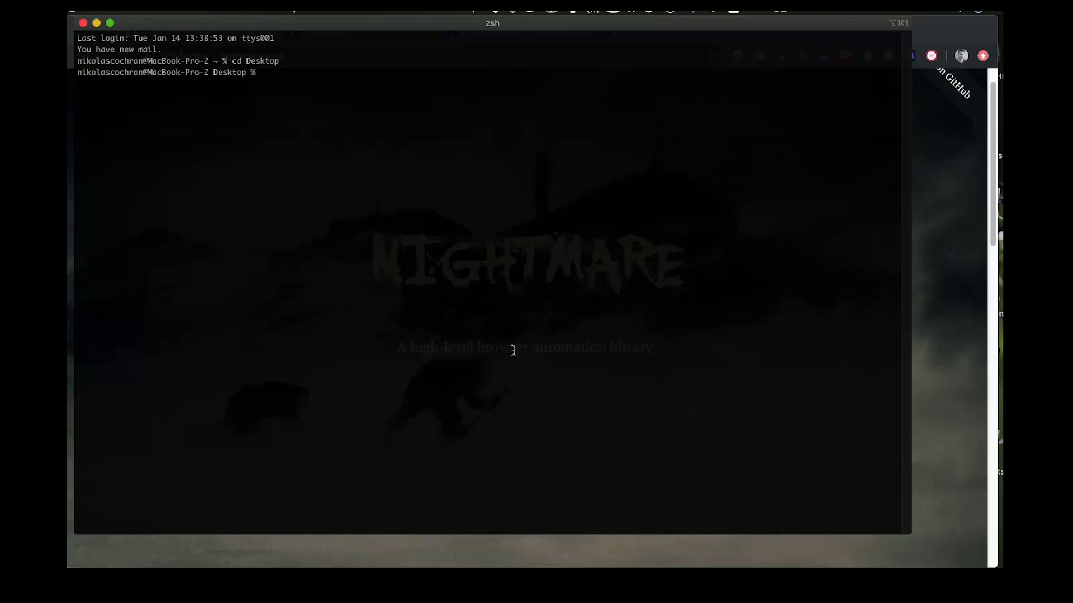
{"action": "type", "text": "mkdir"}
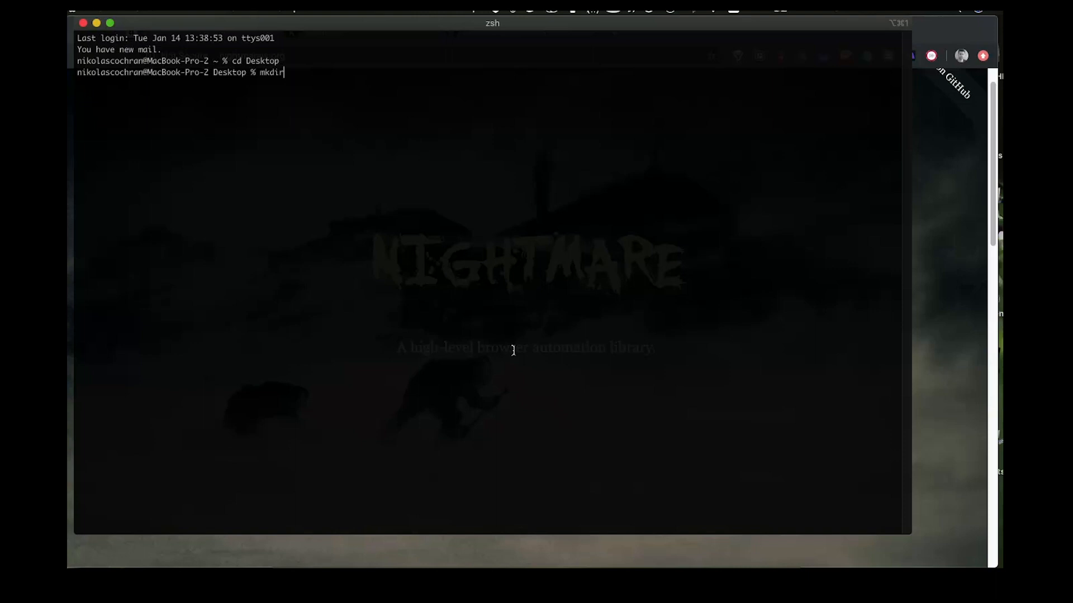
{"action": "type", "text": "sc"}
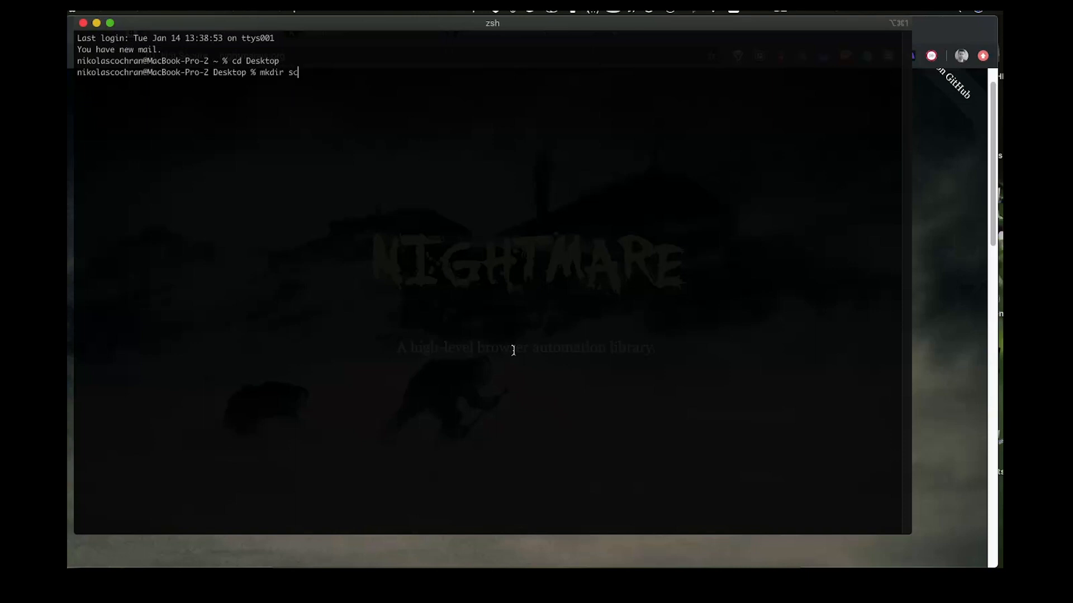
{"action": "type", "text": "rape"}
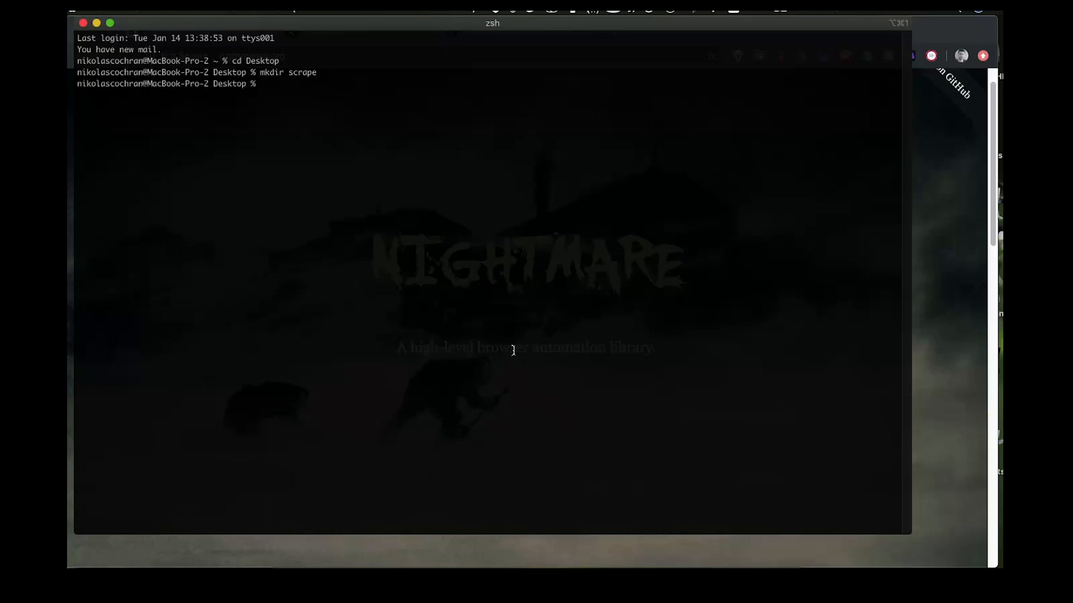
{"action": "type", "text": "cd scrape"}
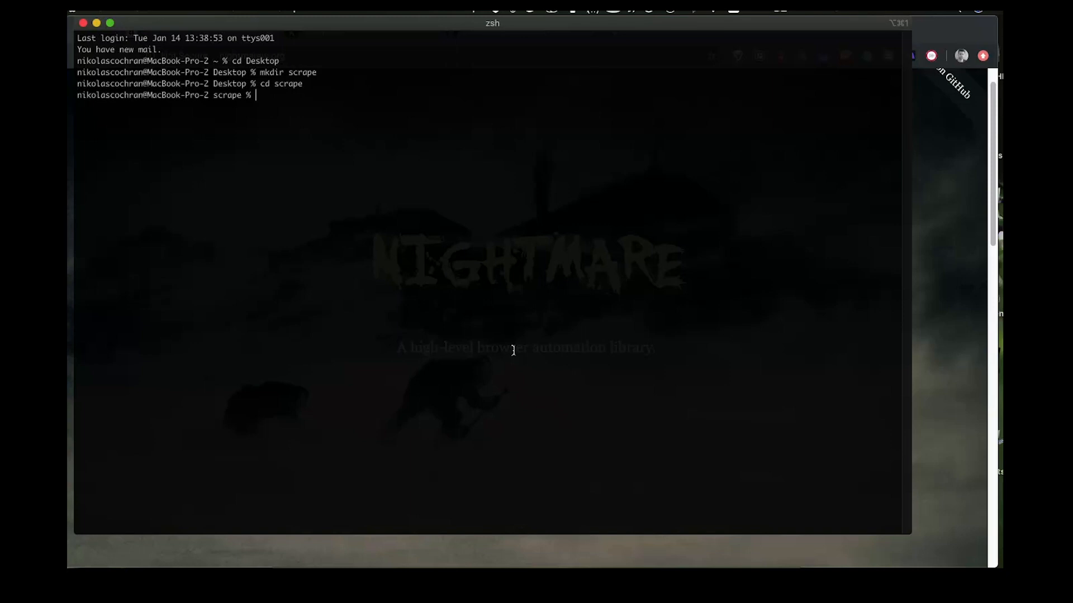
{"action": "type", "text": "code ."}
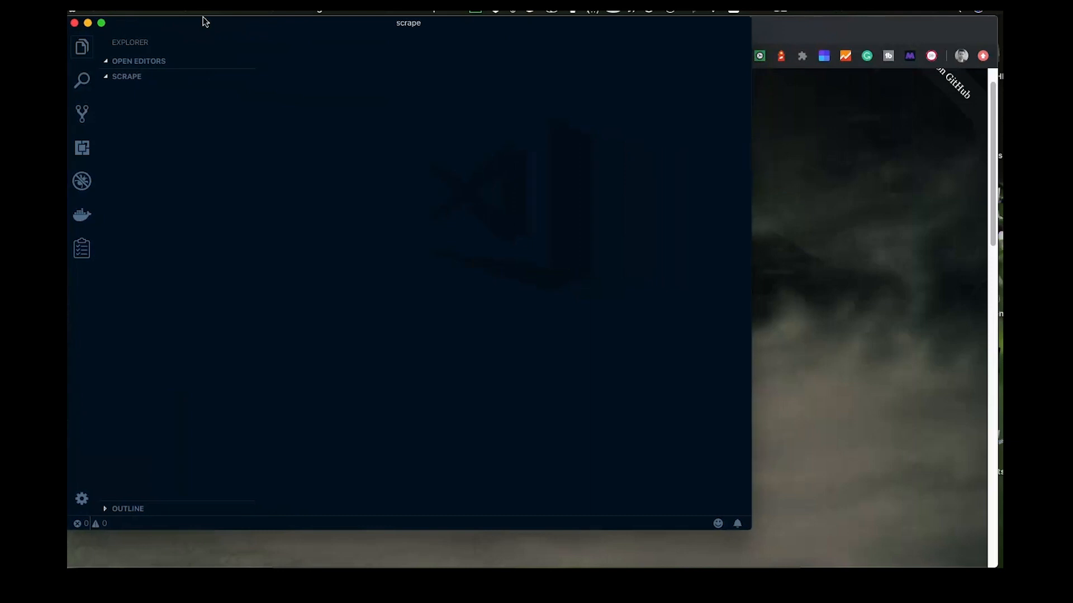
{"action": "mouse_move", "coordinate": [967, 565]}
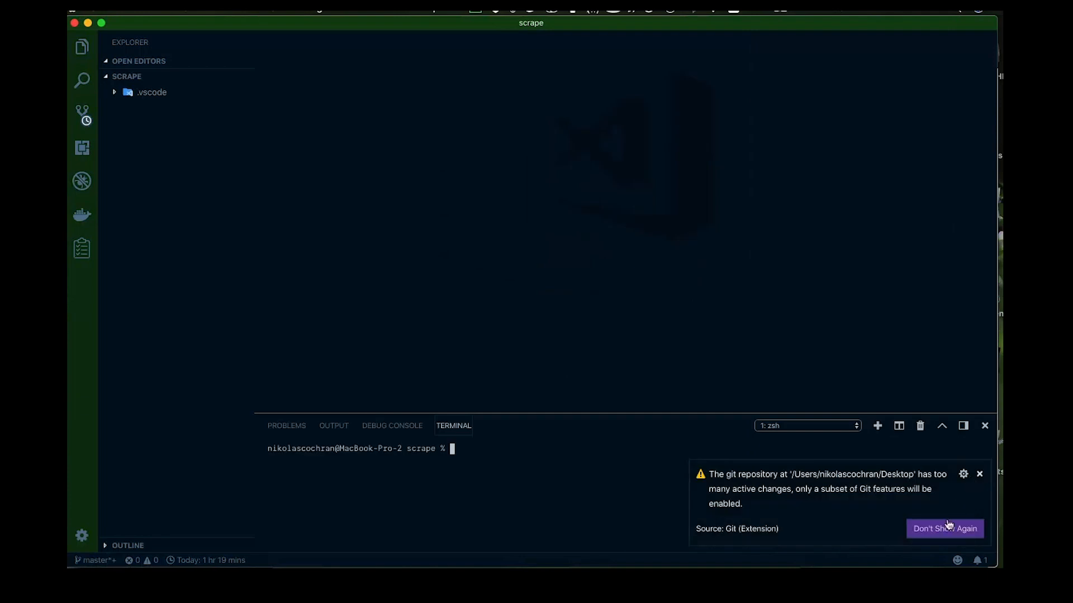
Dismiss the git warning permanently and initialize the project with npm init to create package.json.
{"action": "left_click", "coordinate": [944, 529]}
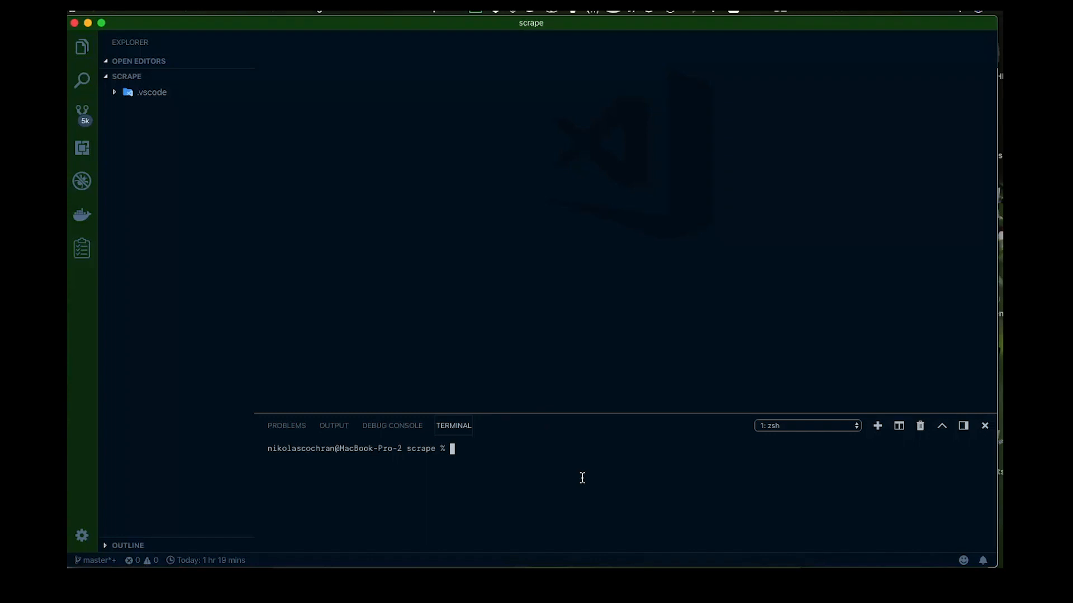
{"action": "type", "text": "npm in"}
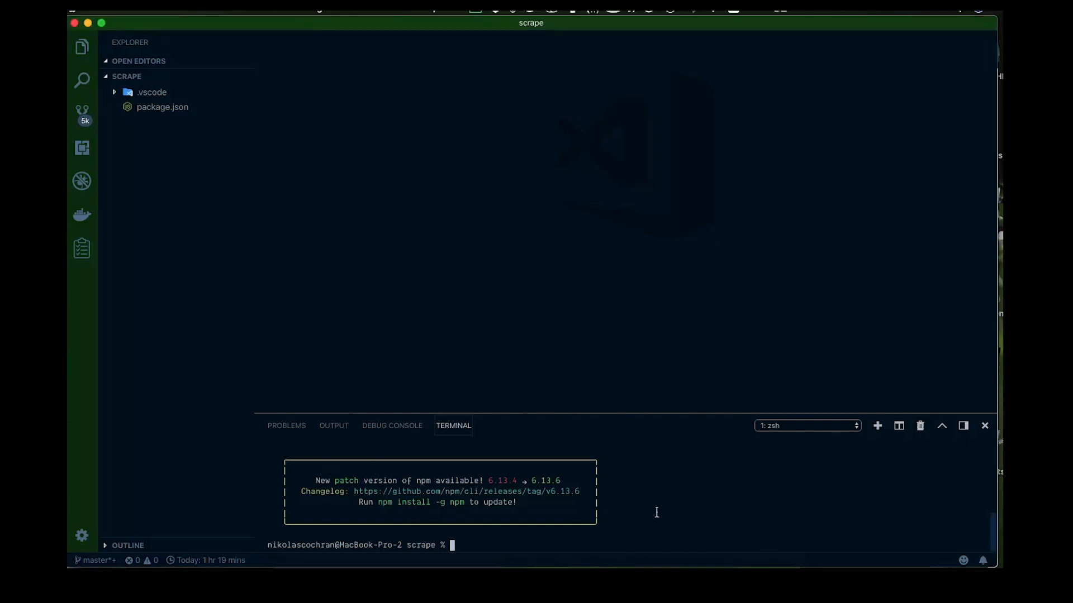
Run npm install nightmare nodemon in the integrated terminal.
{"action": "type", "text": "npm in"}
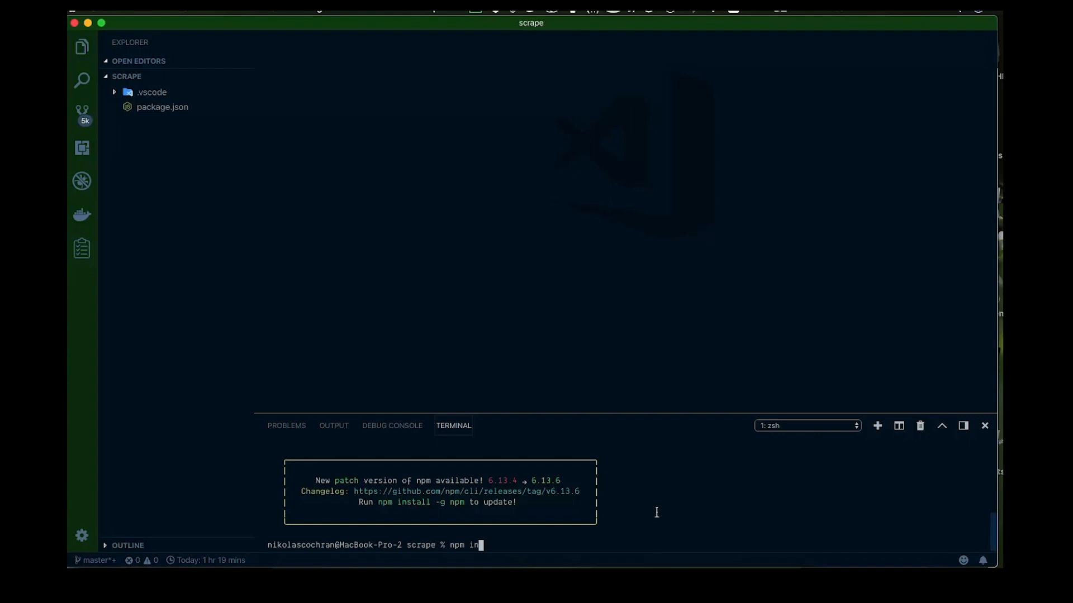
{"action": "type", "text": "stall"}
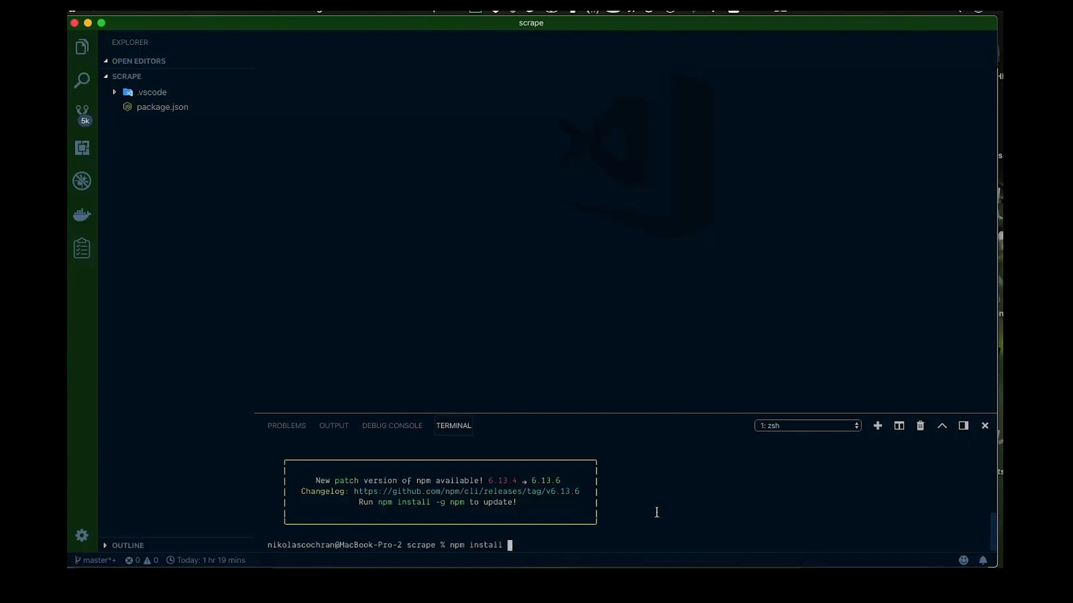
{"action": "type", "text": "nigh"}
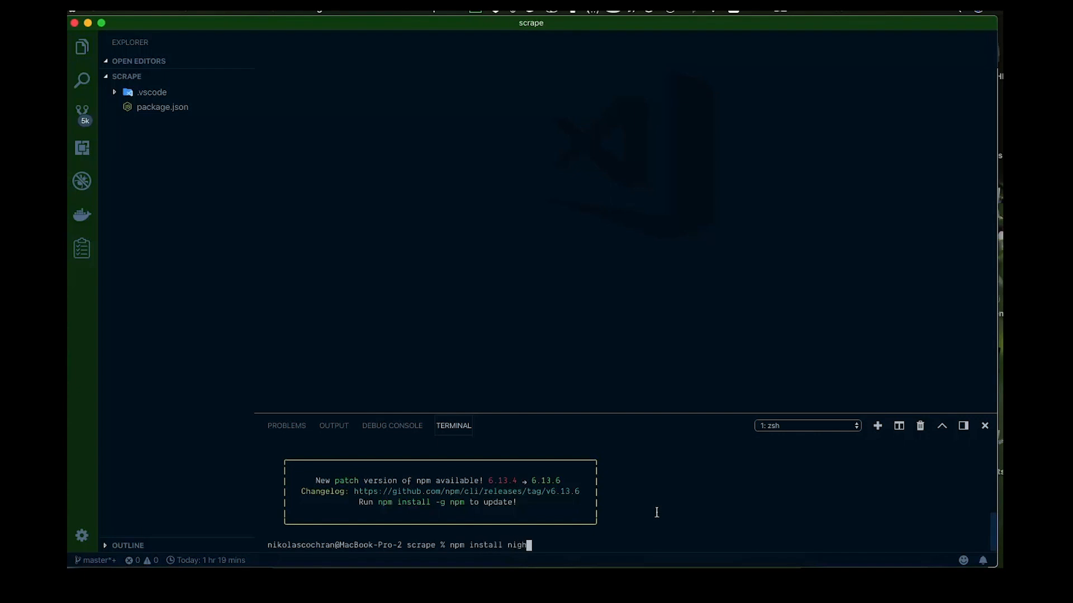
{"action": "type", "text": "tmare"}
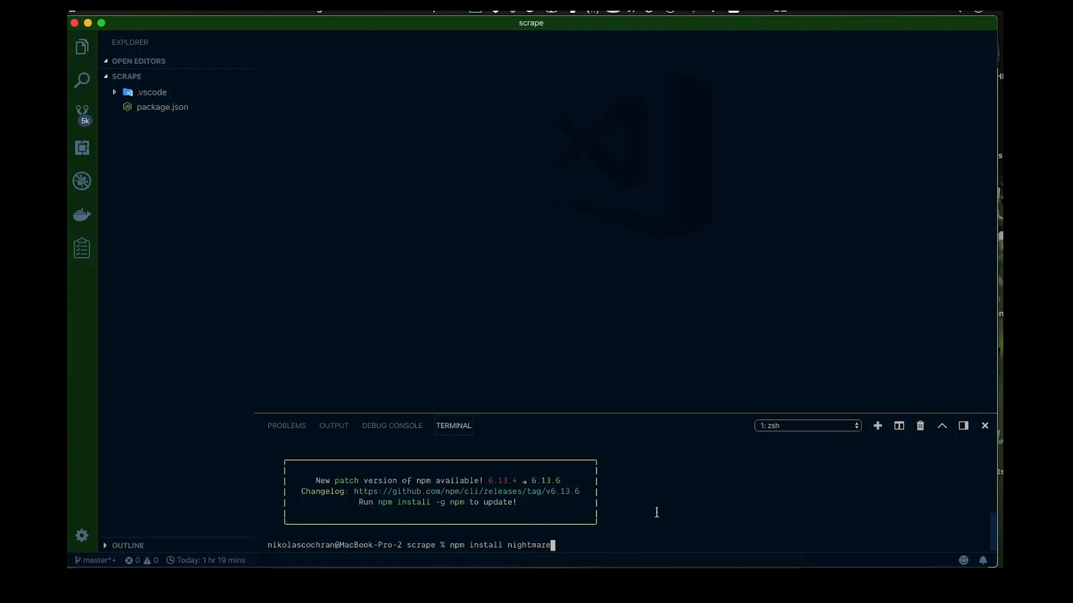
{"action": "type", "text": "nod"}
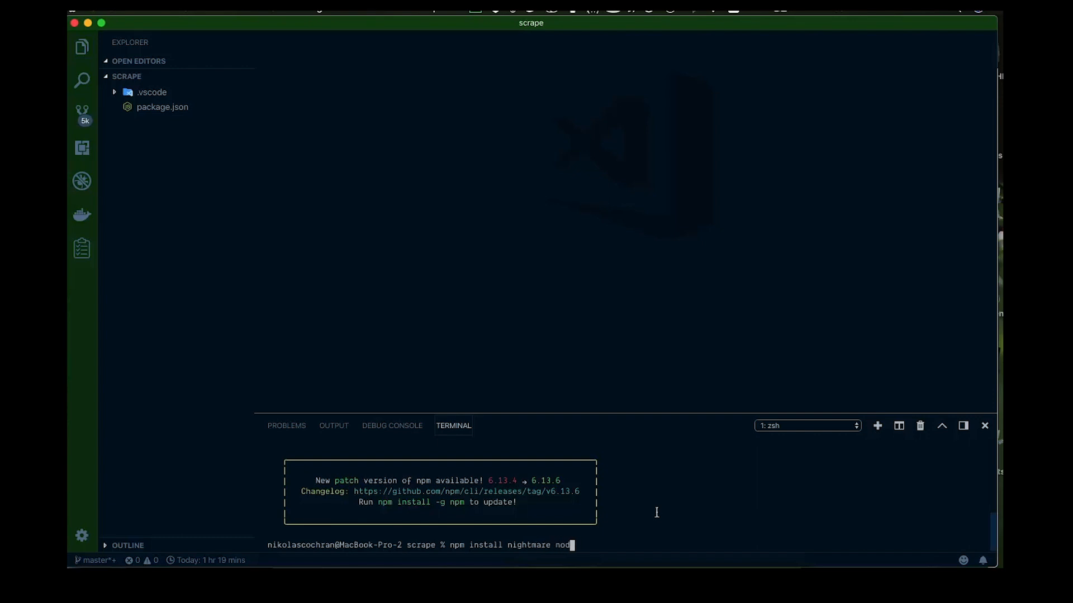
{"action": "type", "text": "emon"}
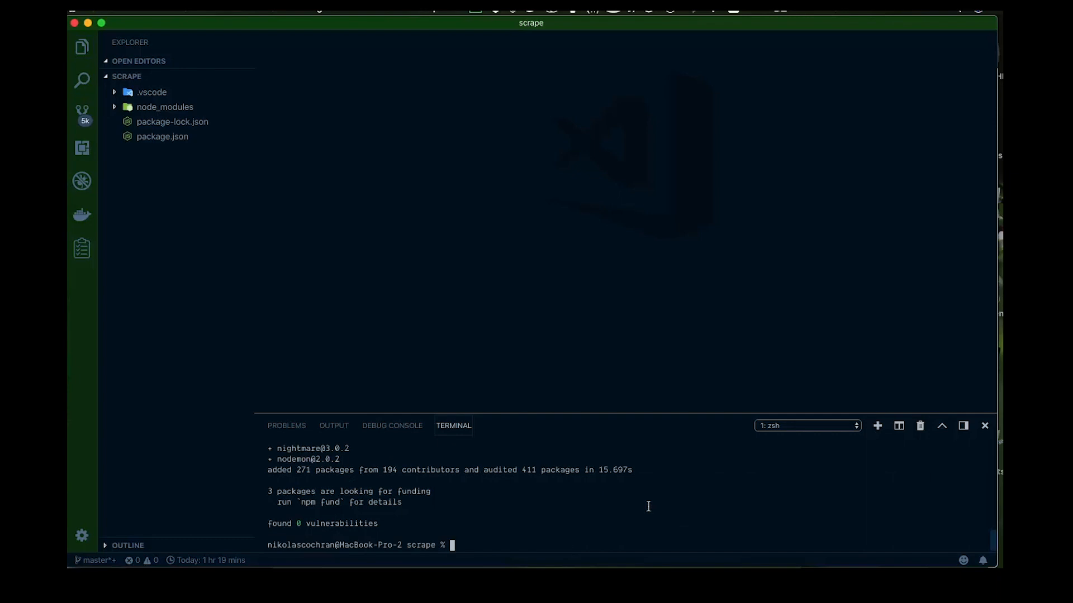
{"action": "mouse_move", "coordinate": [550, 454]}
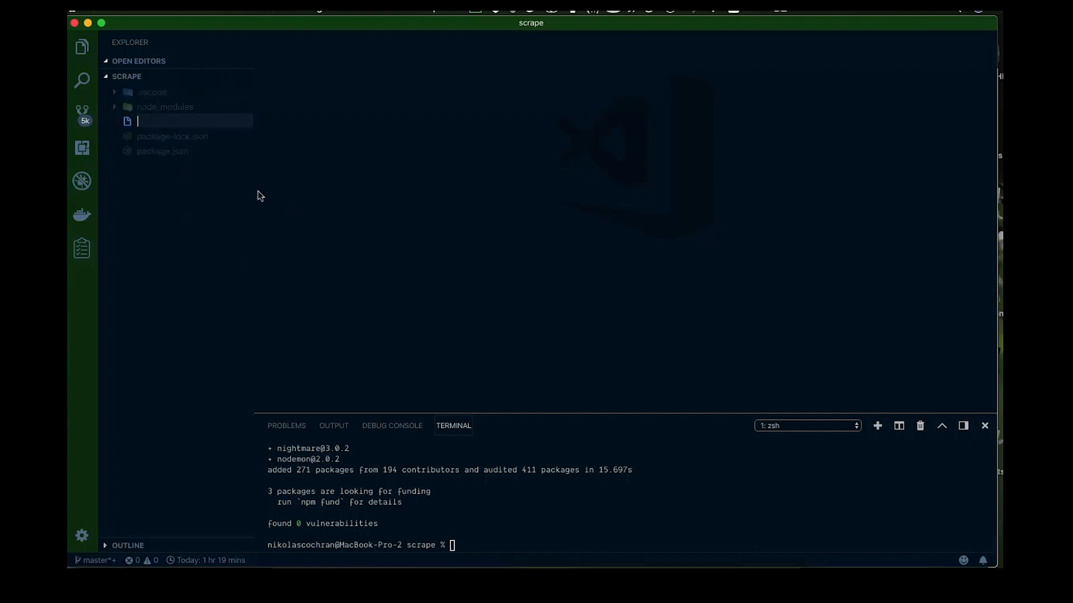
Create a new file named scrape.js in the project and open it.
{"action": "type", "text": "s"}
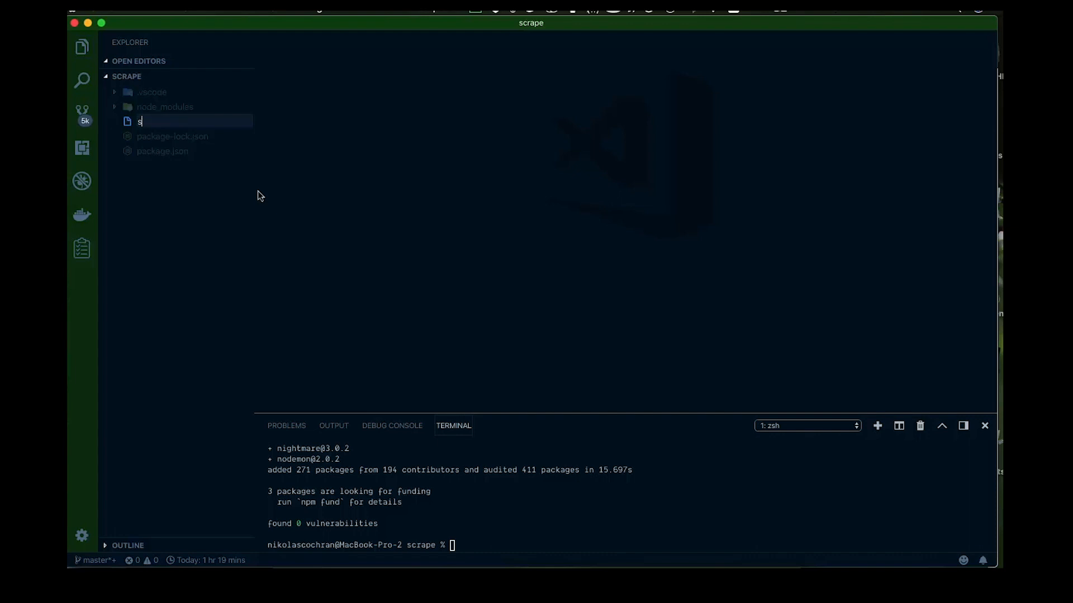
{"action": "type", "text": "crape"}
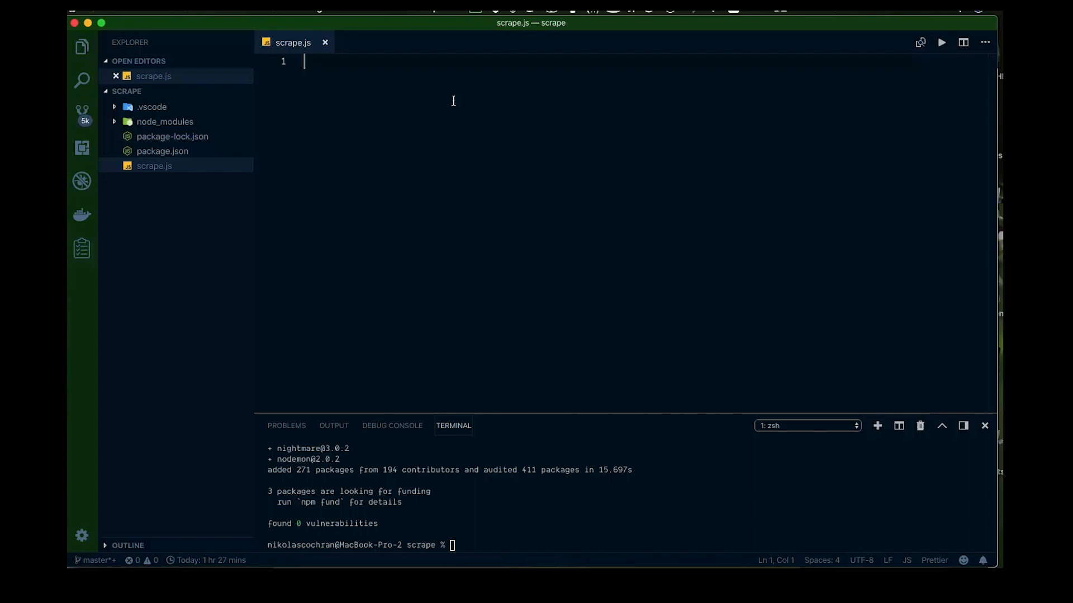
Write const nightmare = require('nightmare')() at the top of scrape.js.
{"action": "type", "text": "c"}
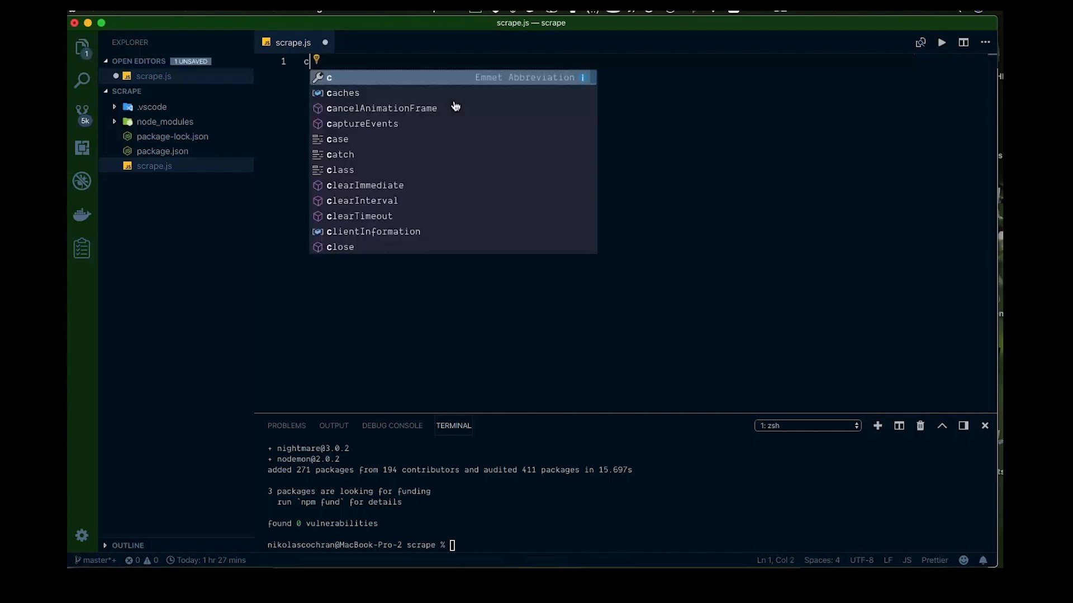
{"action": "type", "text": "onst nig"}
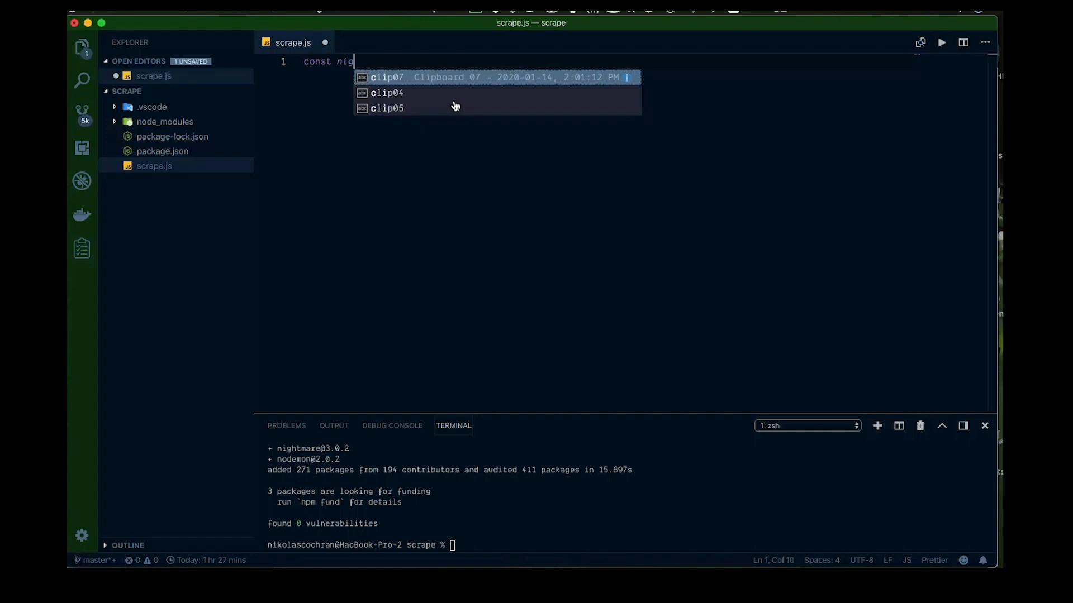
{"action": "key", "text": "Backspace"}
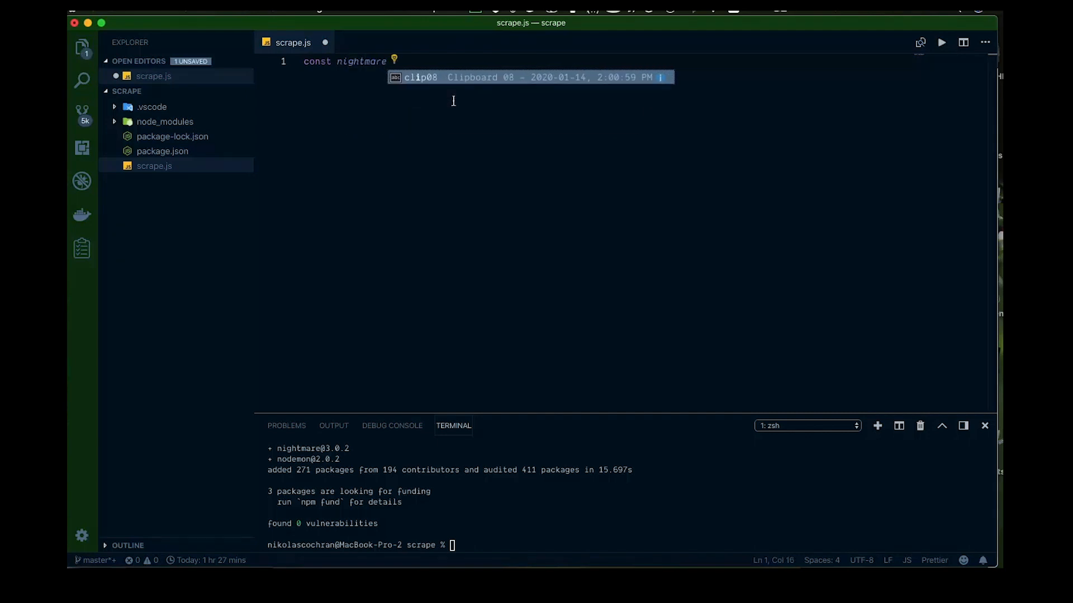
{"action": "type", "text": "= require('"}
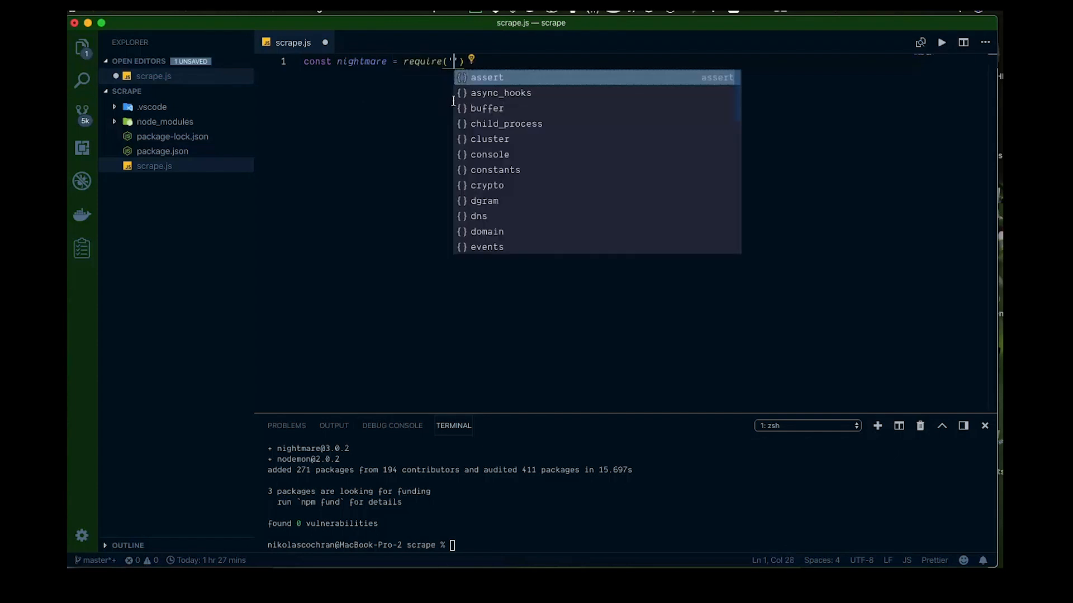
{"action": "type", "text": "nightmare"}
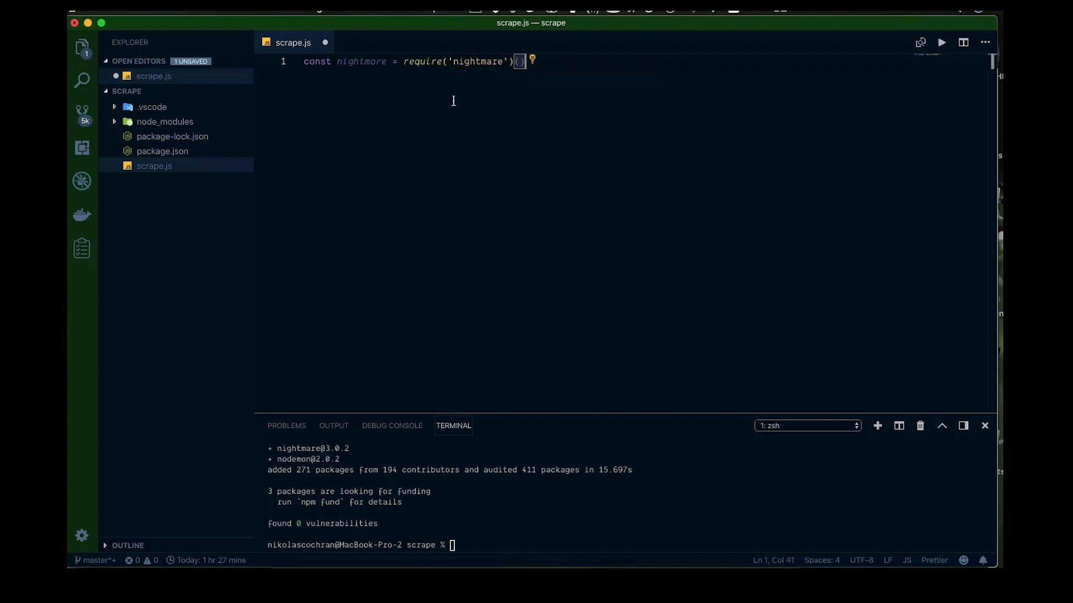
{"action": "key", "text": "Enter"}
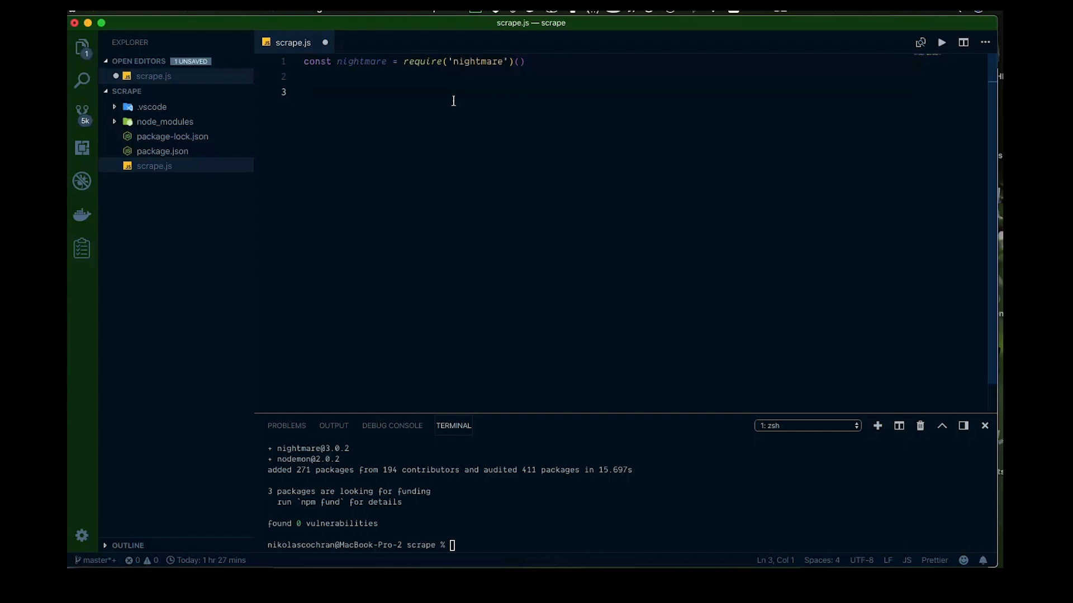
Begin the declaration async function scrape () { below the require line.
{"action": "type", "text": "as"}
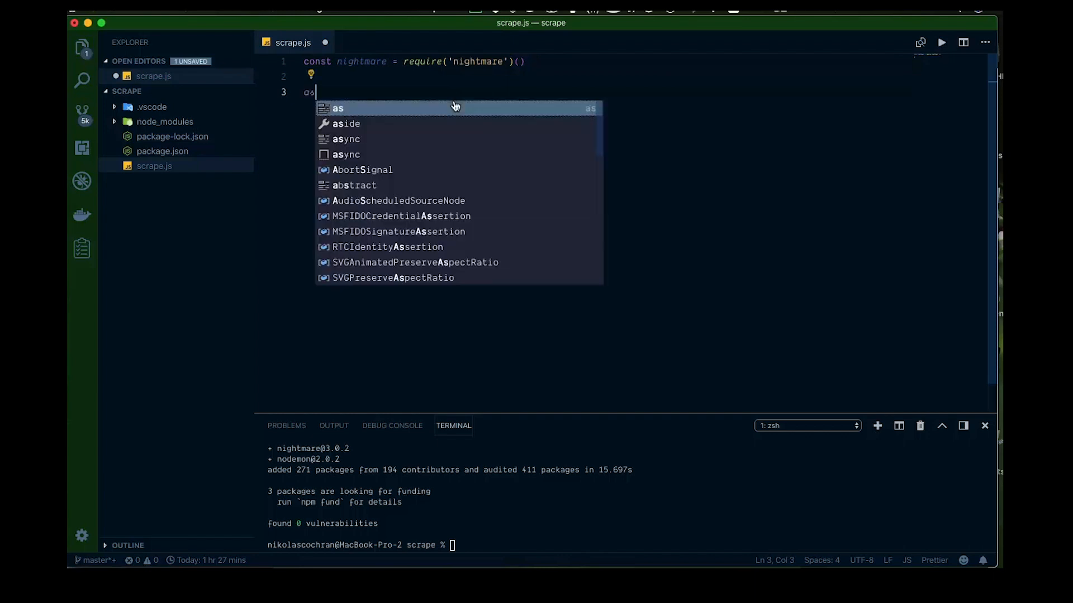
{"action": "type", "text": "ync"}
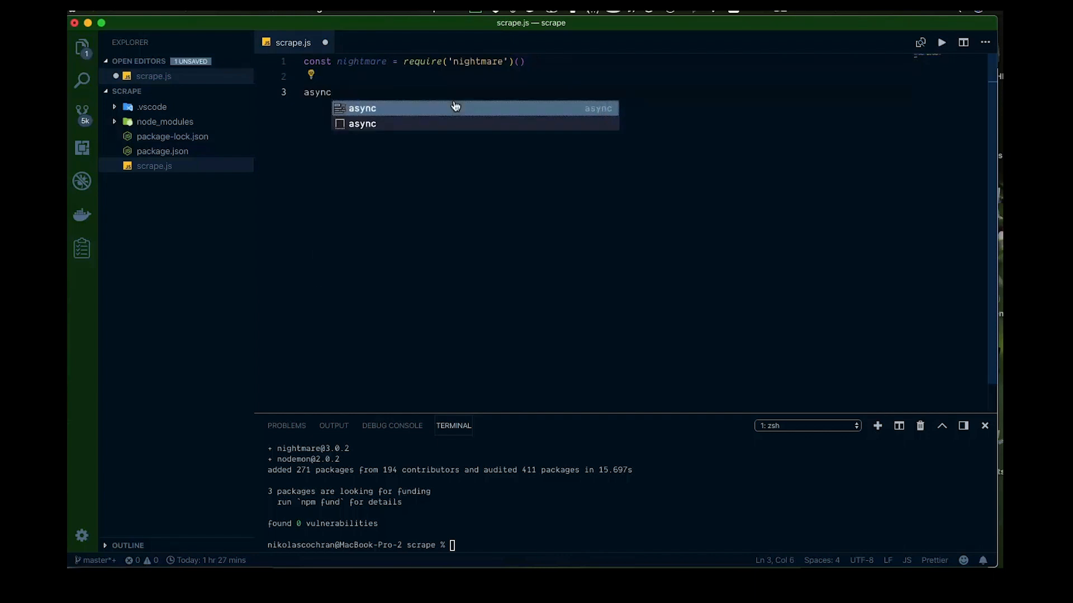
{"action": "type", "text": "functio"}
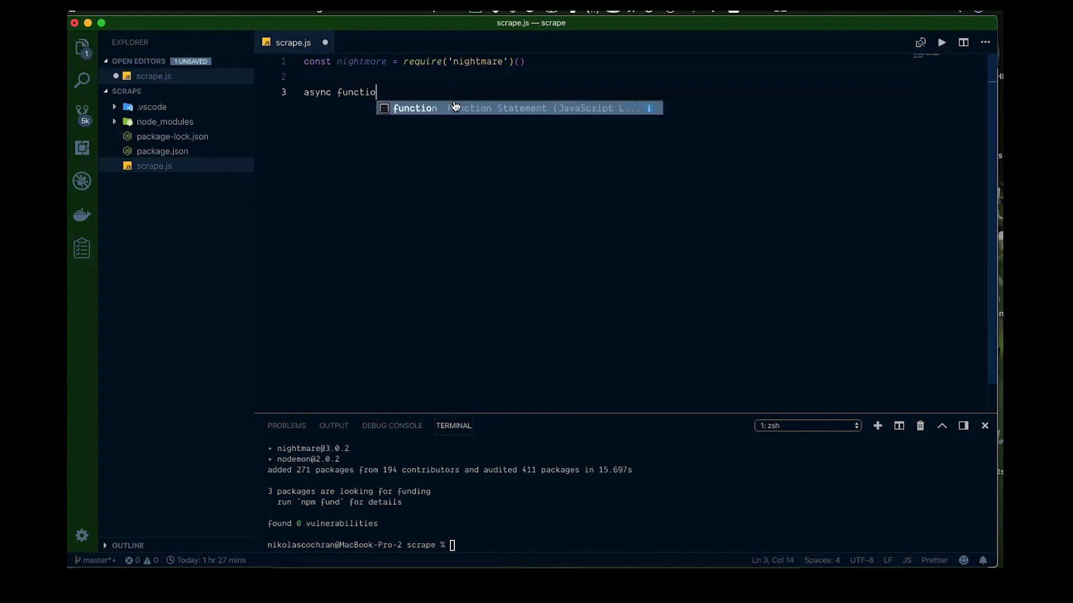
{"action": "type", "text": "n scra"}
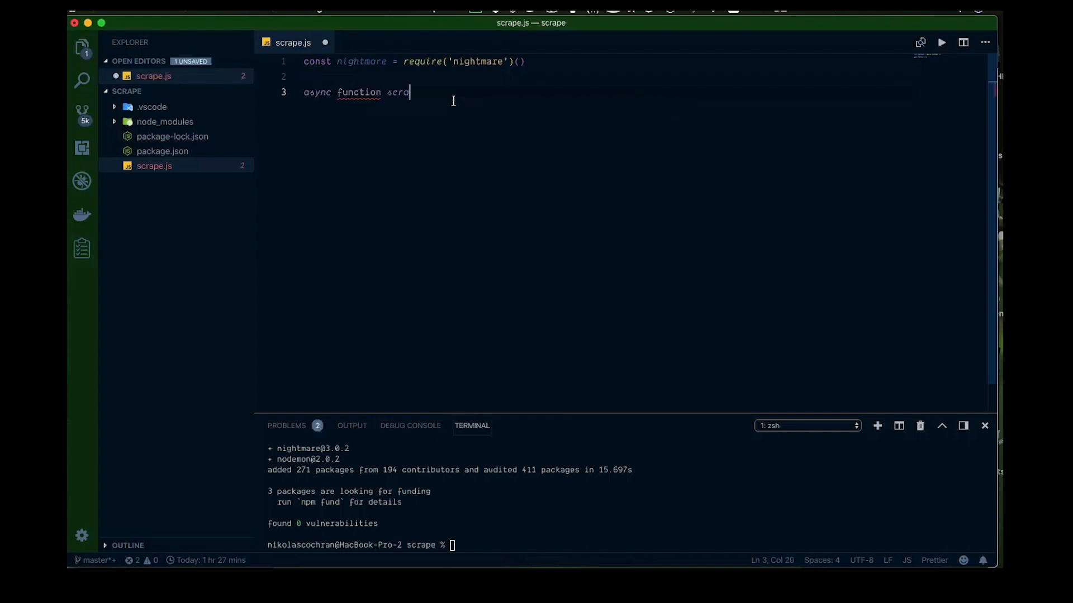
{"action": "type", "text": "pe ()"}
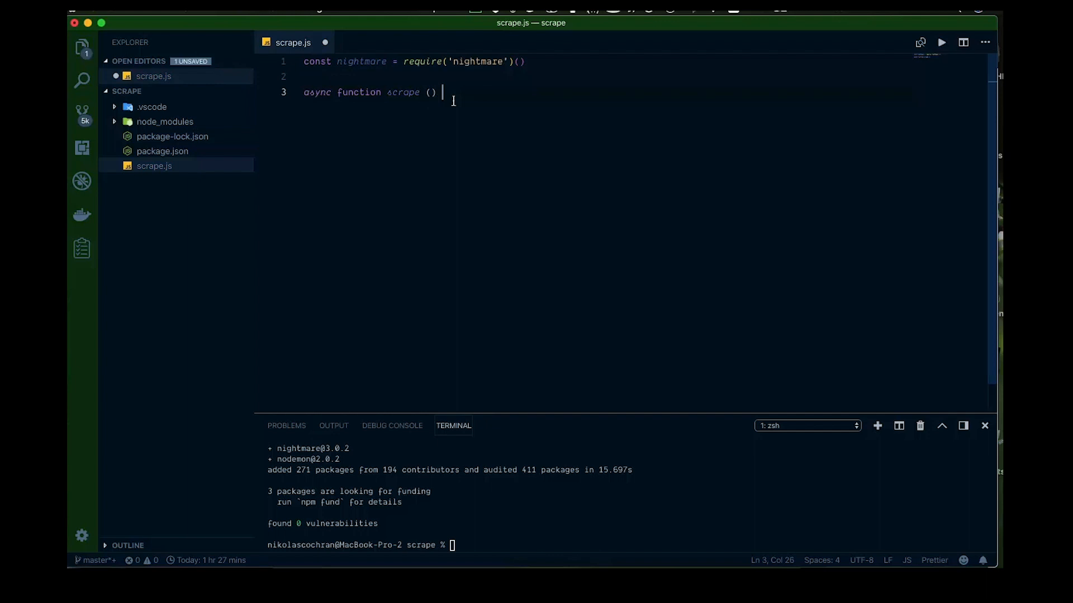
{"action": "type", "text": "{"}
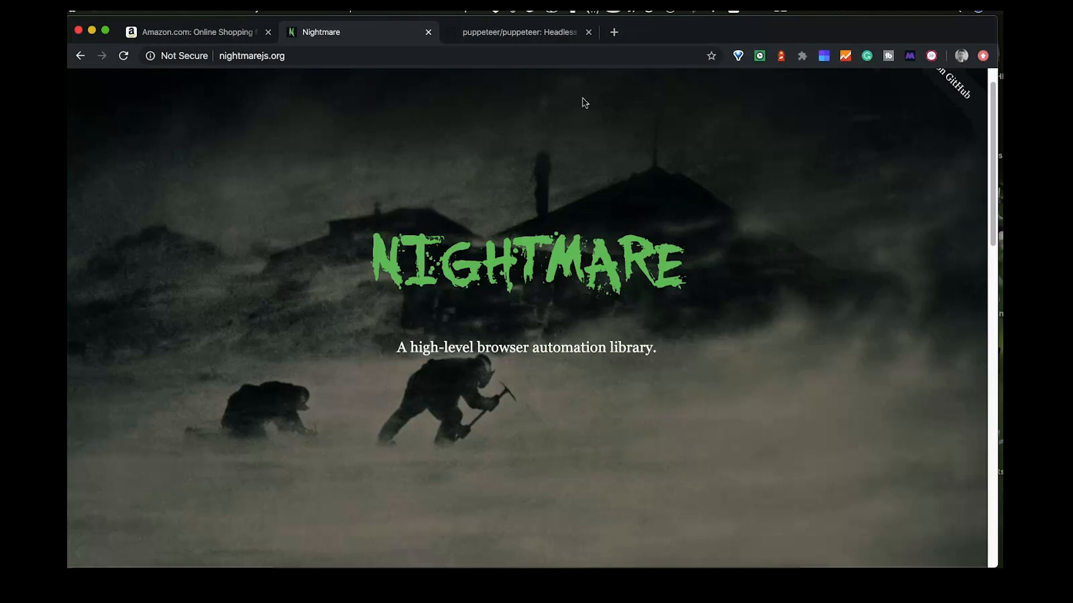
Search Amazon for Greens powder and browse down through the results.
{"action": "left_click", "coordinate": [195, 32]}
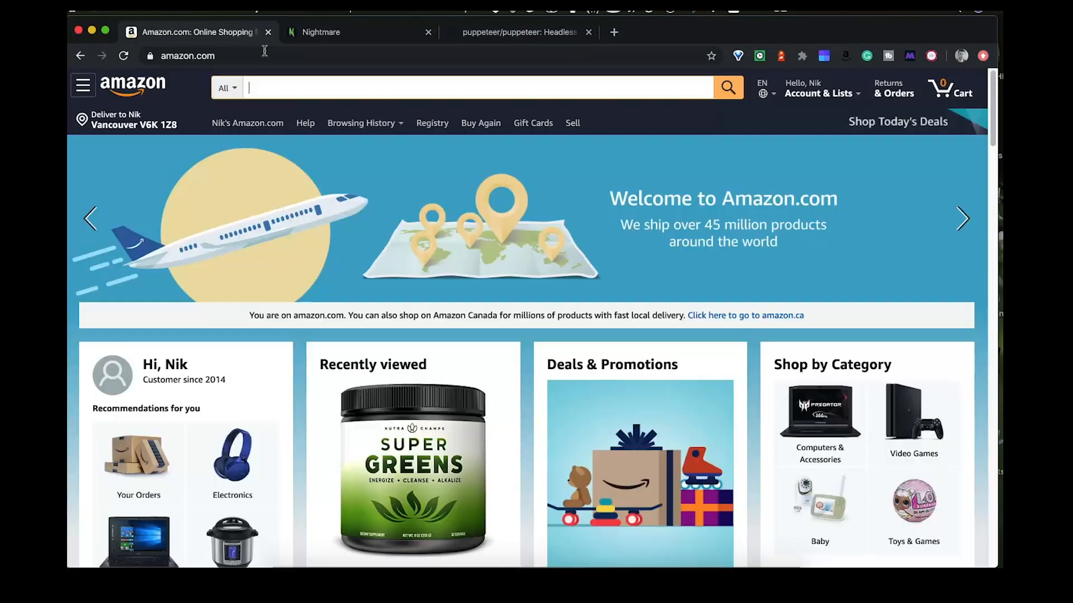
{"action": "mouse_move", "coordinate": [410, 476]}
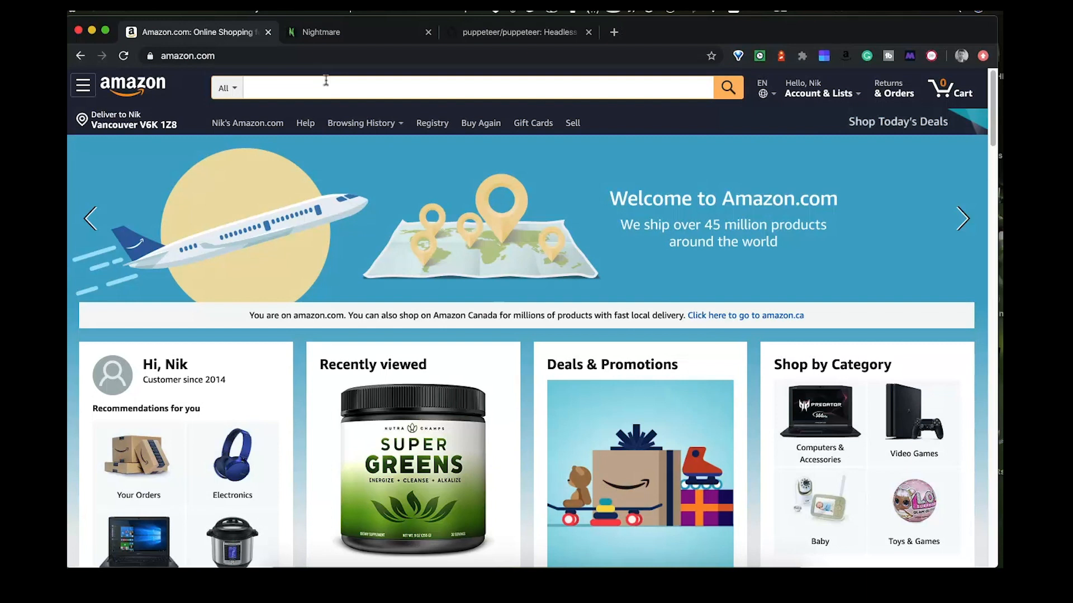
{"action": "type", "text": "G"}
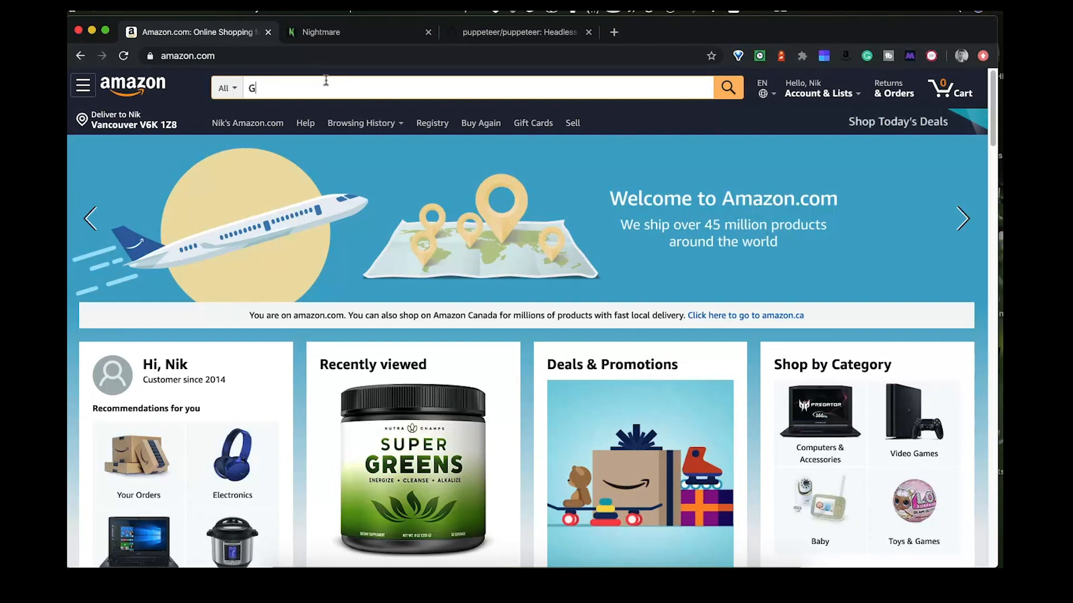
{"action": "type", "text": "reens powder"}
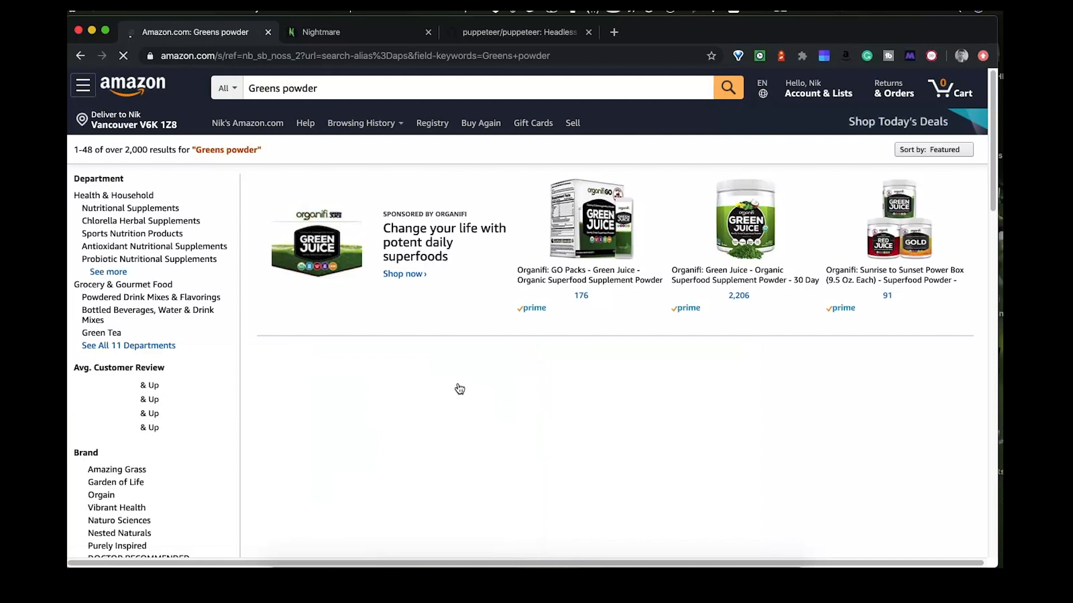
{"action": "scroll", "scroll_direction": "down", "scroll_amount": 3}
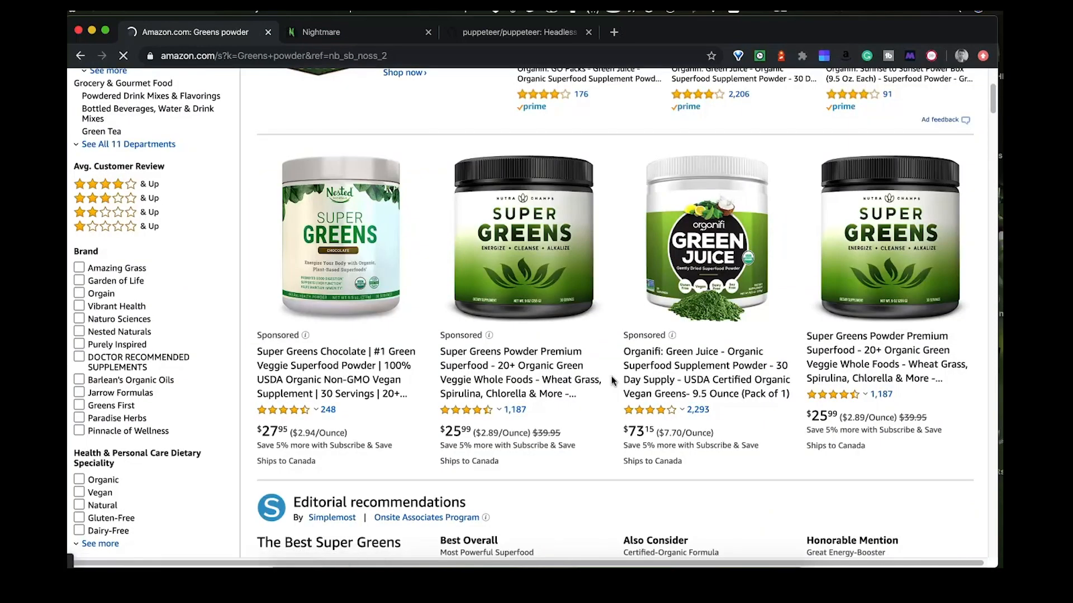
{"action": "scroll", "scroll_direction": "down", "scroll_amount": 3}
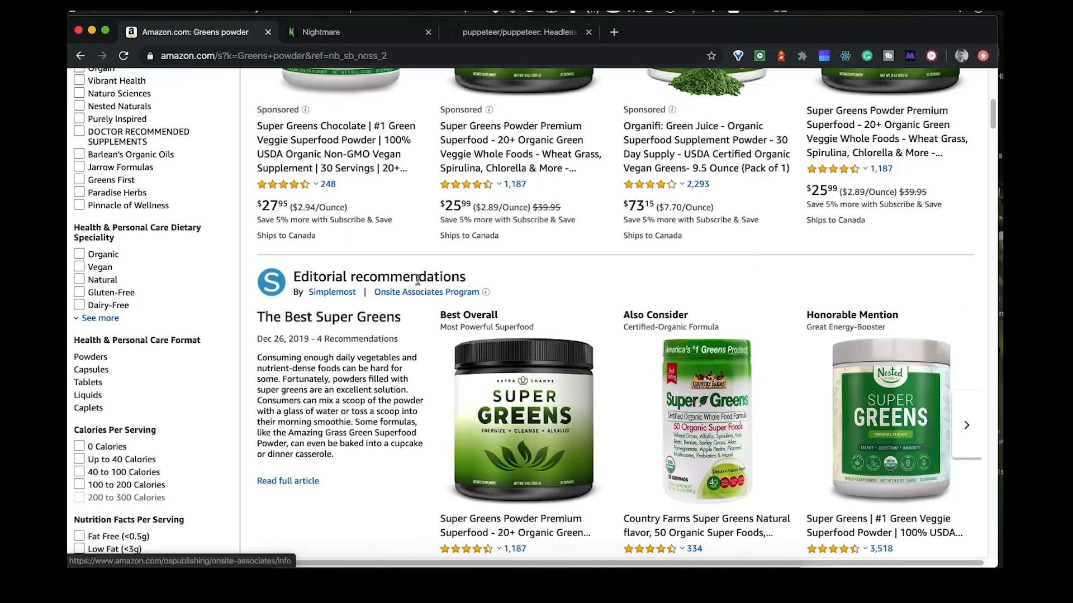
{"action": "scroll", "scroll_direction": "down", "scroll_amount": 3}
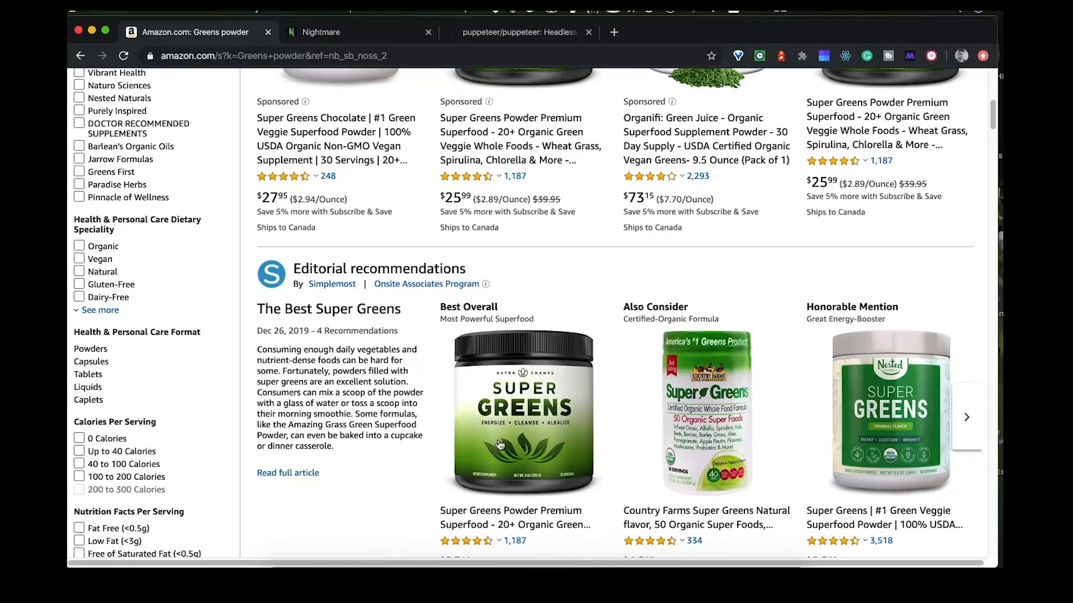
{"action": "scroll", "scroll_direction": "down", "scroll_amount": 3}
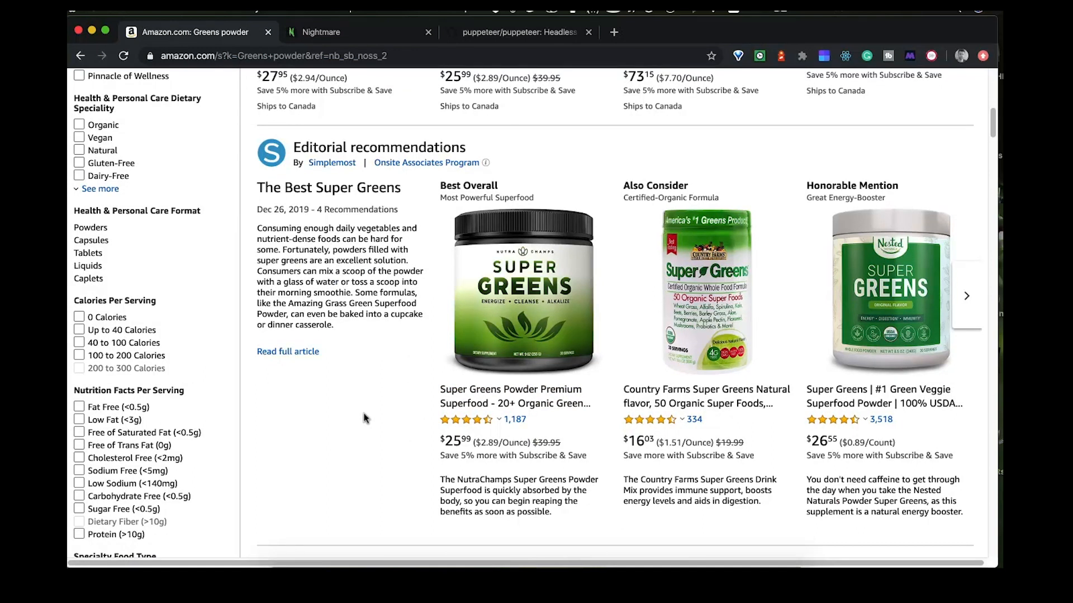
{"action": "mouse_move", "coordinate": [375, 410]}
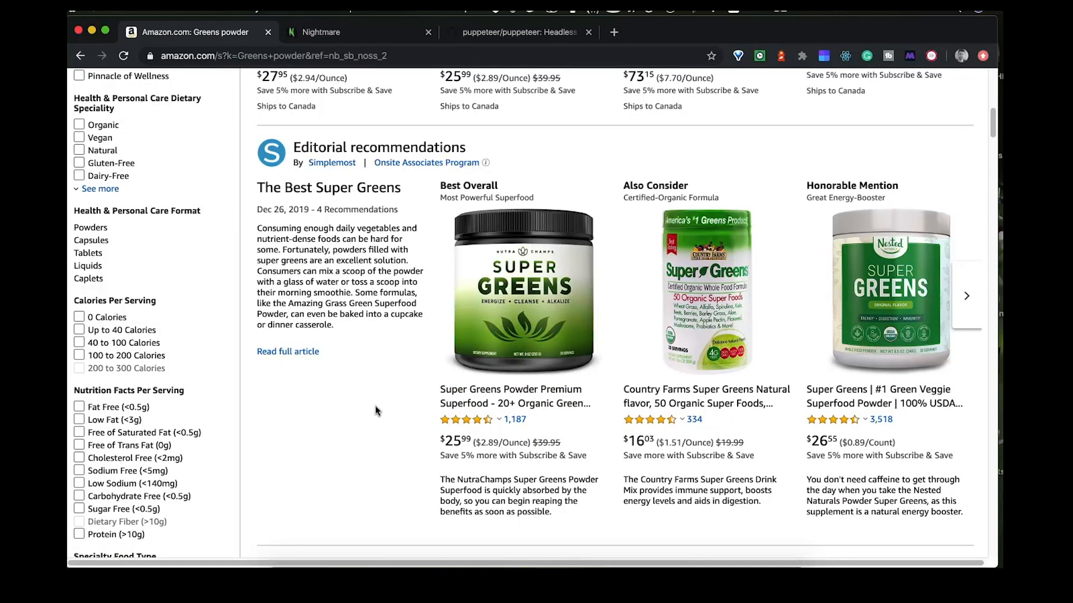
{"action": "mouse_move", "coordinate": [581, 405]}
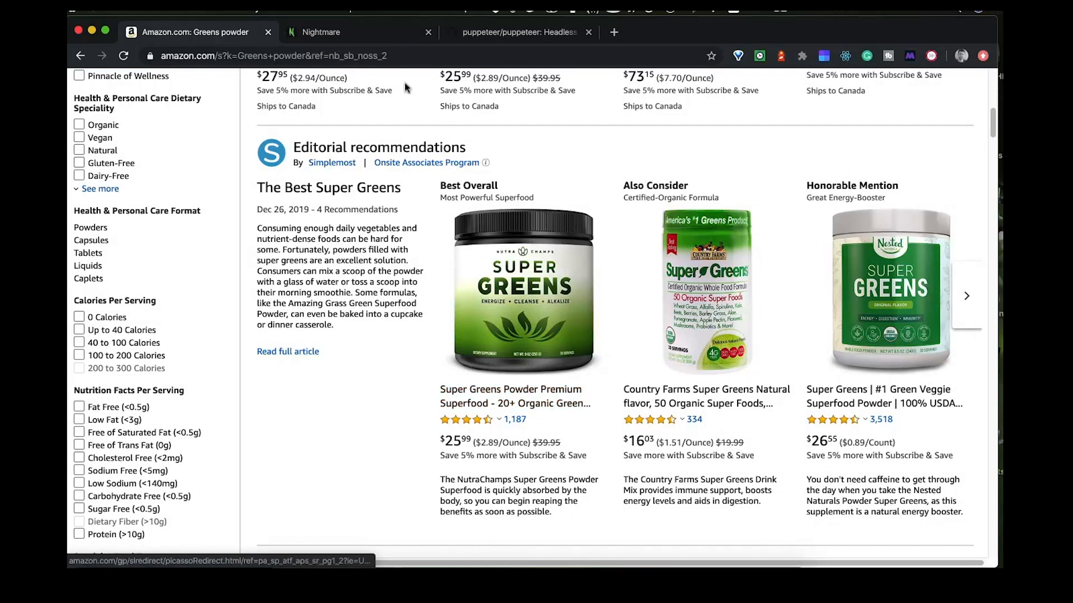
{"action": "left_click", "coordinate": [295, 56]}
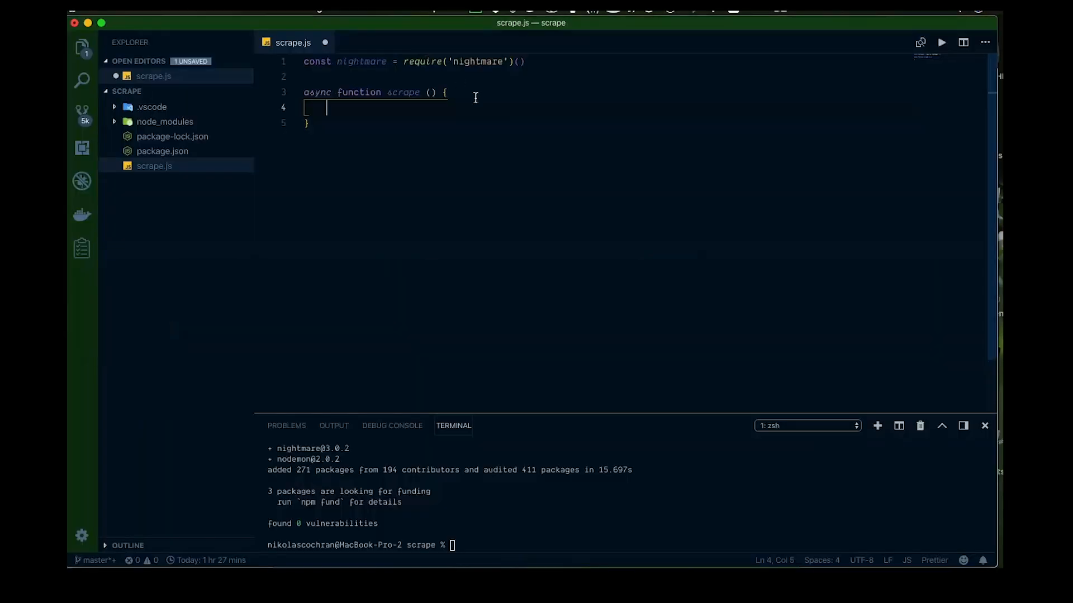
{"action": "mouse_move", "coordinate": [395, 129]}
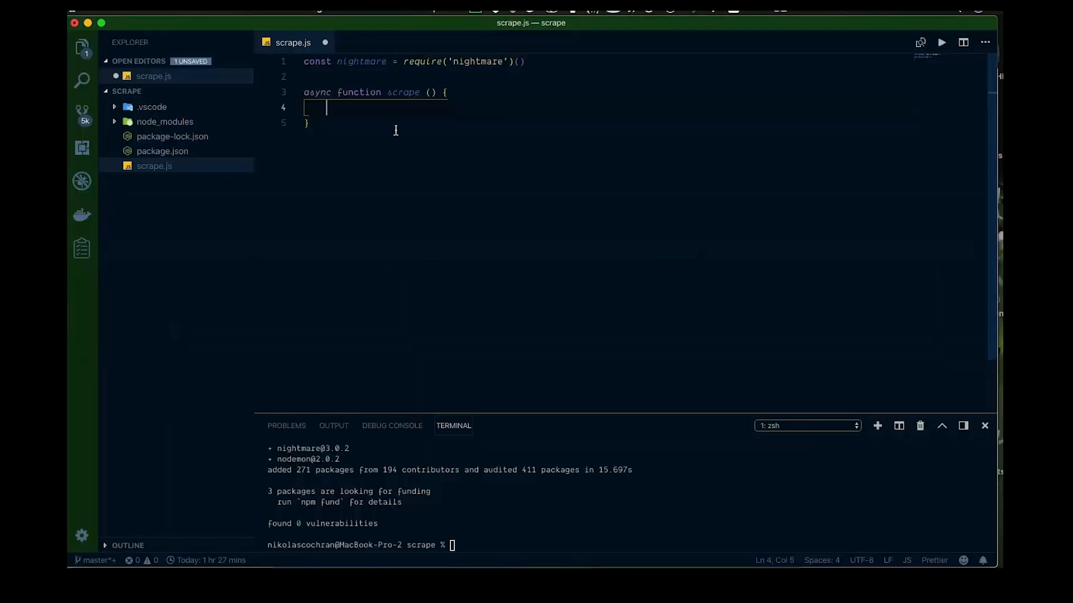
{"action": "type", "text": "const title"}
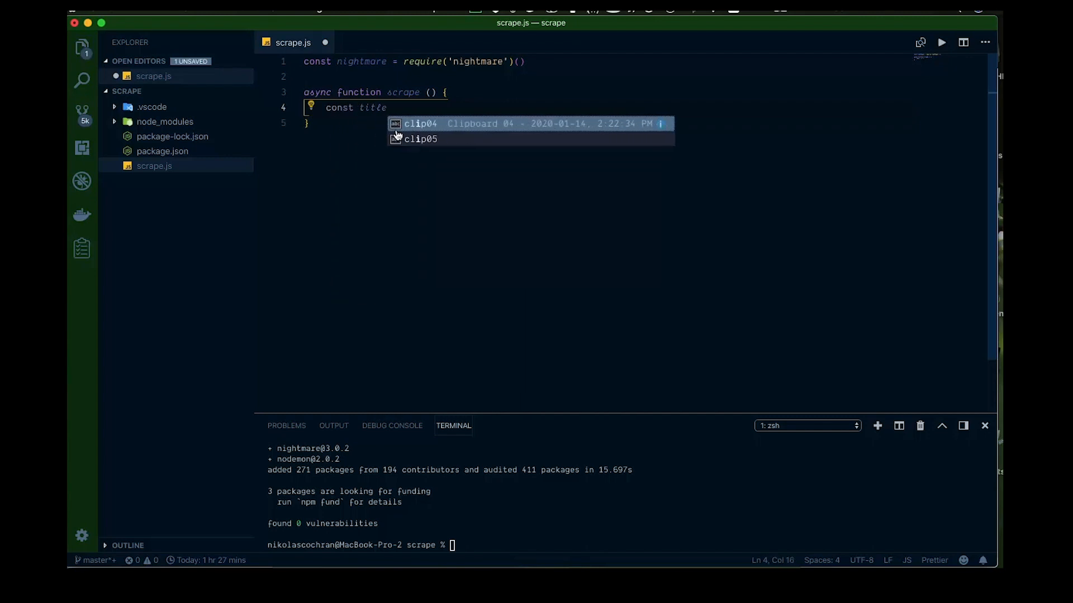
{"action": "type", "text": "= await"}
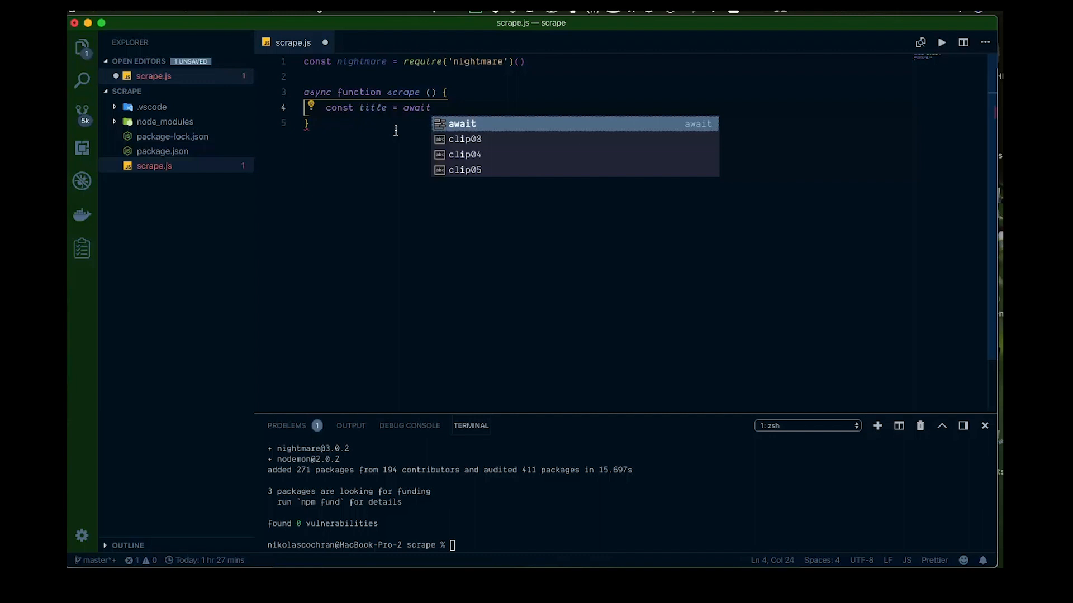
{"action": "type", "text": "night"}
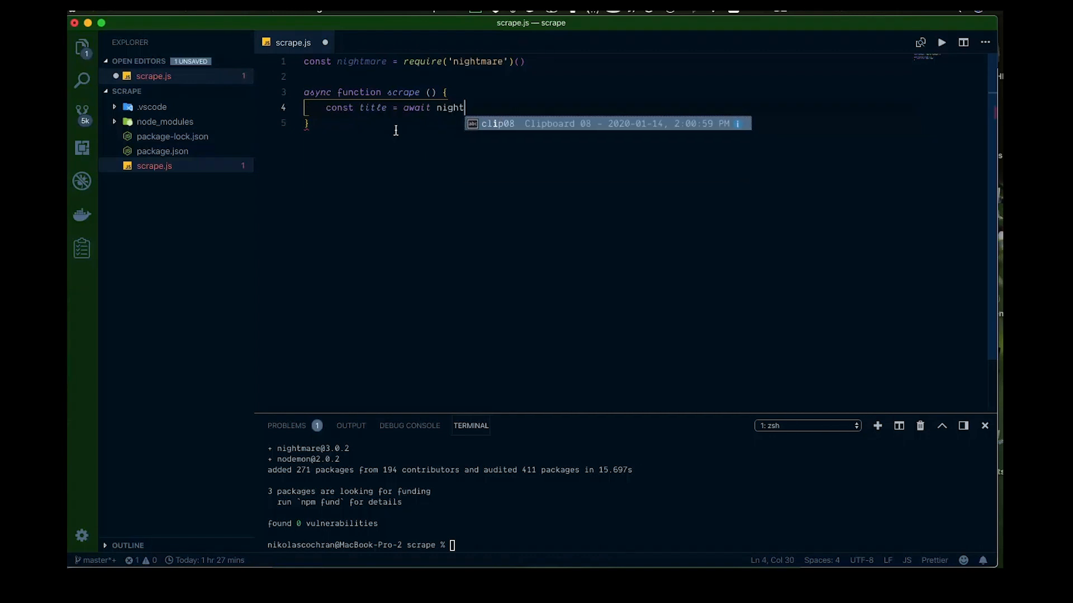
{"action": "type", "text": "mare."}
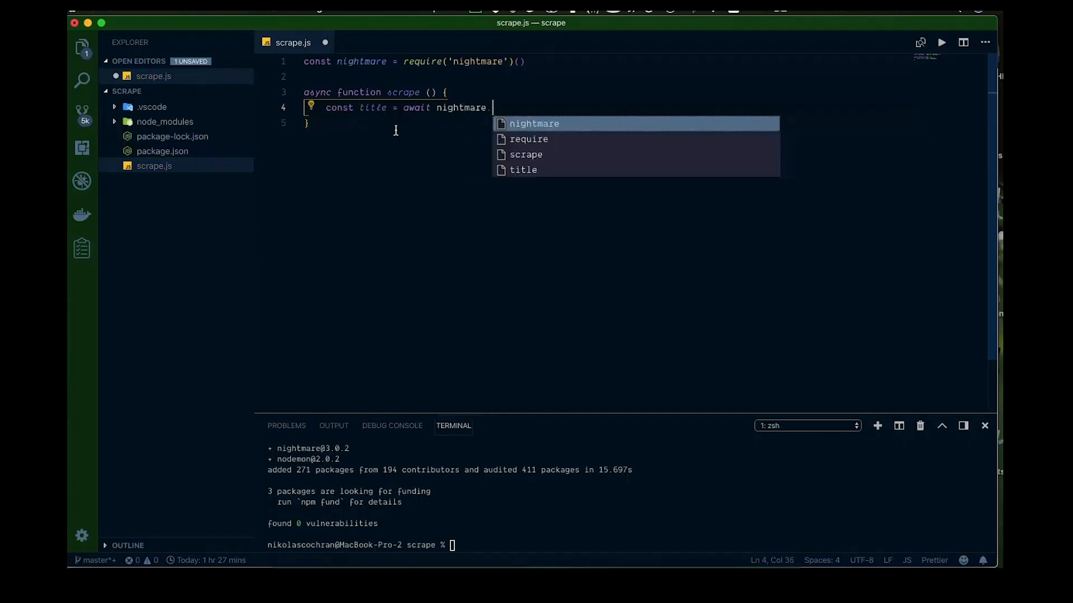
{"action": "type", "text": ".goto"}
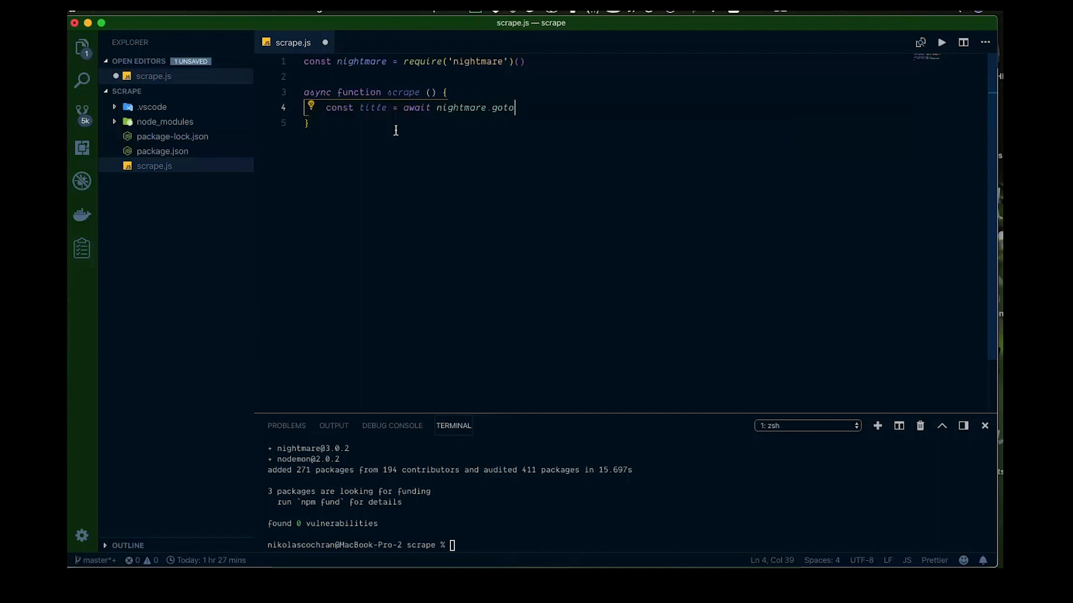
{"action": "type", "text": "('')"}
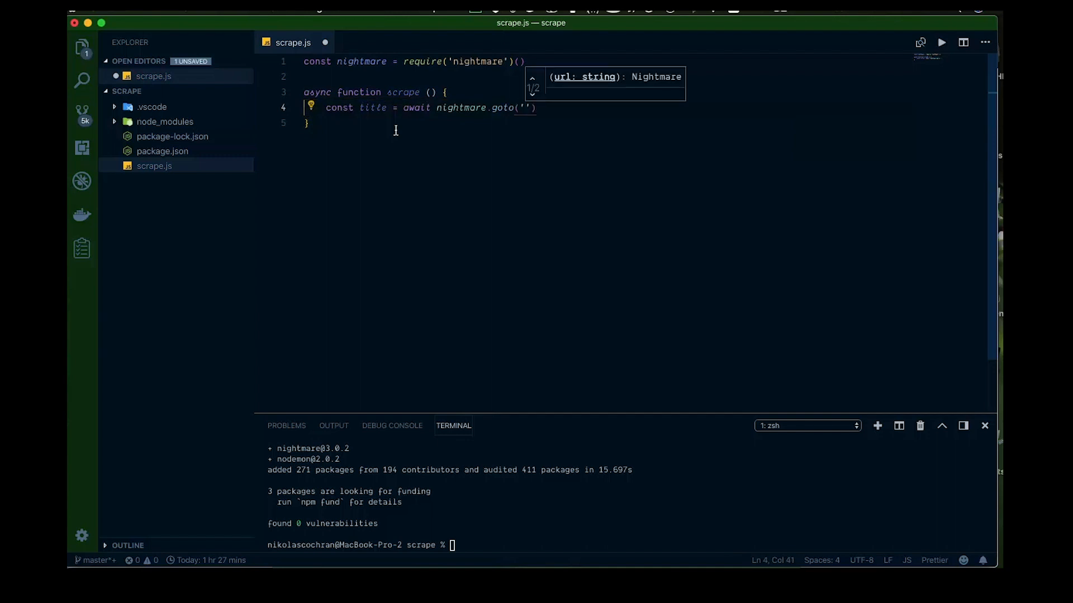
{"action": "type", "text": "https://www.amazon.com/s?k=Greens+powder&ref=nb_sb_noss_2"}
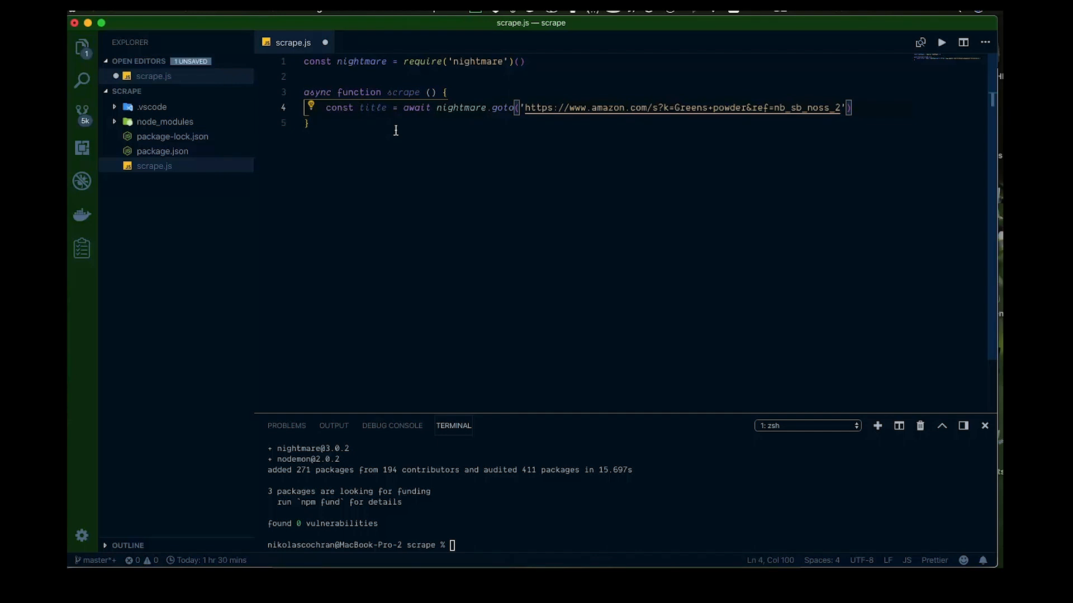
{"action": "type", "text": ".wait('"}
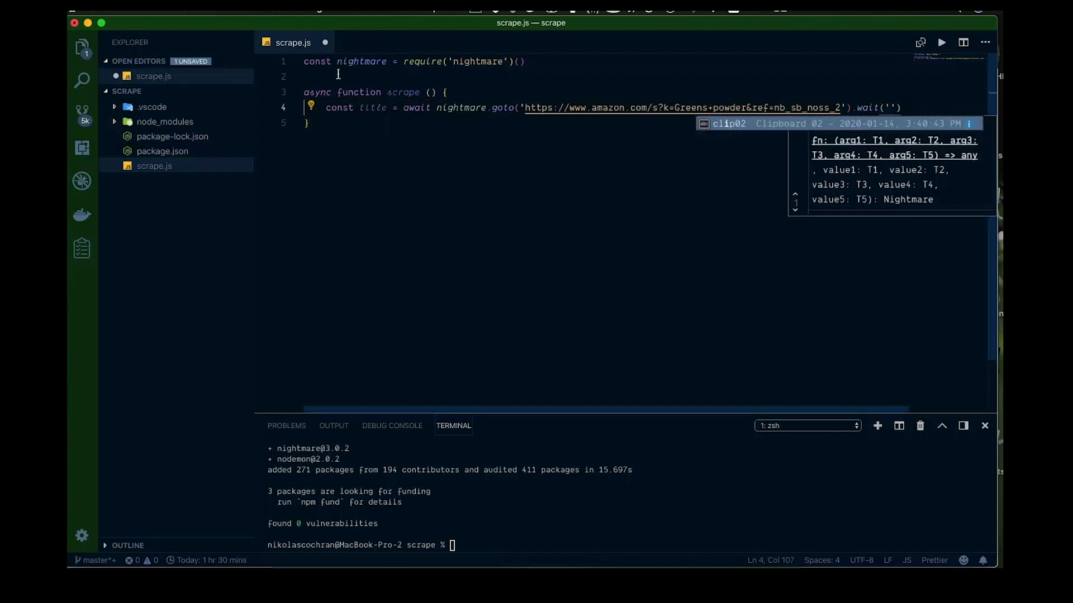
{"action": "mouse_move", "coordinate": [339, 216]}
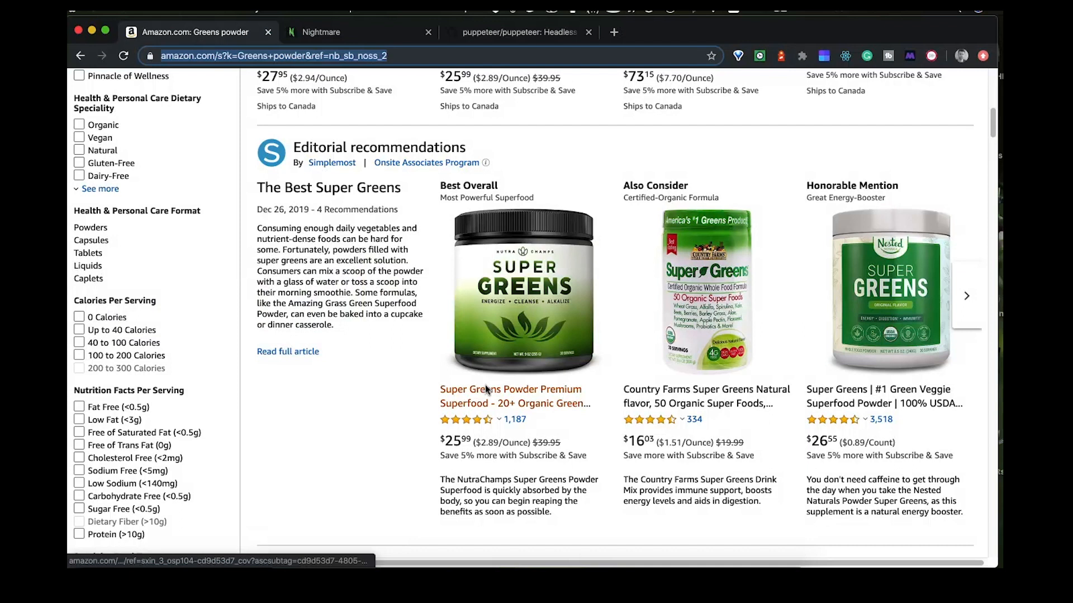
Inspect the first product title in DevTools and select its span's class attribute.
{"action": "right_click", "coordinate": [485, 389]}
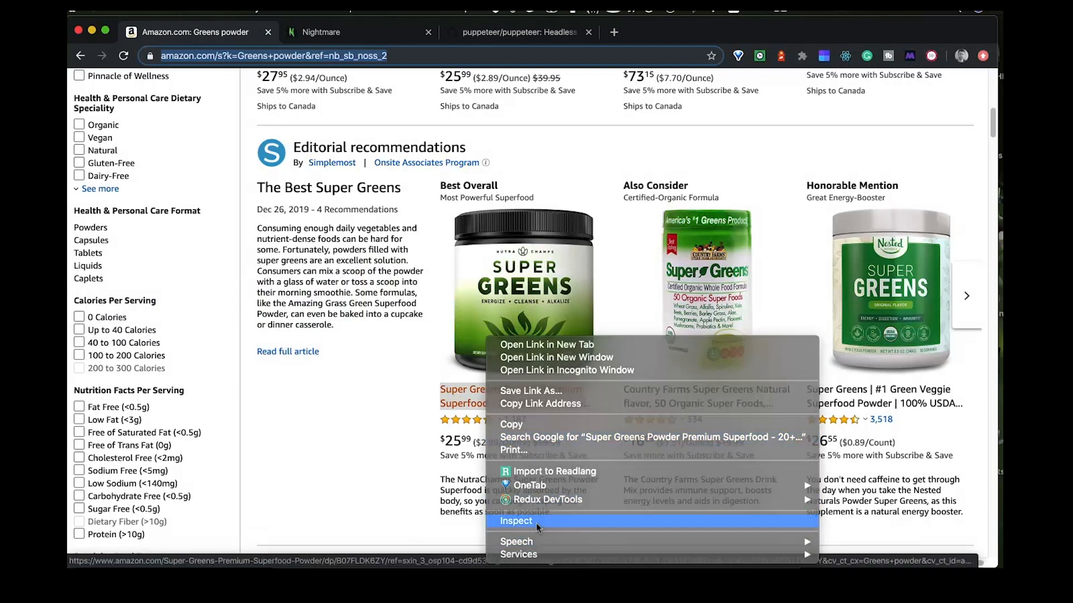
{"action": "left_click", "coordinate": [517, 521]}
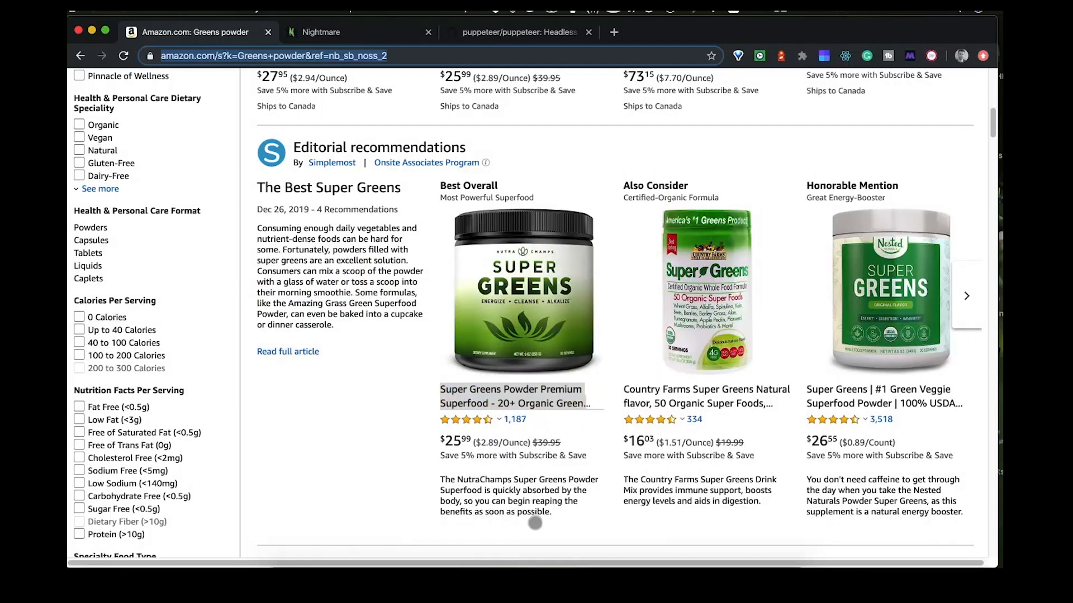
{"action": "key", "text": "F12"}
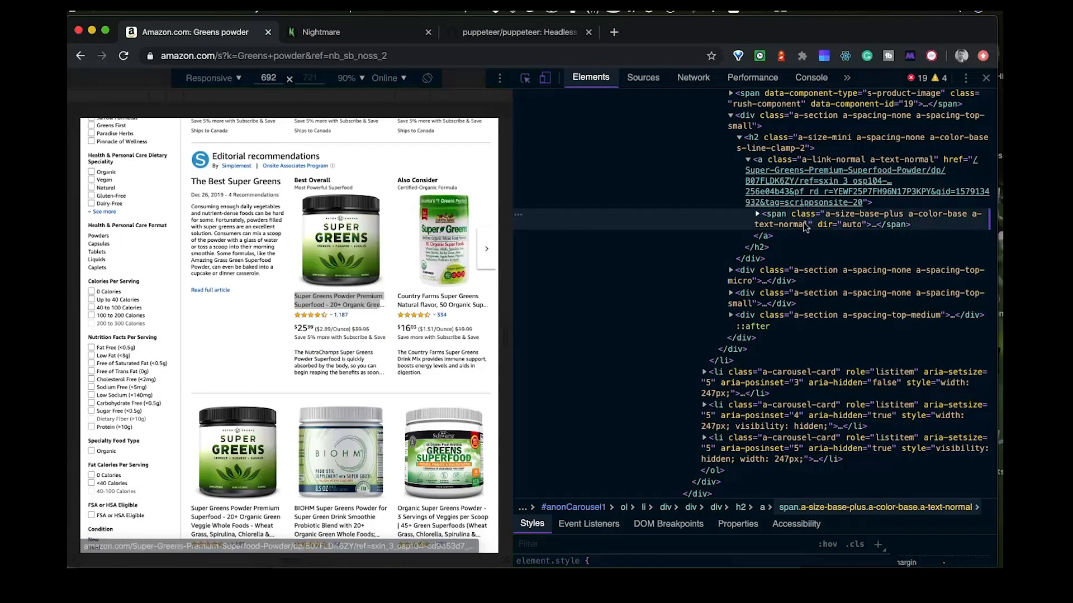
{"action": "mouse_move", "coordinate": [792, 230]}
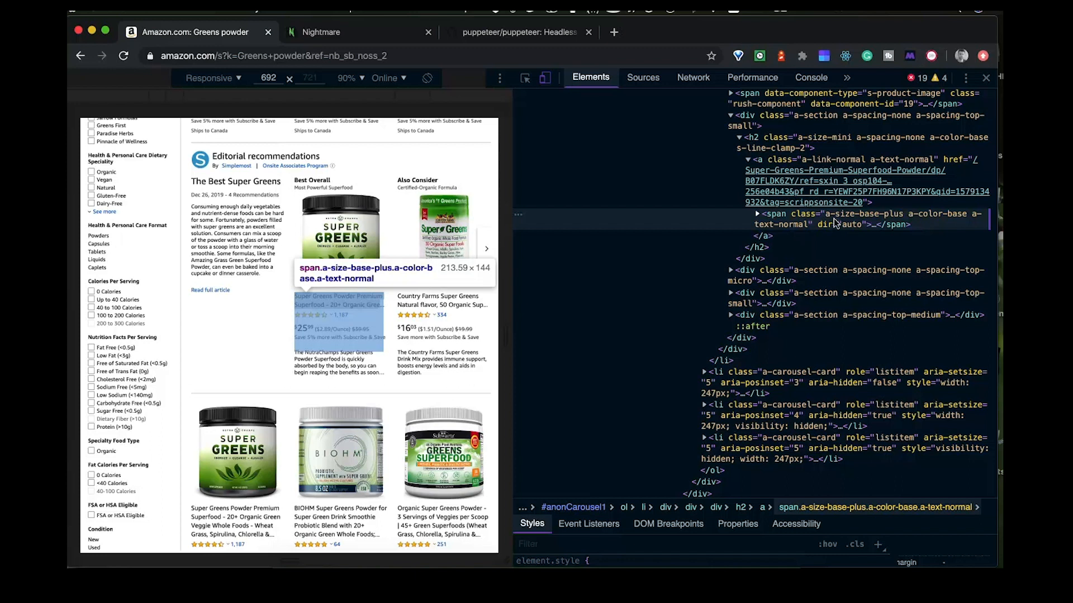
{"action": "mouse_move", "coordinate": [856, 219]}
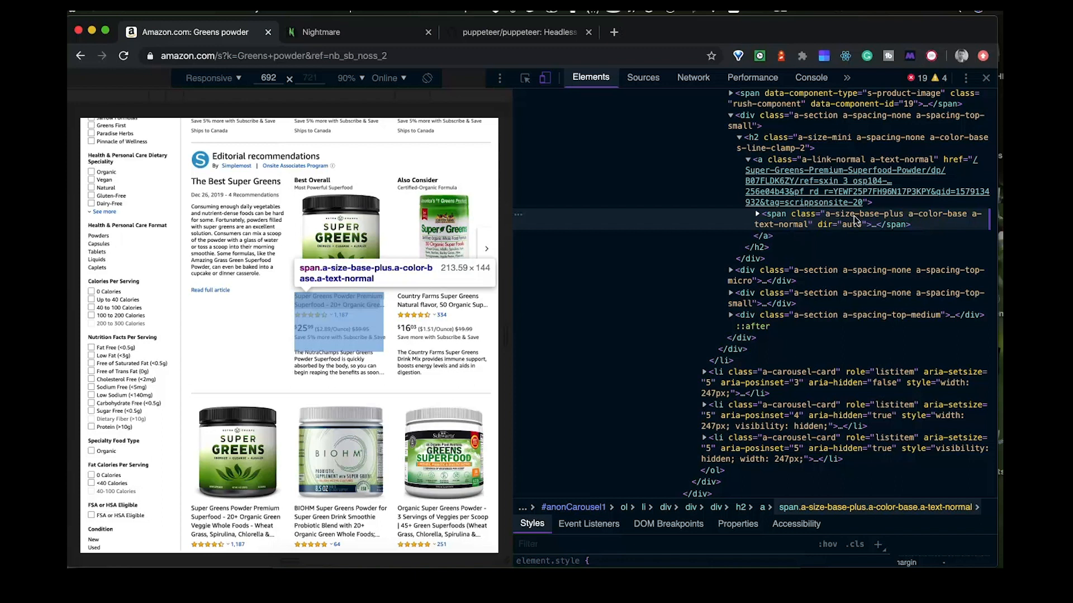
{"action": "mouse_move", "coordinate": [876, 217]}
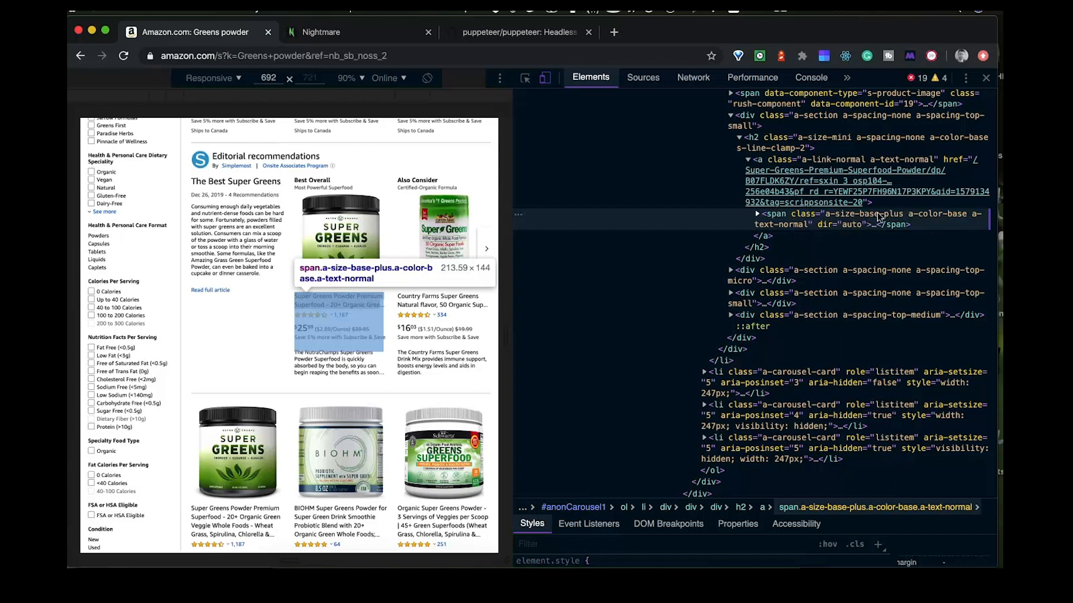
{"action": "left_click", "coordinate": [757, 213]}
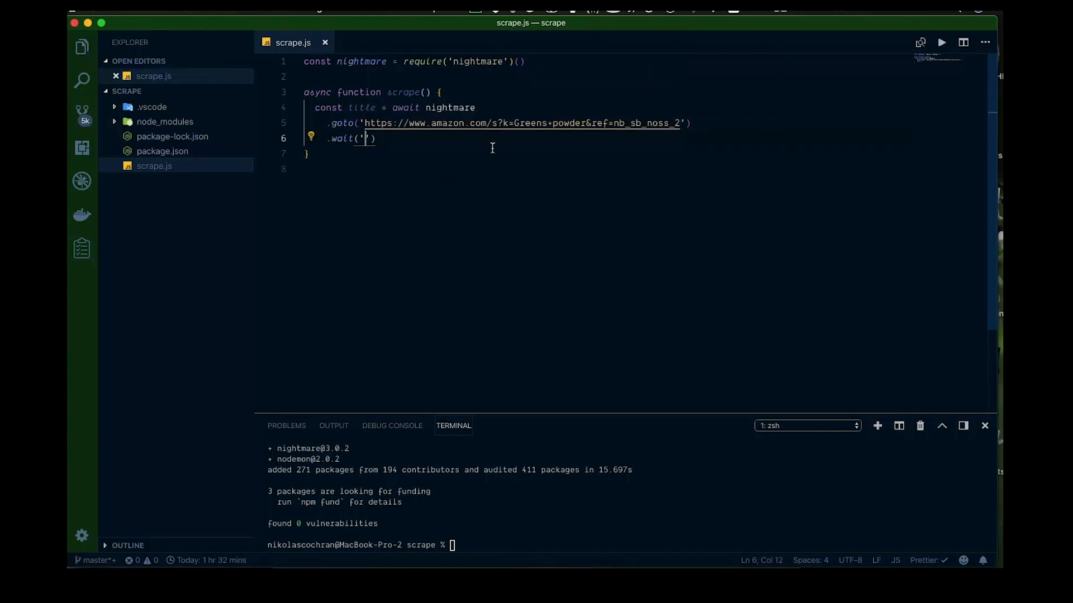
Paste the classes into wait(), trim to a-size-base-plus and prefix it with a dot selector.
{"action": "type", "text": "a-size-base-plus a-color-base a-text-normal"}
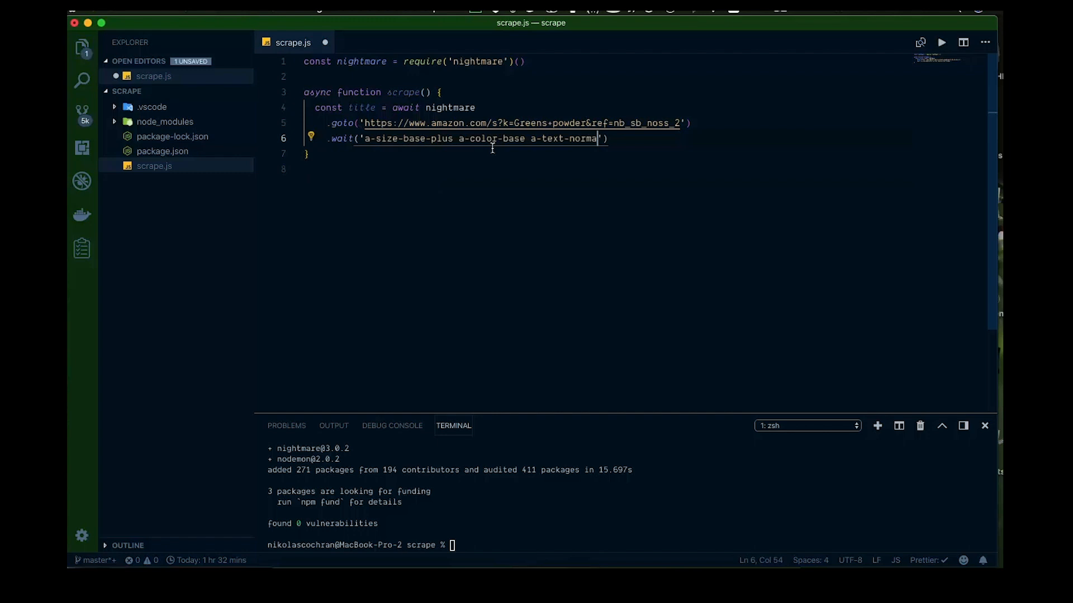
{"action": "key", "text": "Backspace"}
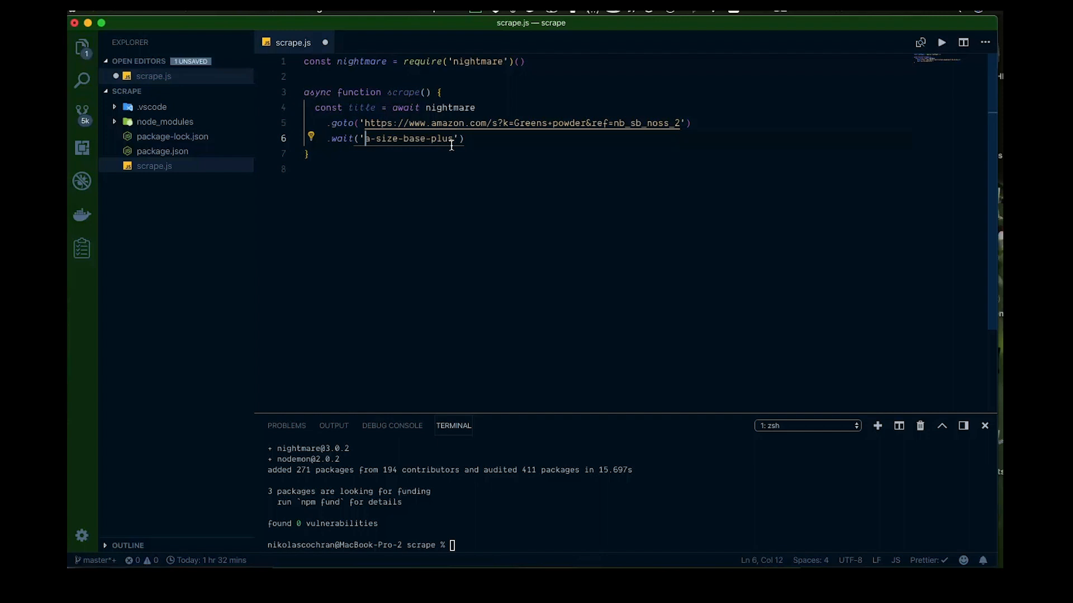
{"action": "type", "text": "."}
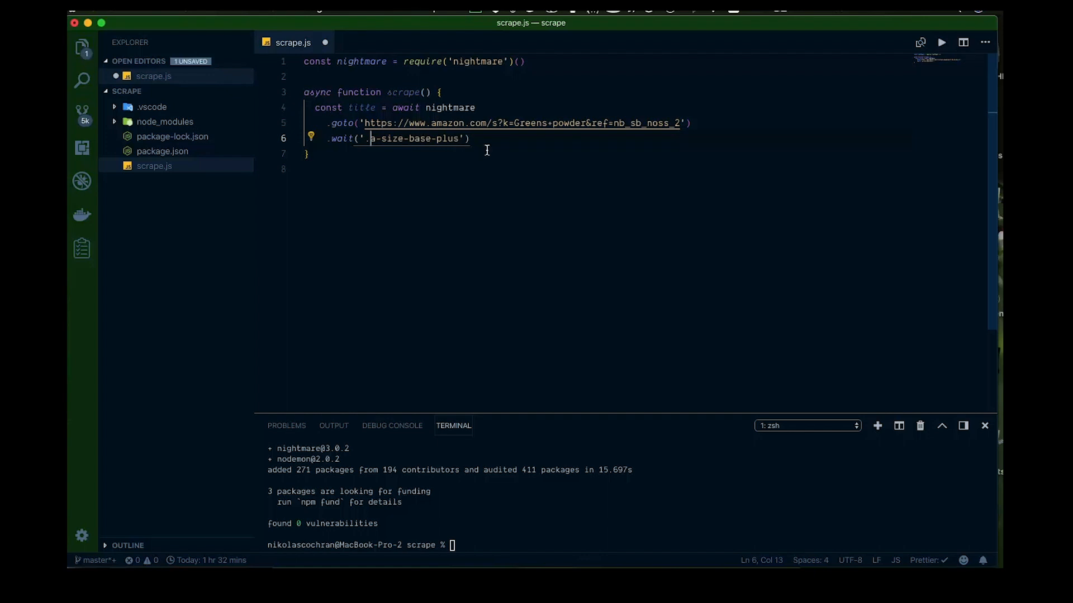
{"action": "left_click", "coordinate": [488, 140]}
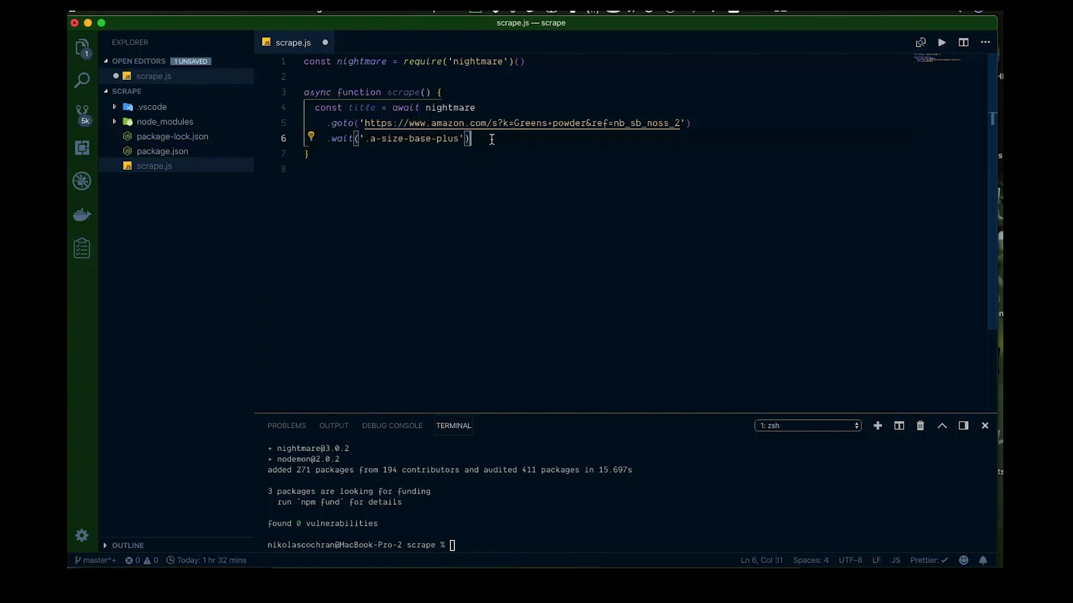
Chain an .evaluate() call whose callback starts with document.querySelector('').
{"action": "type", "text": "."}
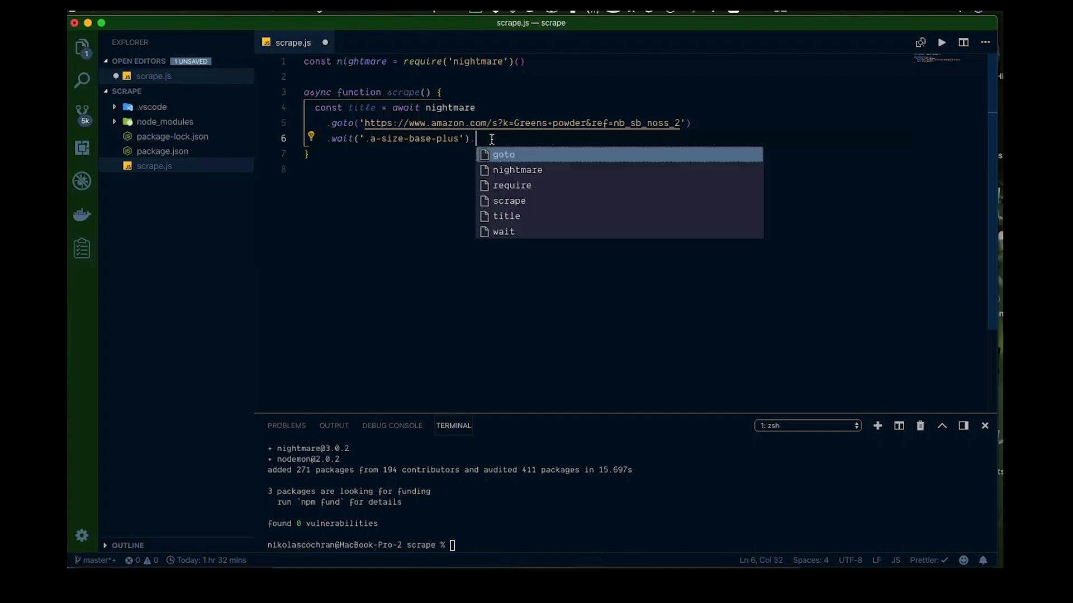
{"action": "type", "text": ".evaluat"}
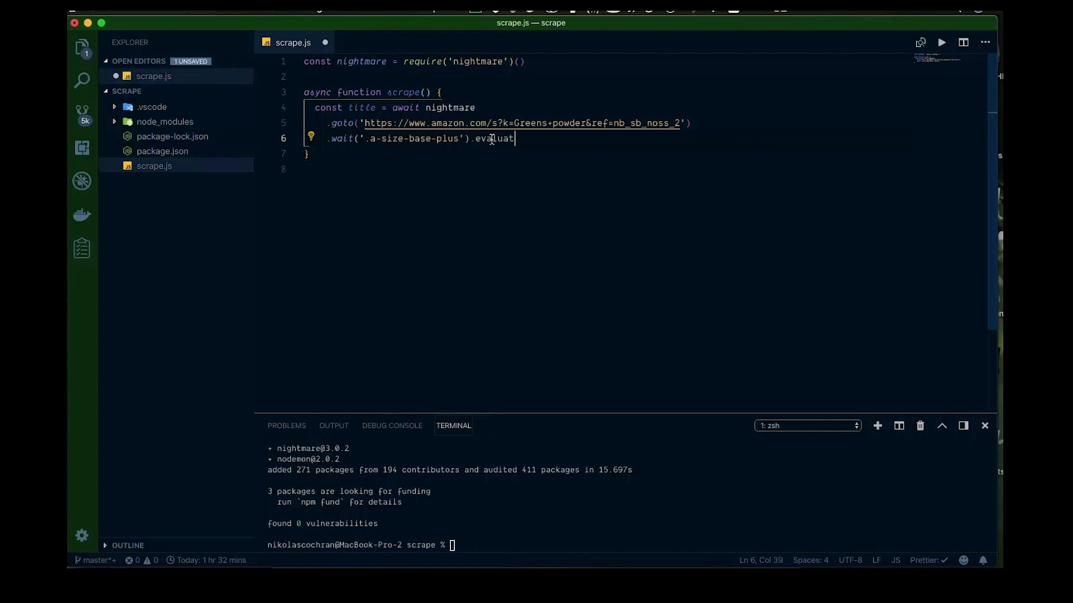
{"action": "type", "text": "e"}
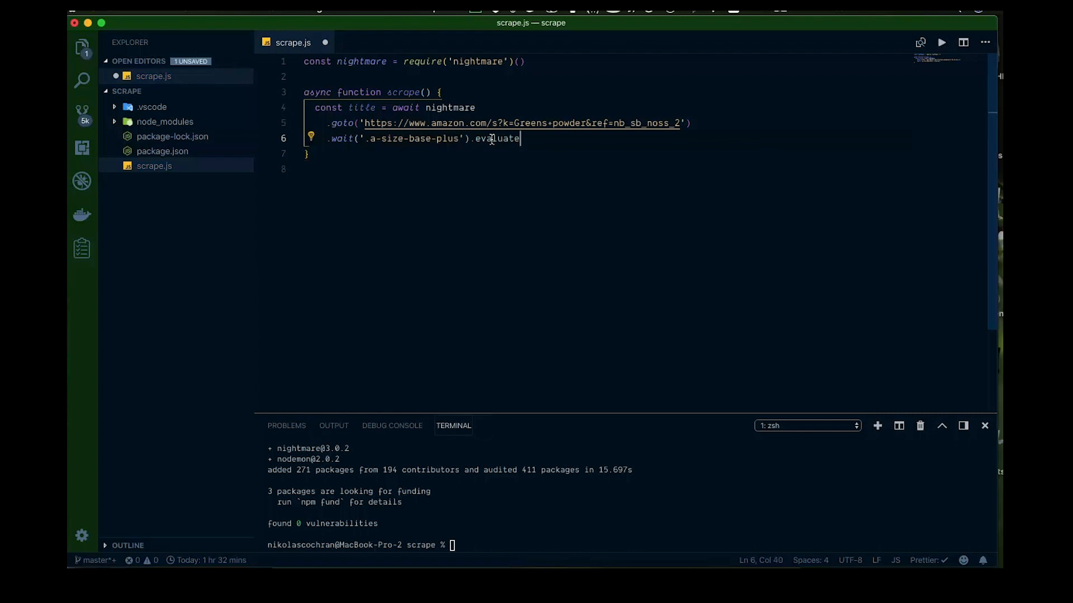
{"action": "type", "text": "() => )"}
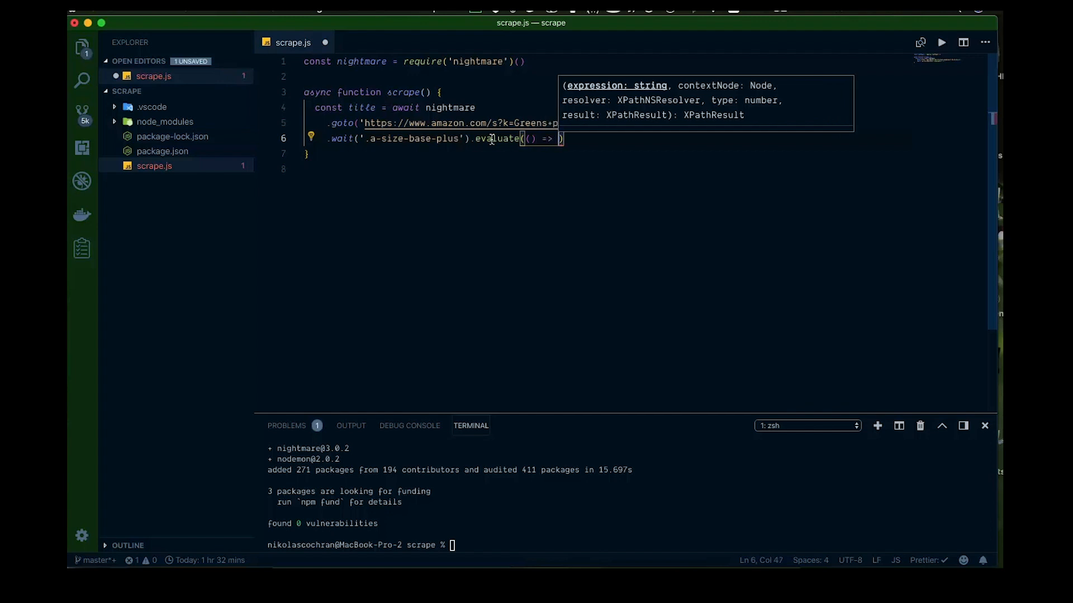
{"action": "type", "text": "document"}
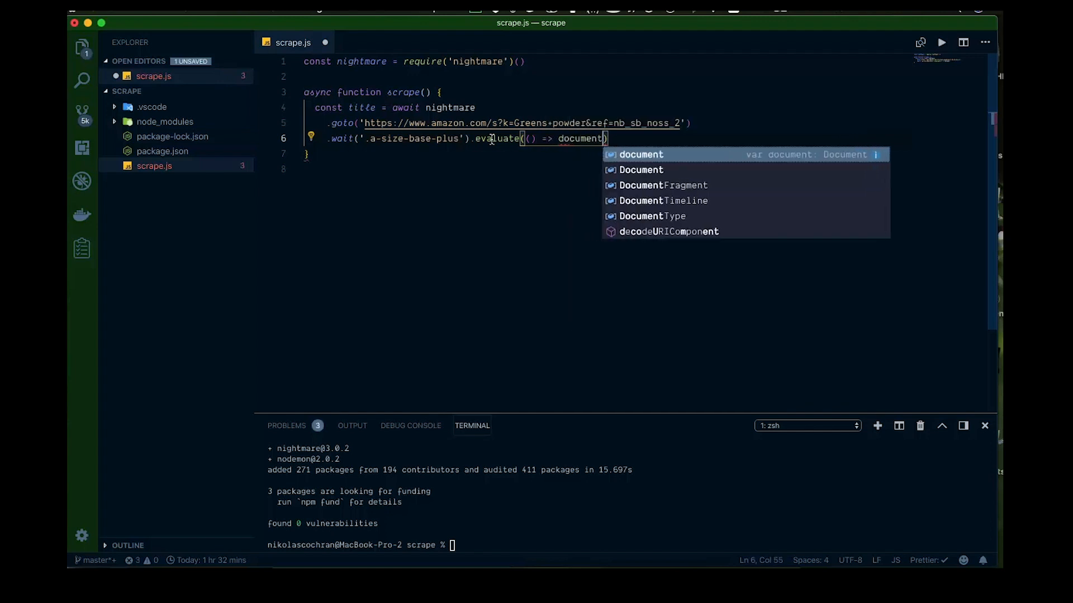
{"action": "type", "text": ".query"}
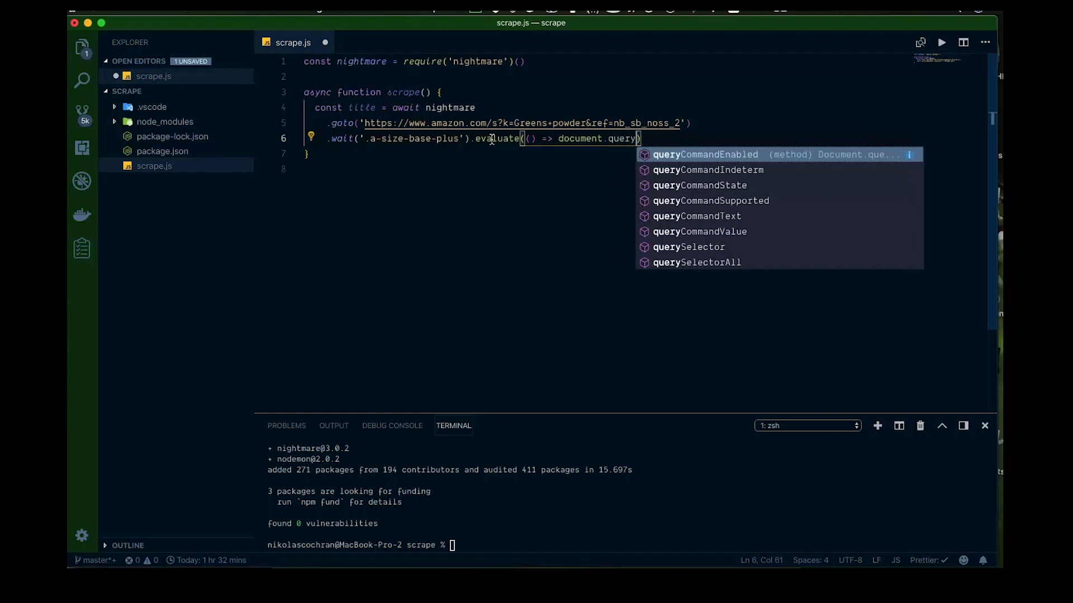
{"action": "left_click", "coordinate": [688, 247]}
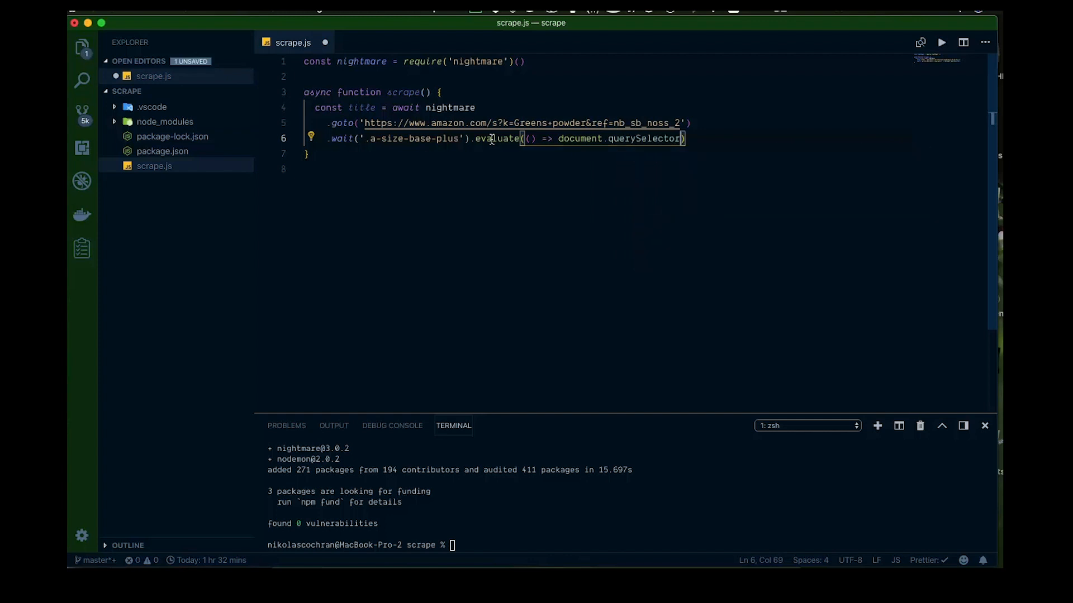
{"action": "type", "text": "('')"}
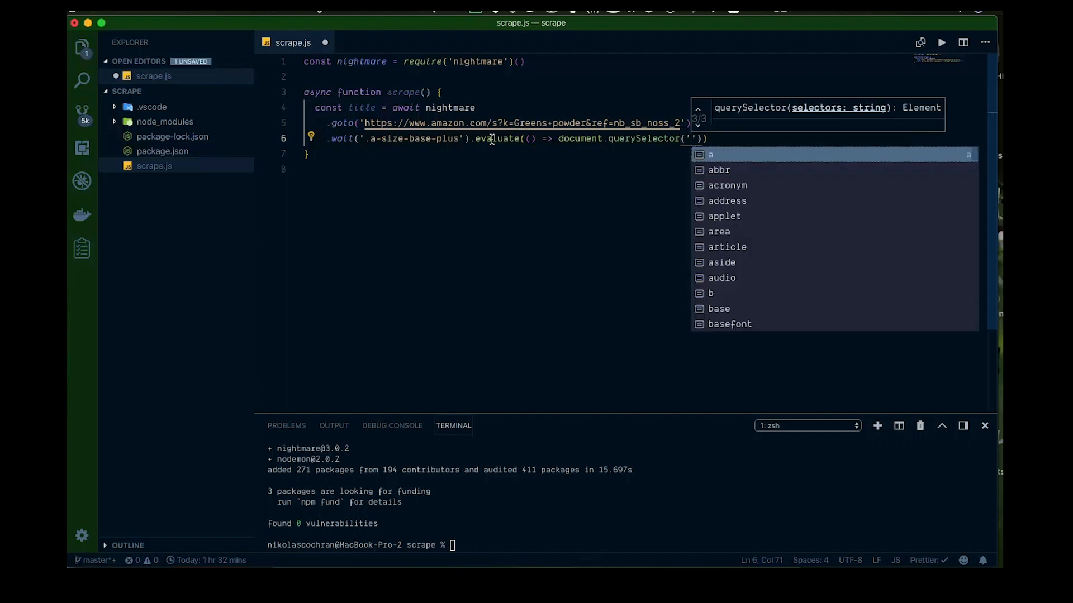
Select '.a-size-base-plus', read its .innerText, and finish the chain with .end().
{"action": "type", "text": "."}
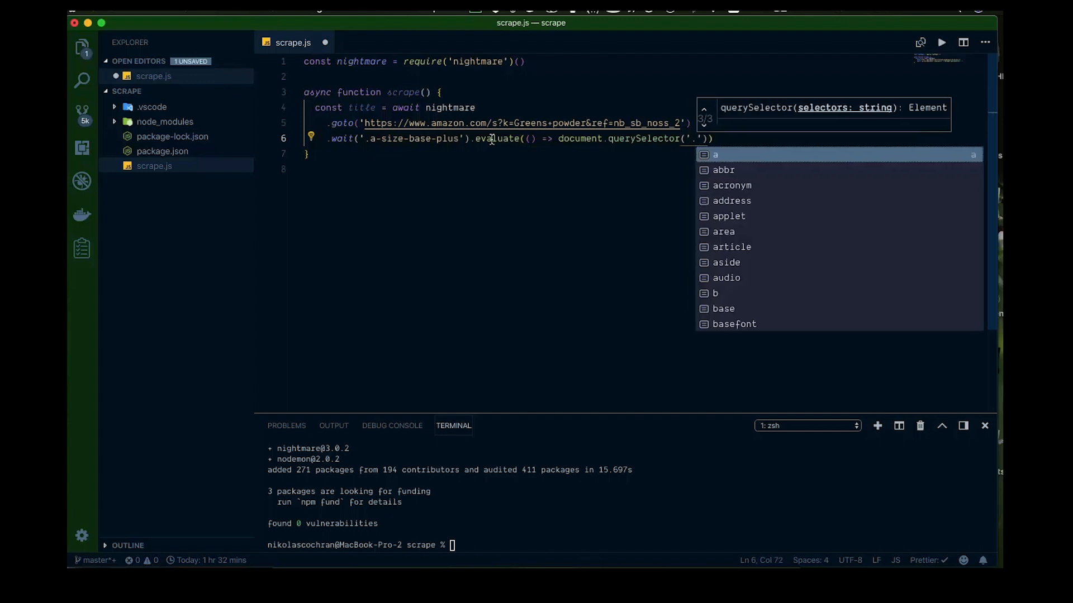
{"action": "type", "text": "-"}
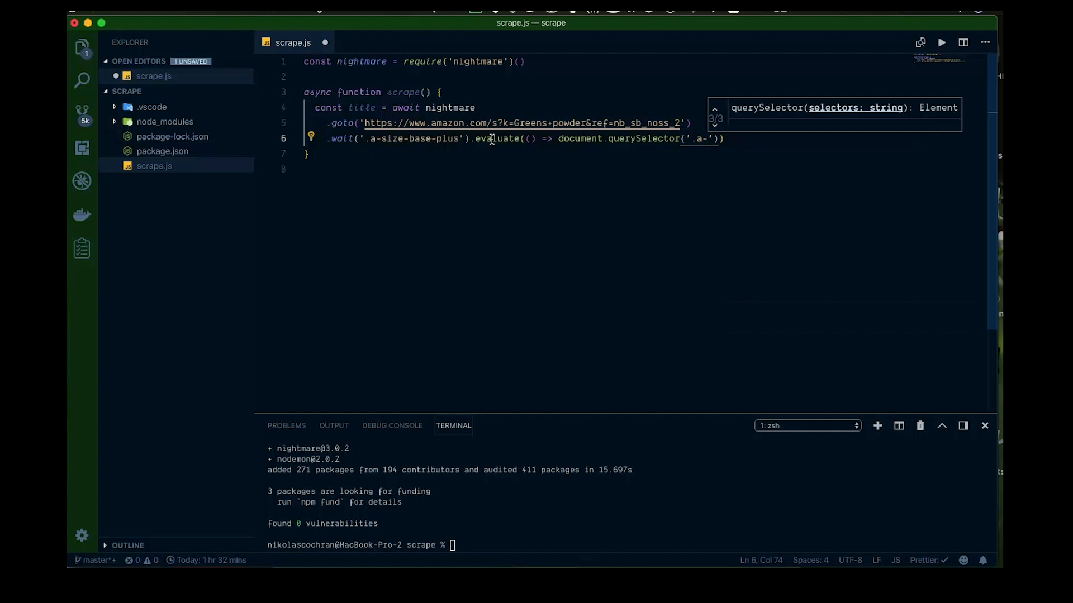
{"action": "type", "text": "size-base-"}
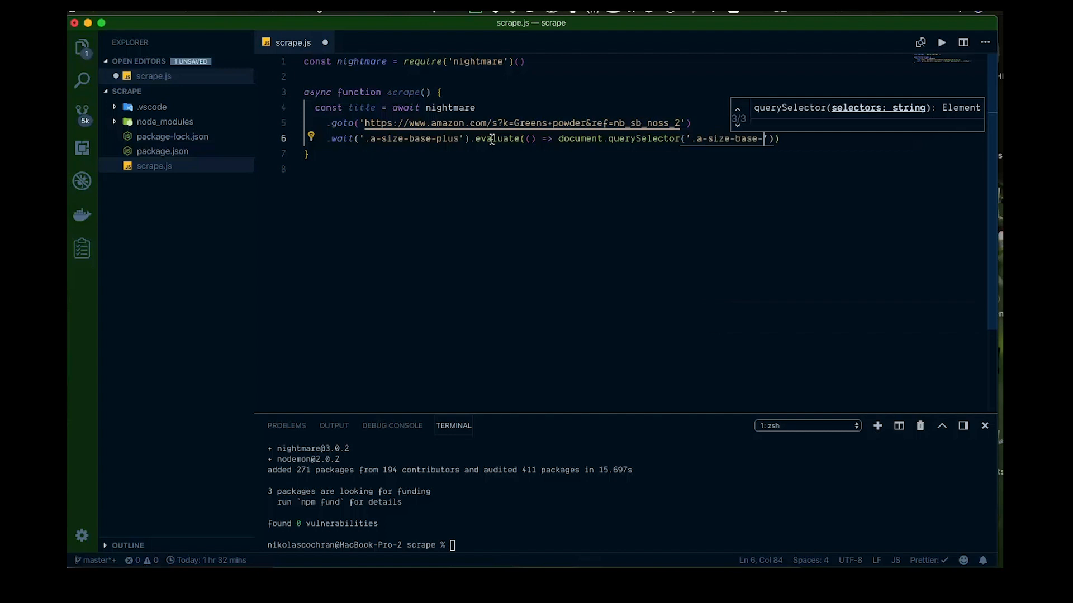
{"action": "type", "text": "plus"}
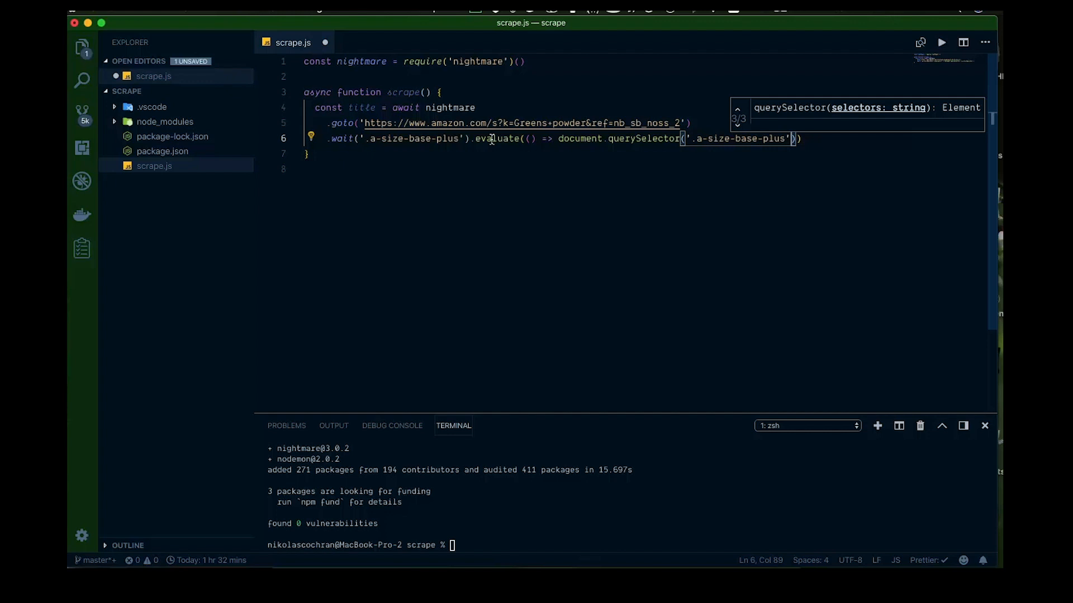
{"action": "type", "text": "."}
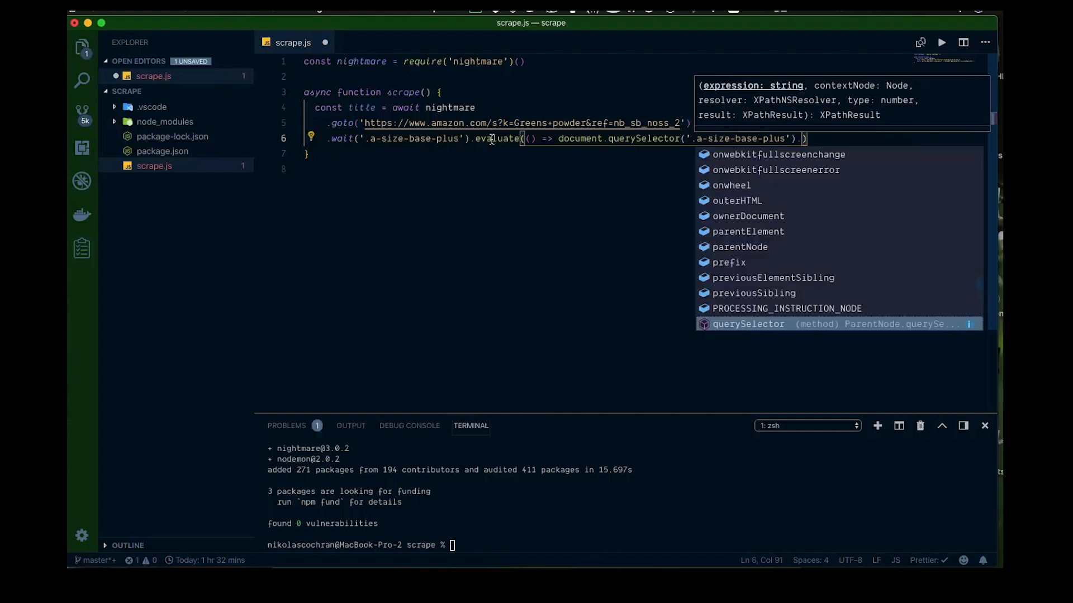
{"action": "type", "text": ".inne"}
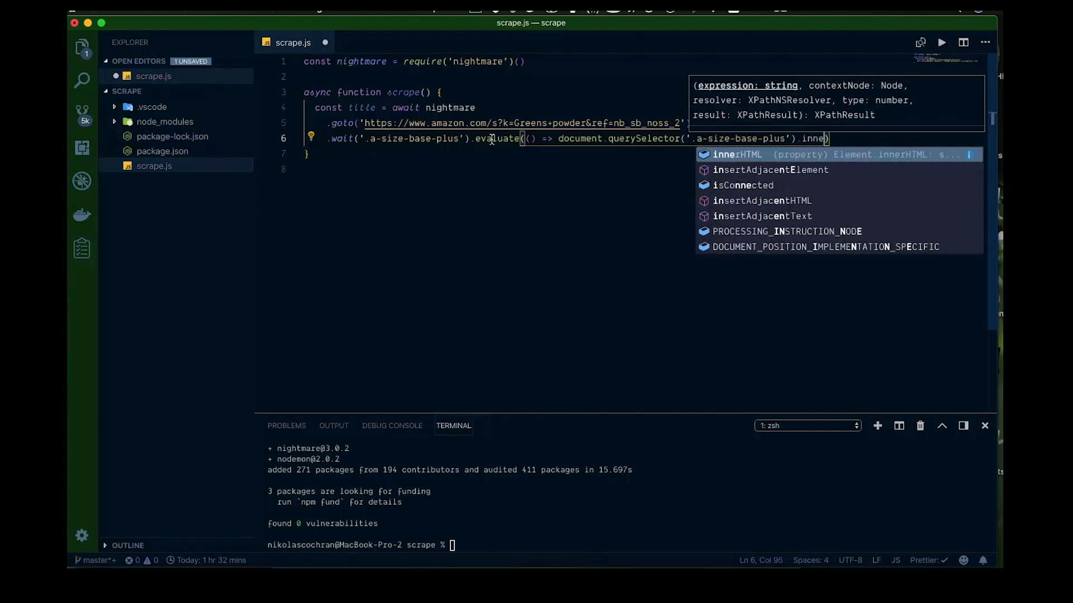
{"action": "type", "text": "rText"}
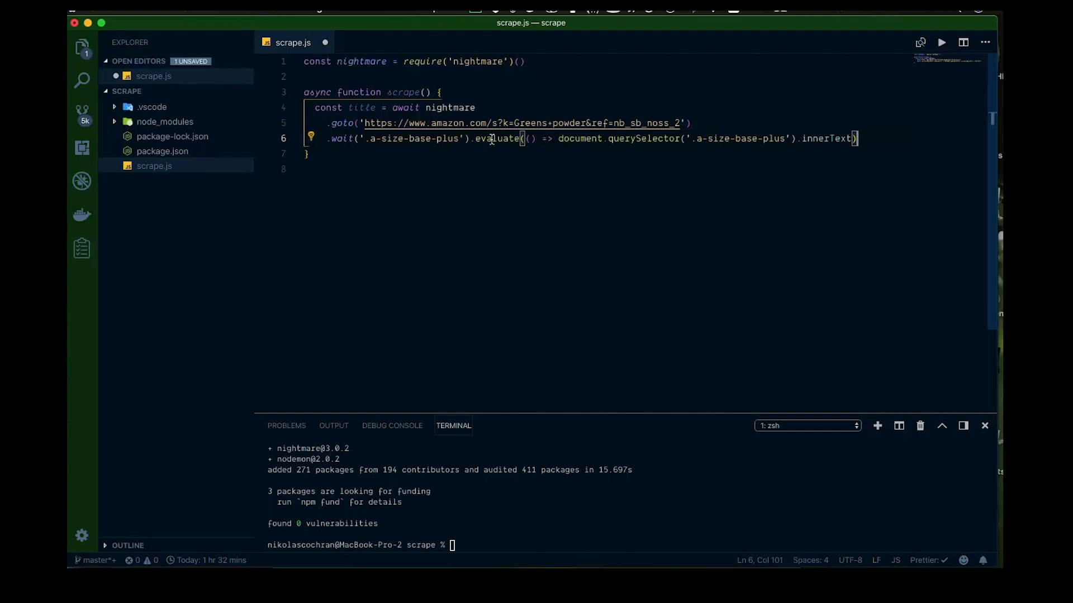
{"action": "type", "text": ".end("}
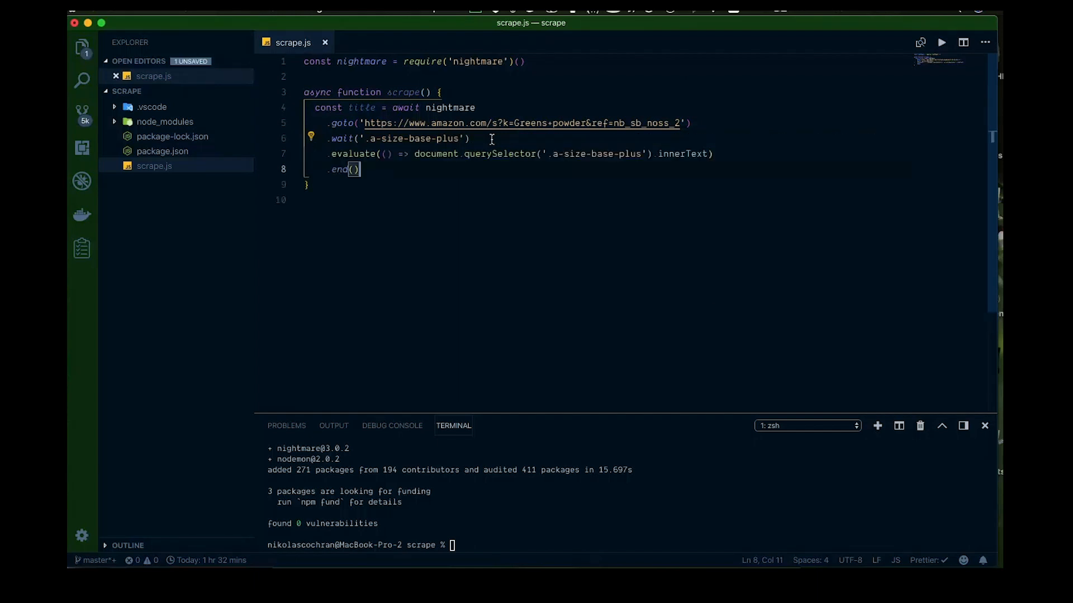
Add console.log(title) after the chain and a scrape() call below the function.
{"action": "key", "text": "Enter"}
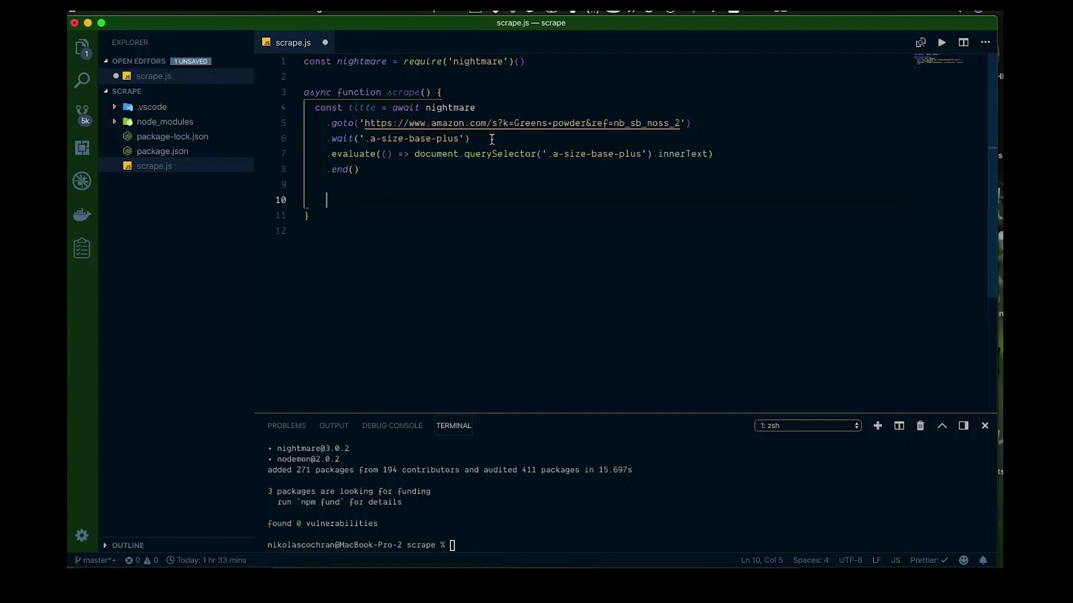
{"action": "type", "text": "console"}
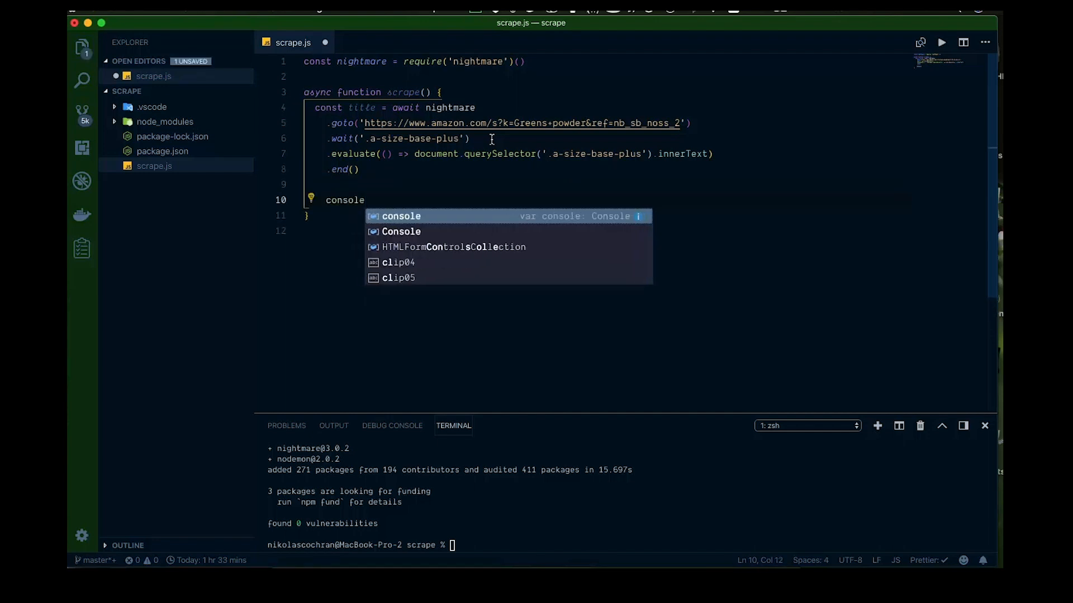
{"action": "type", "text": ".log("}
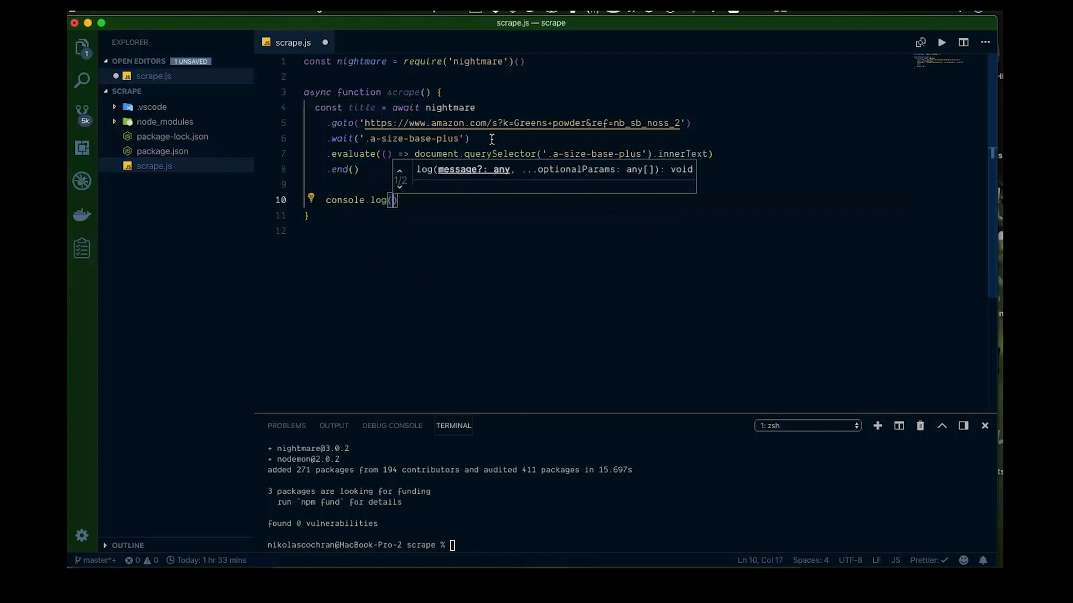
{"action": "type", "text": "ti"}
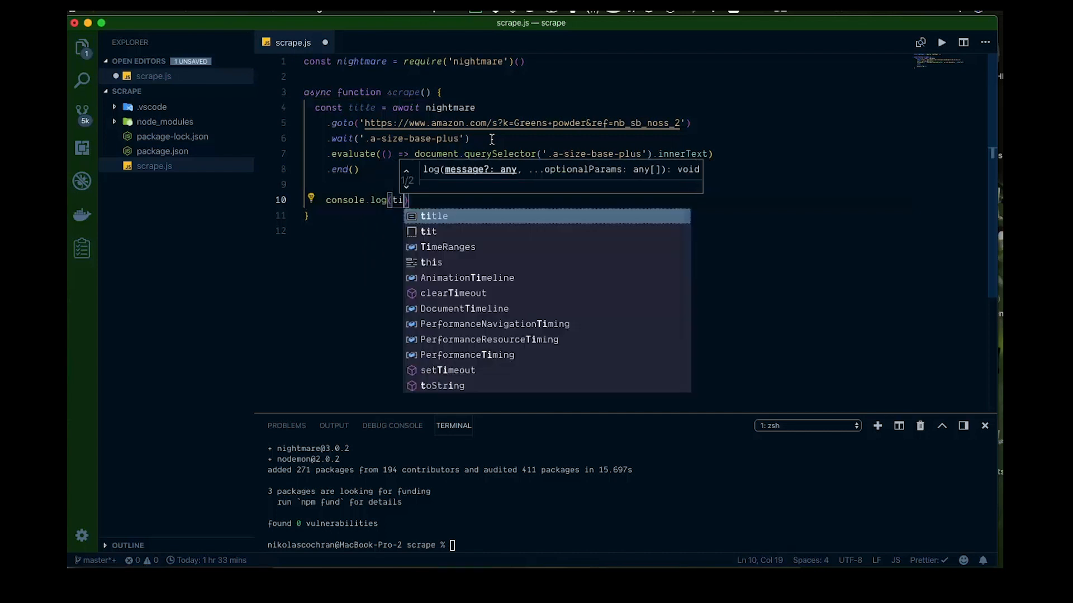
{"action": "type", "text": "tle"}
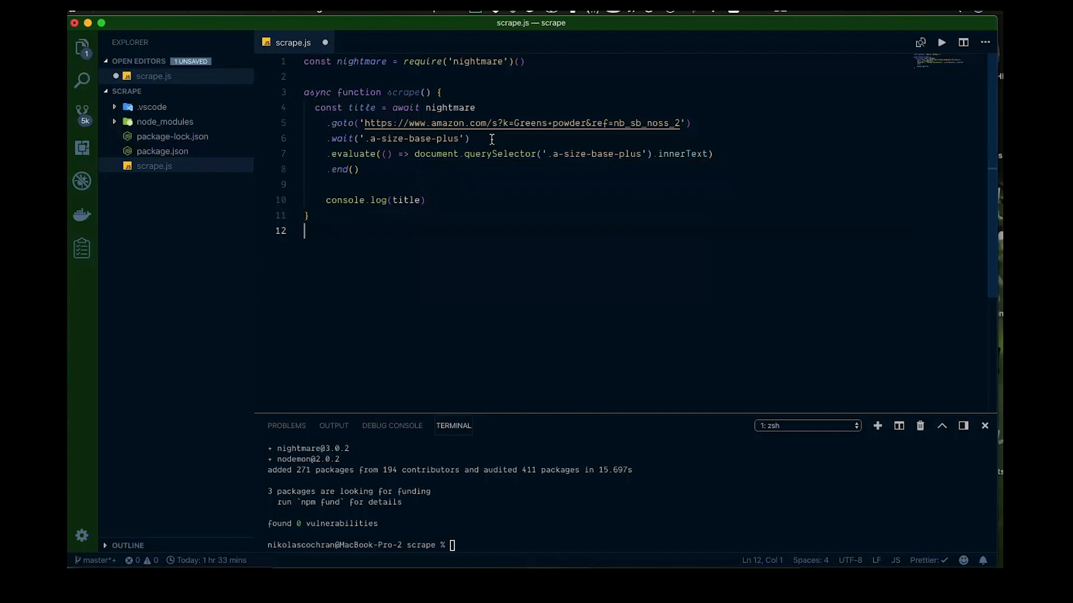
{"action": "type", "text": "scr"}
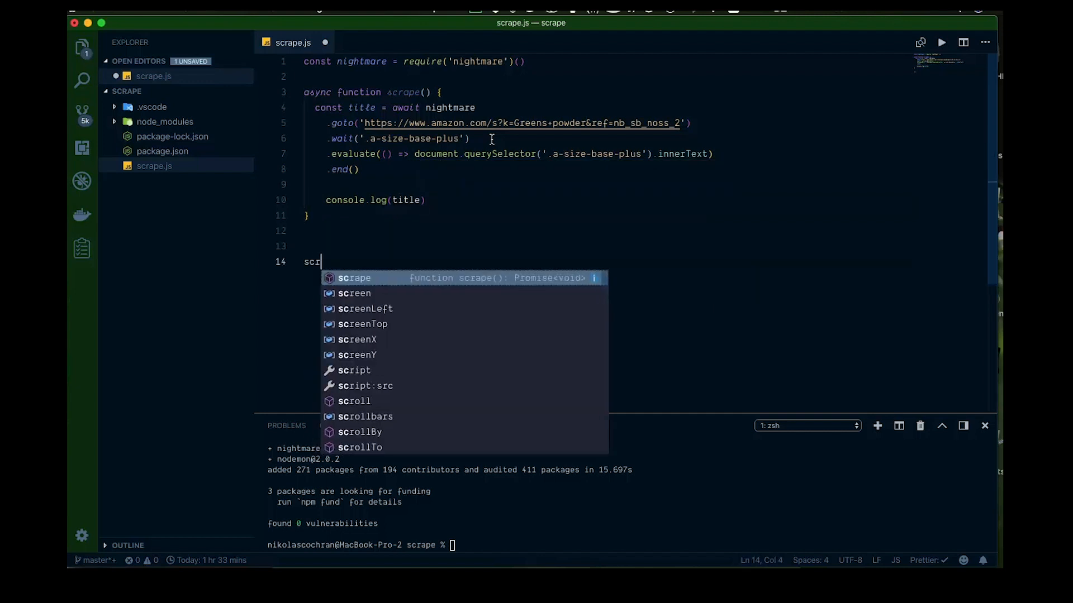
{"action": "type", "text": "ape("}
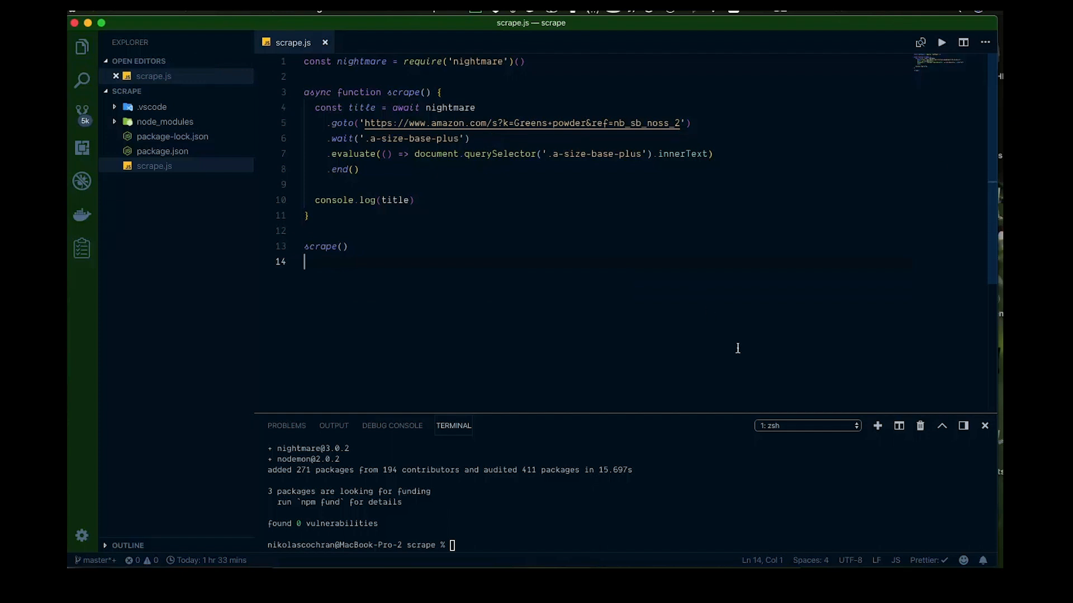
{"action": "mouse_move", "coordinate": [284, 322]}
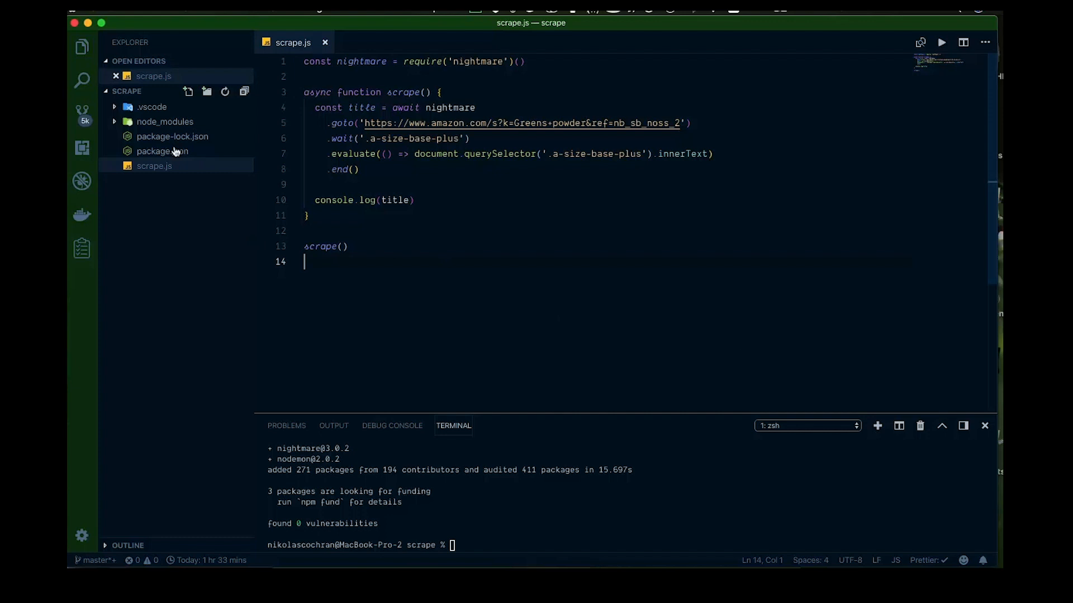
In package.json replace the test script with a dev script running nodemon scrape.js, then return to scrape.js.
{"action": "left_click", "coordinate": [162, 152]}
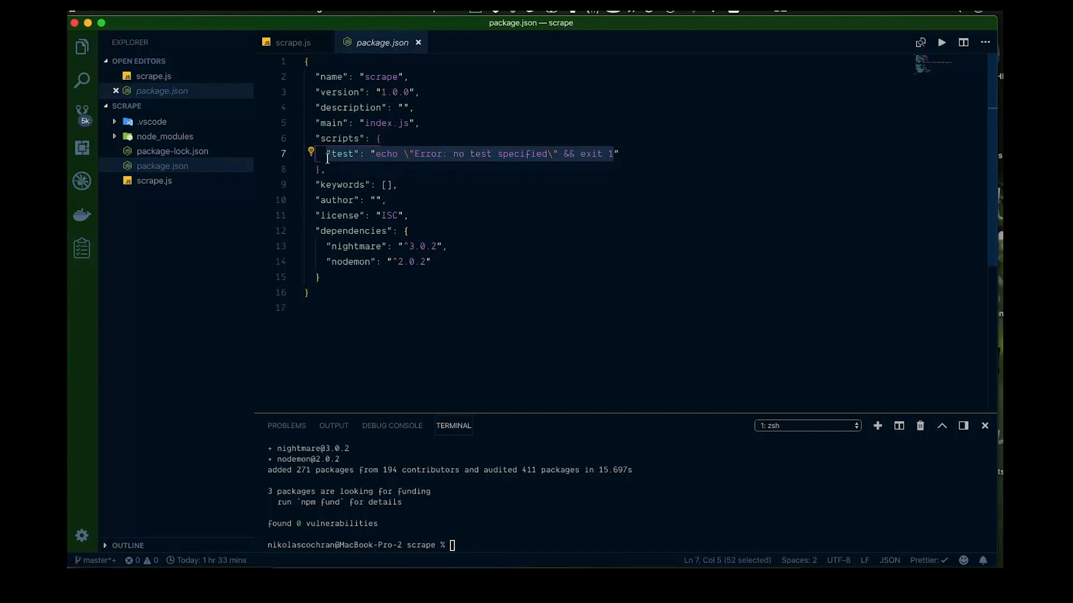
{"action": "type", "text": "dev"}
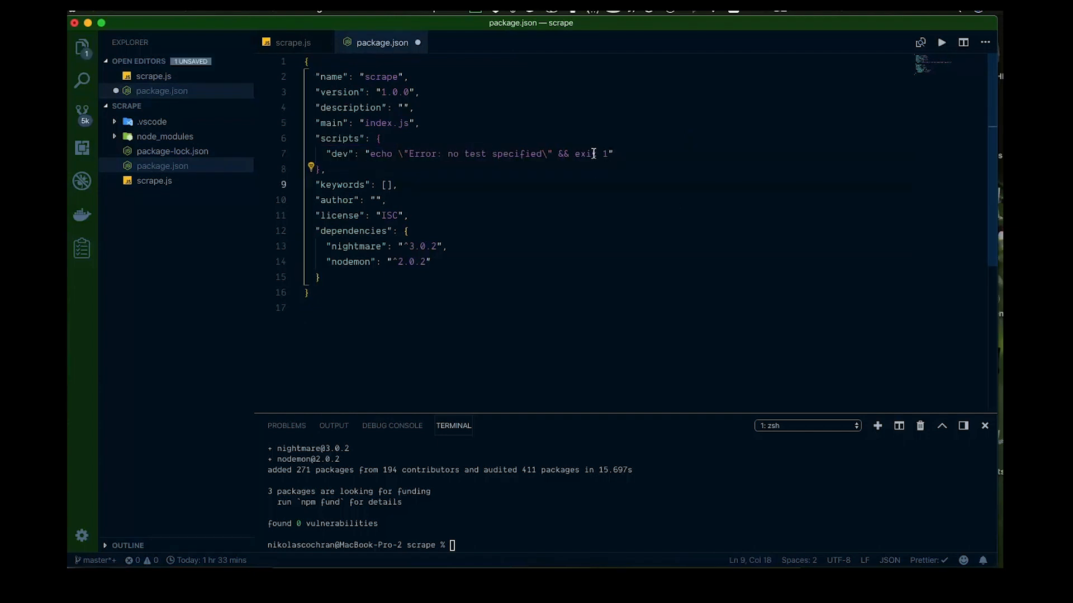
{"action": "left_click_drag", "start_coordinate": [371, 153], "coordinate": [605, 153]}
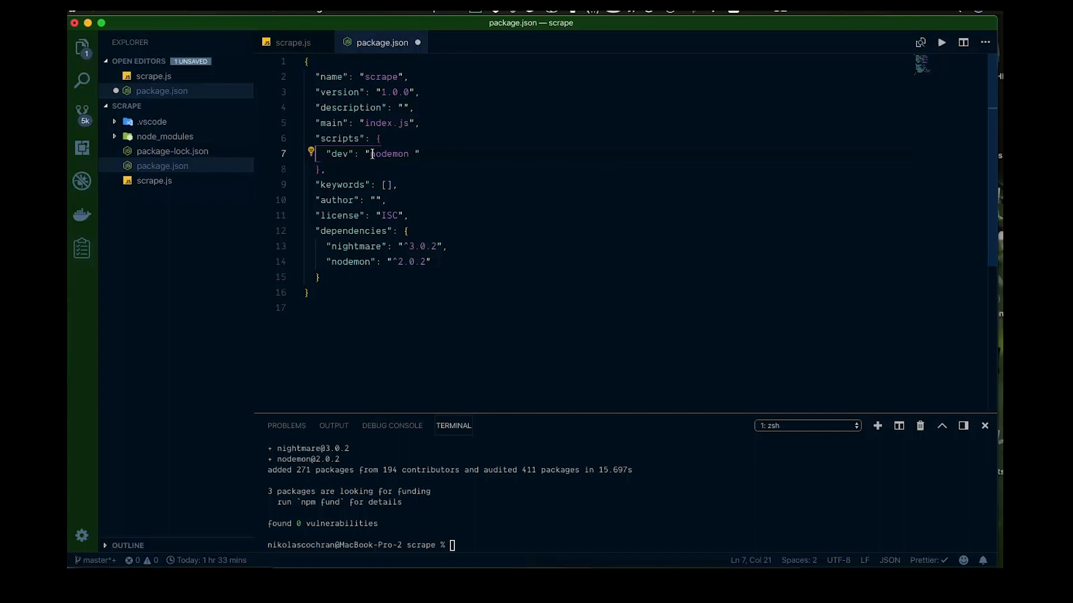
{"action": "type", "text": "scrape"}
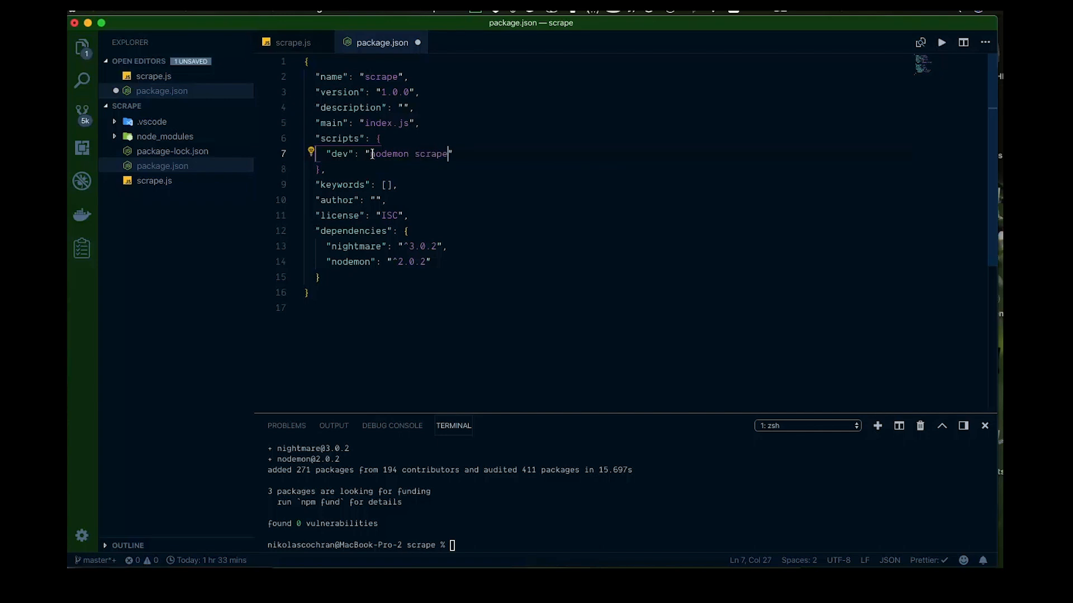
{"action": "type", "text": ".js"}
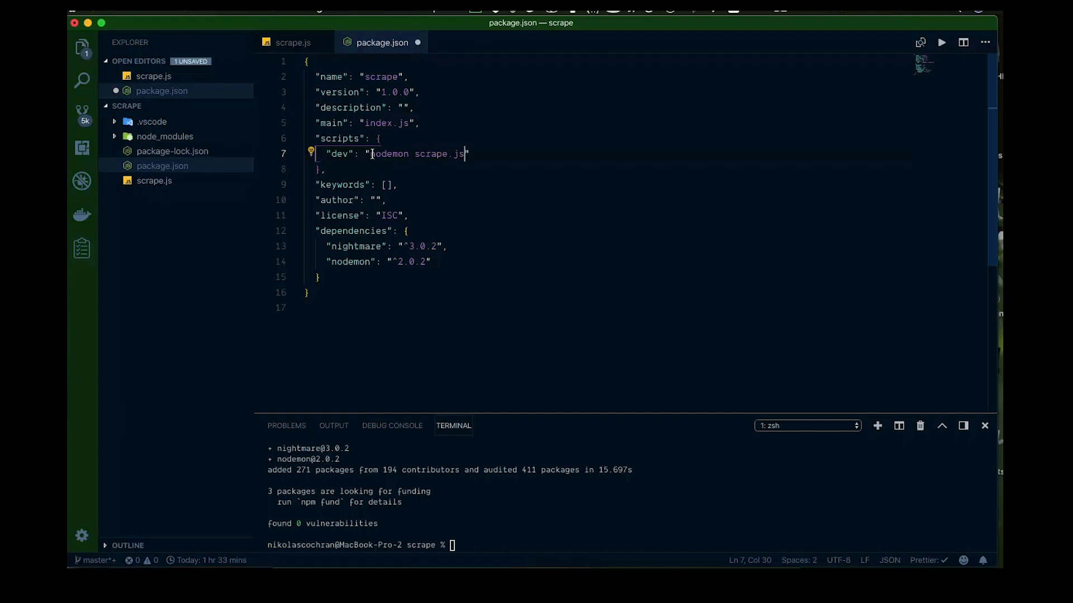
{"action": "left_click", "coordinate": [293, 43]}
{"action": "type", "text": "npm run d"}
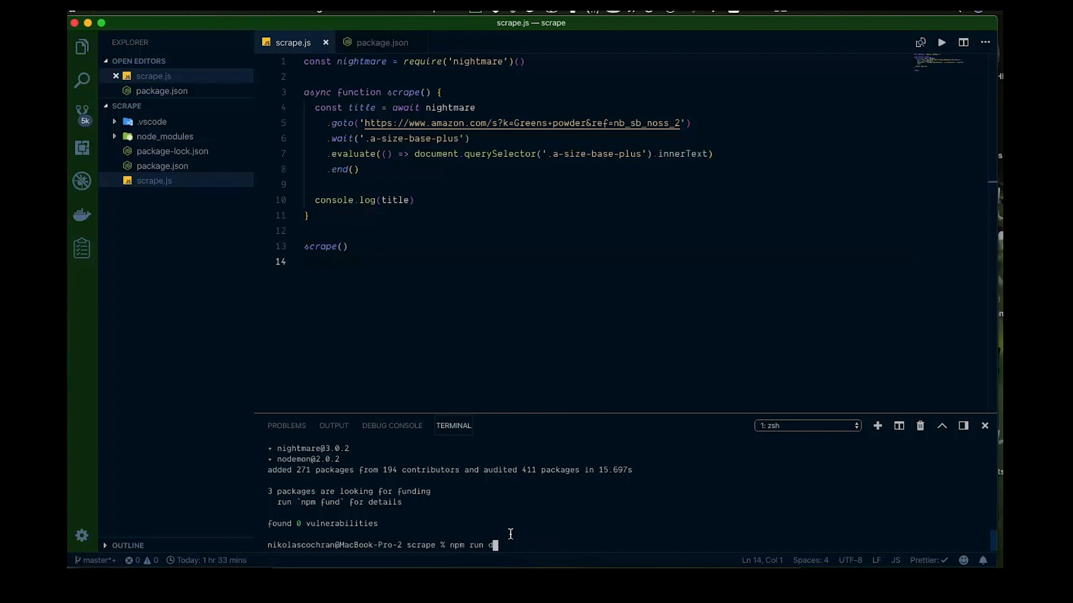
Run npm run dev in the terminal so nodemon starts scrape.js.
{"action": "key", "text": "Enter"}
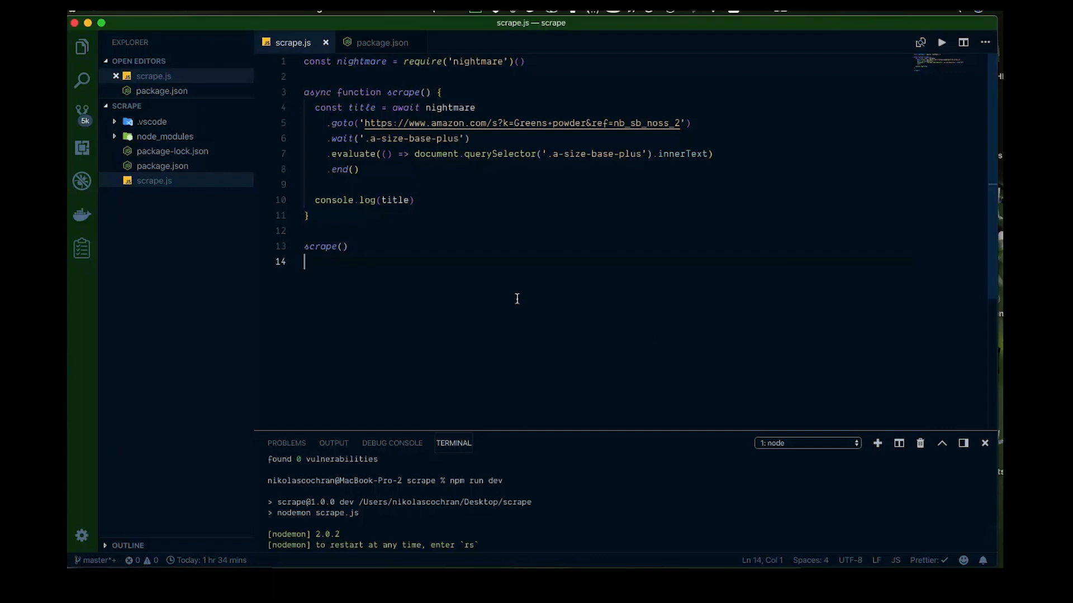
{"action": "mouse_move", "coordinate": [509, 290]}
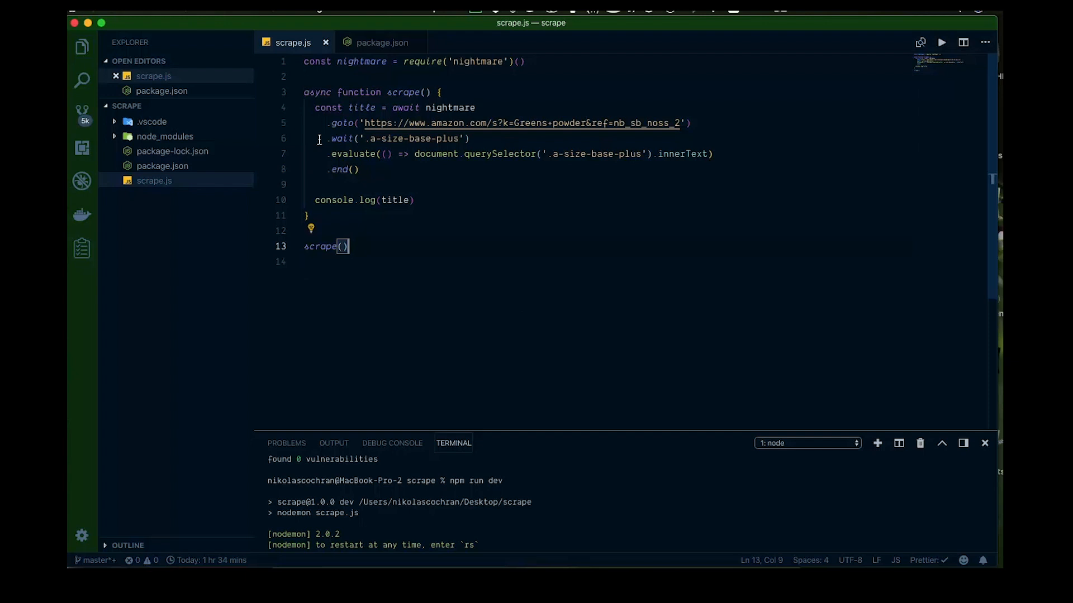
{"action": "mouse_move", "coordinate": [657, 135]}
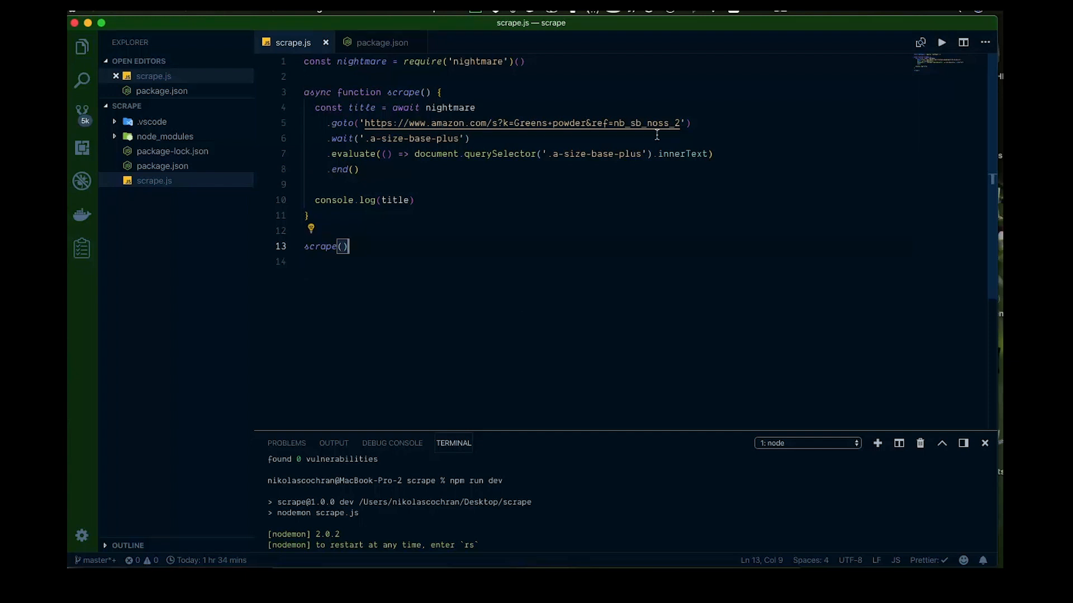
{"action": "mouse_move", "coordinate": [563, 133]}
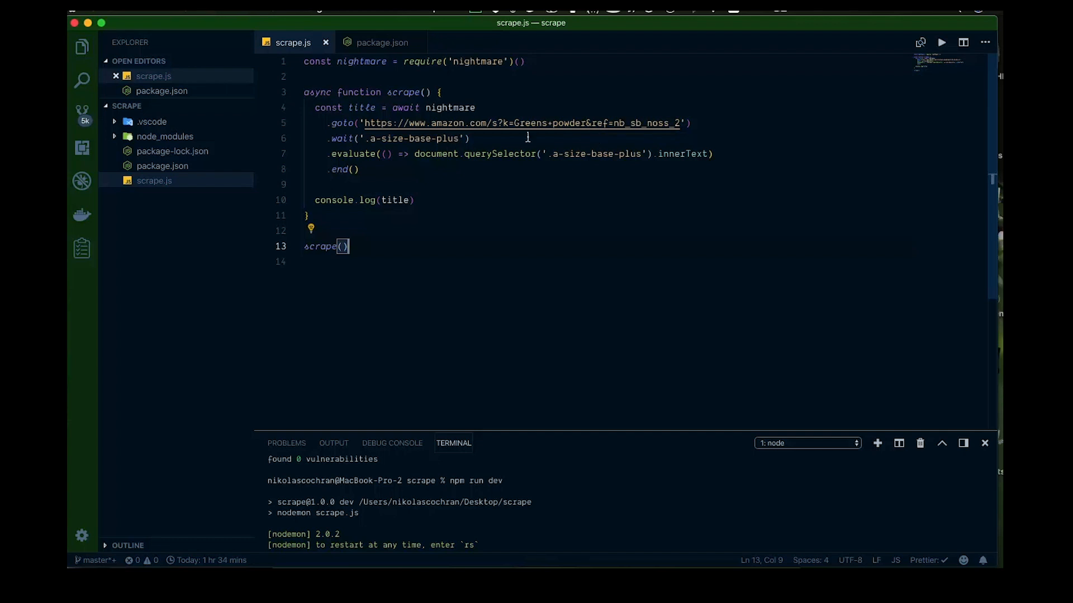
{"action": "left_click", "coordinate": [659, 123]}
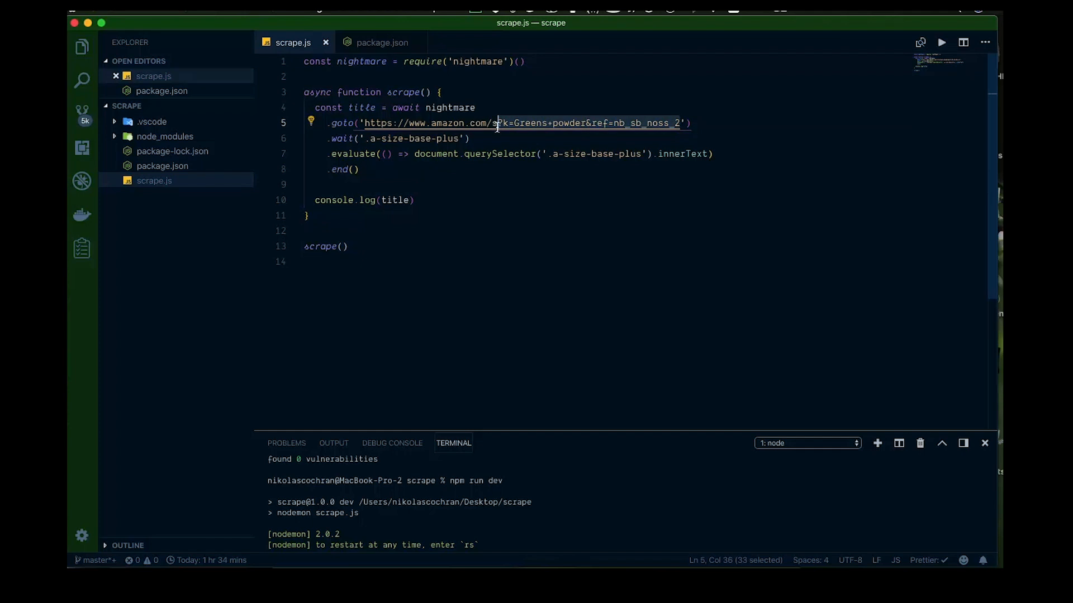
{"action": "key", "text": "Delete"}
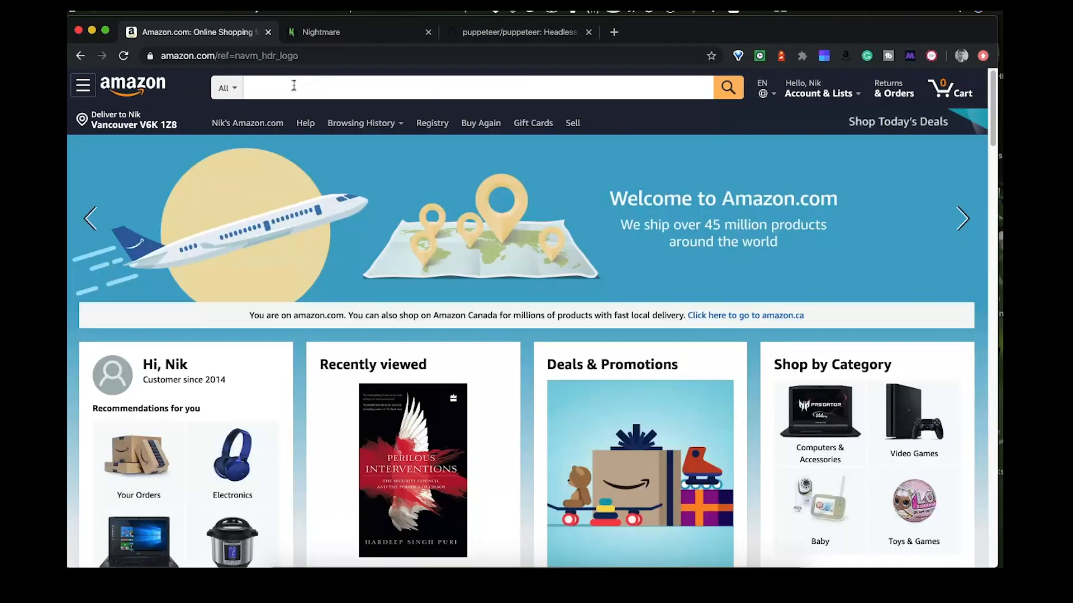
{"action": "mouse_move", "coordinate": [487, 212]}
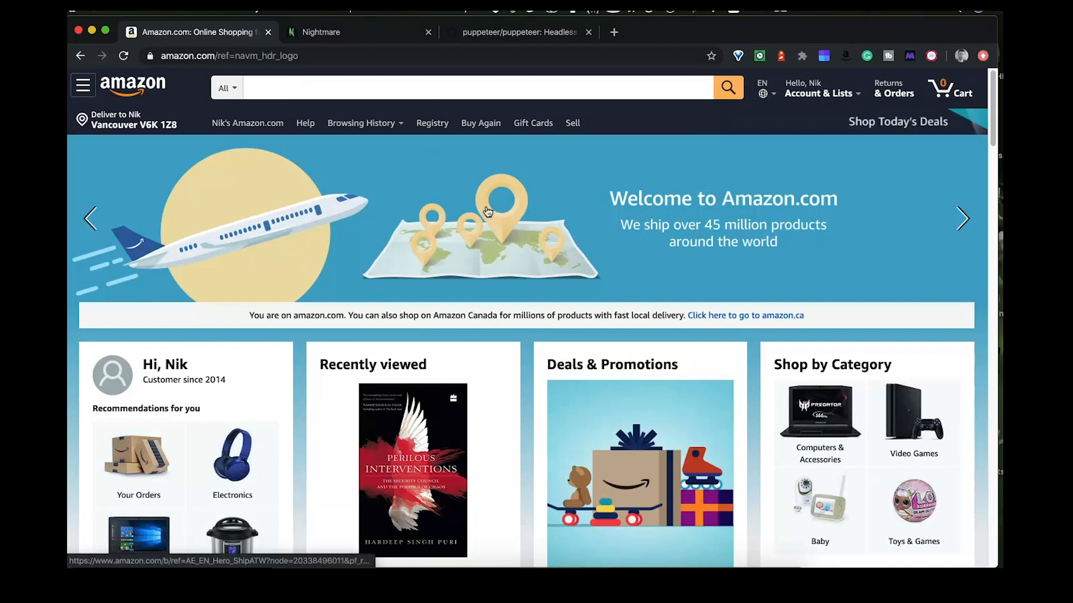
{"action": "mouse_move", "coordinate": [737, 44]}
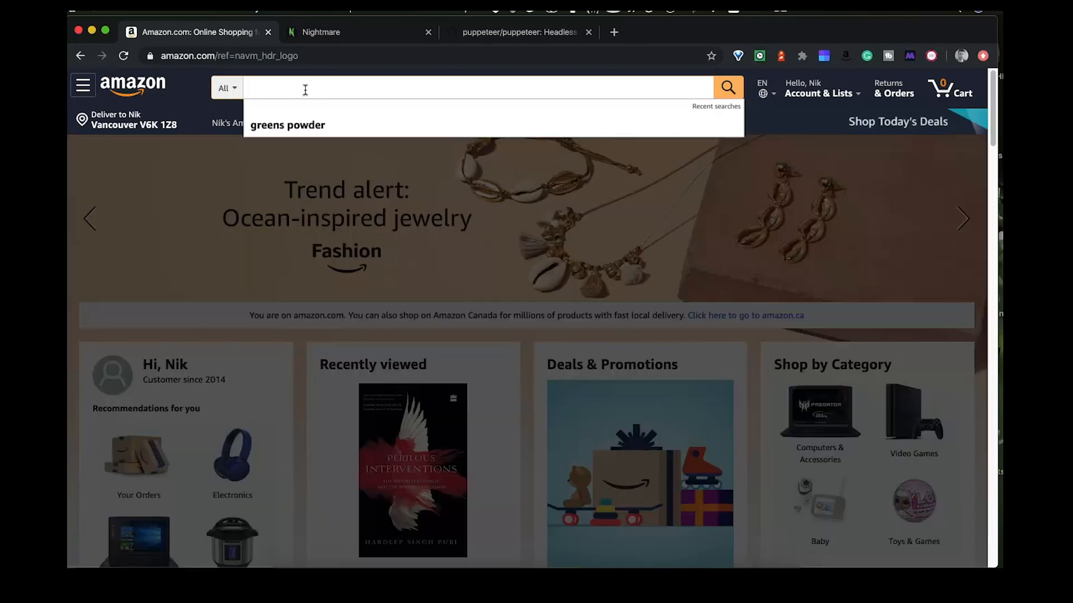
Search Amazon for Greens Powder in Chrome and switch back to the editor.
{"action": "type", "text": "Greens Powder"}
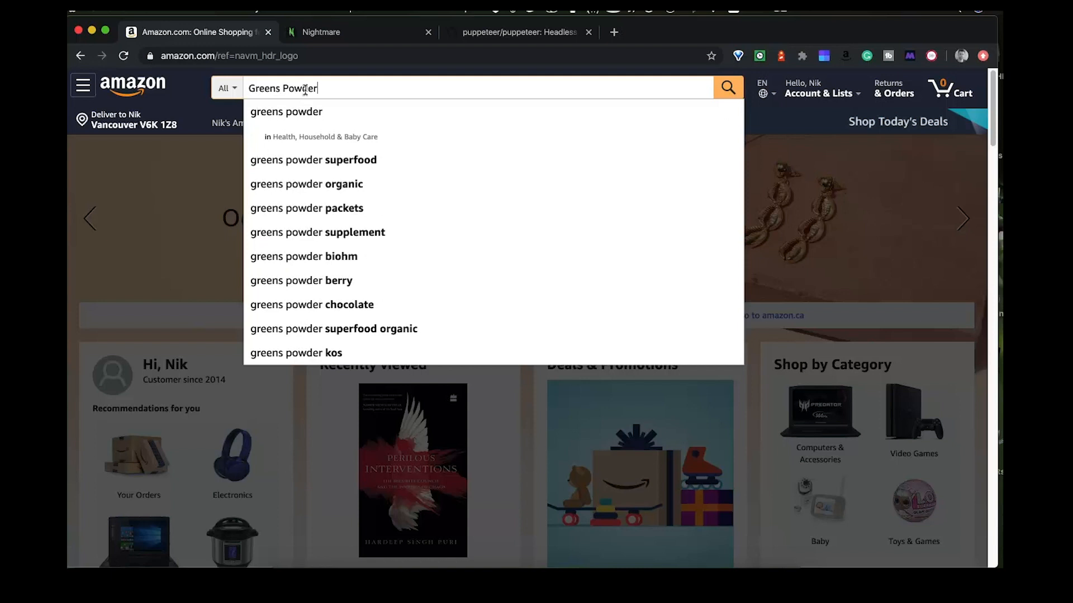
{"action": "left_click", "coordinate": [729, 87]}
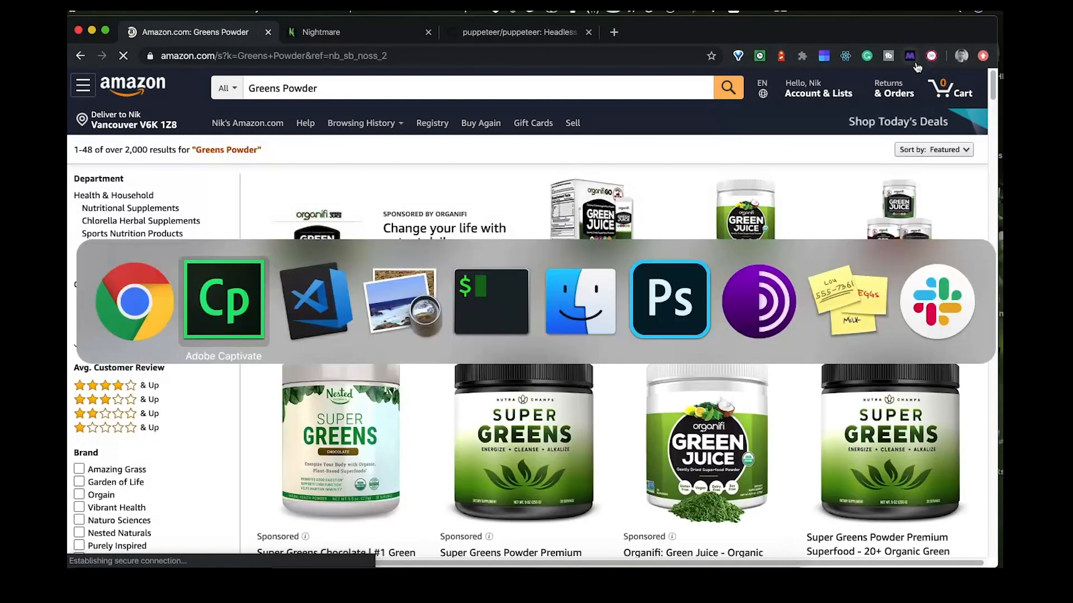
{"action": "left_click", "coordinate": [314, 301]}
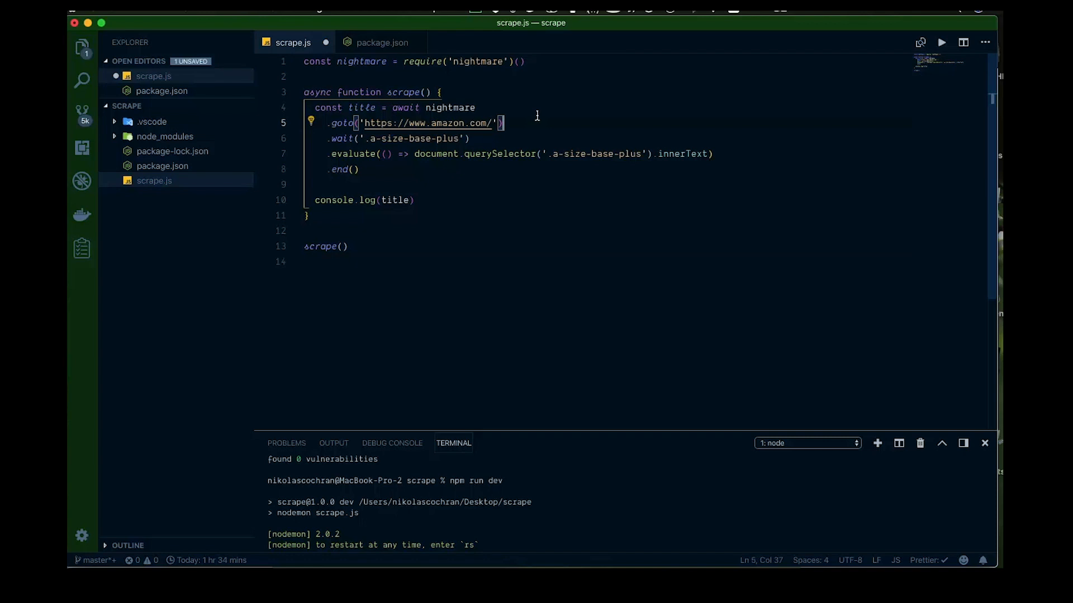
{"action": "type", "text": ".type"}
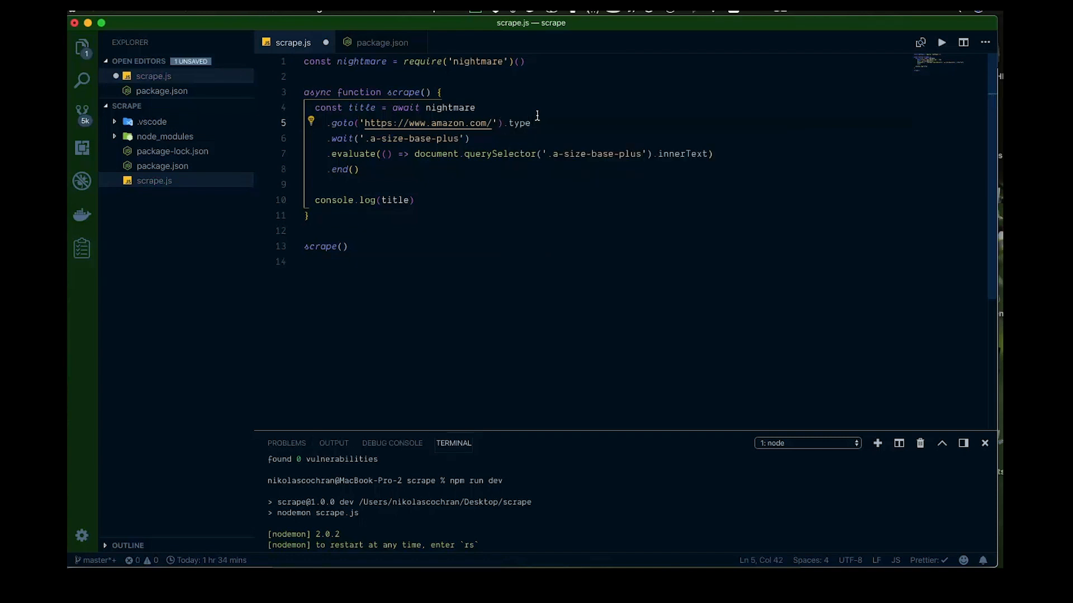
{"action": "type", "text": "("}
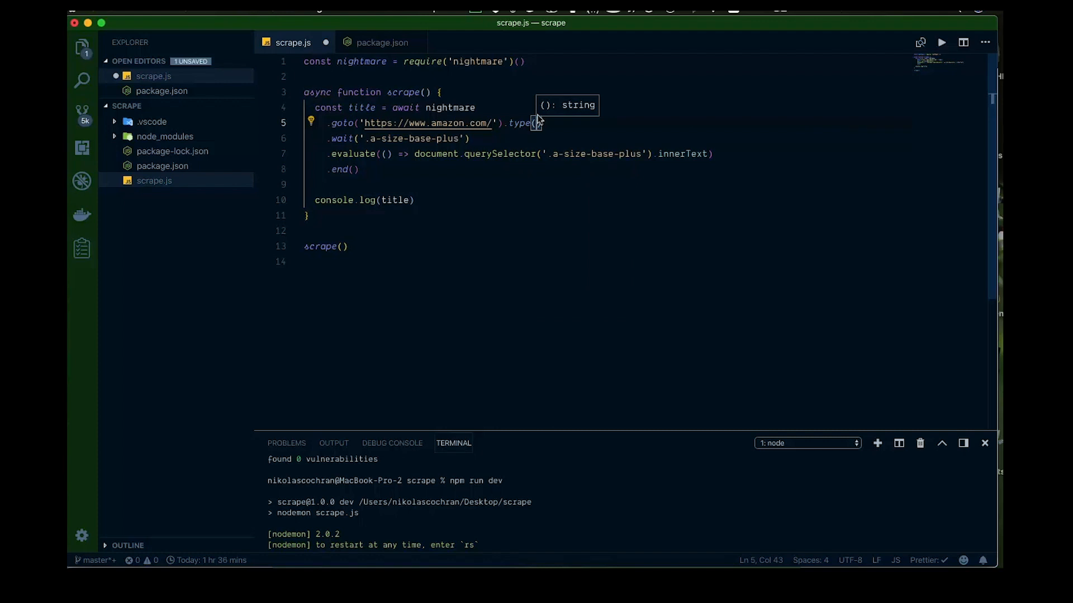
{"action": "type", "text": "'"}
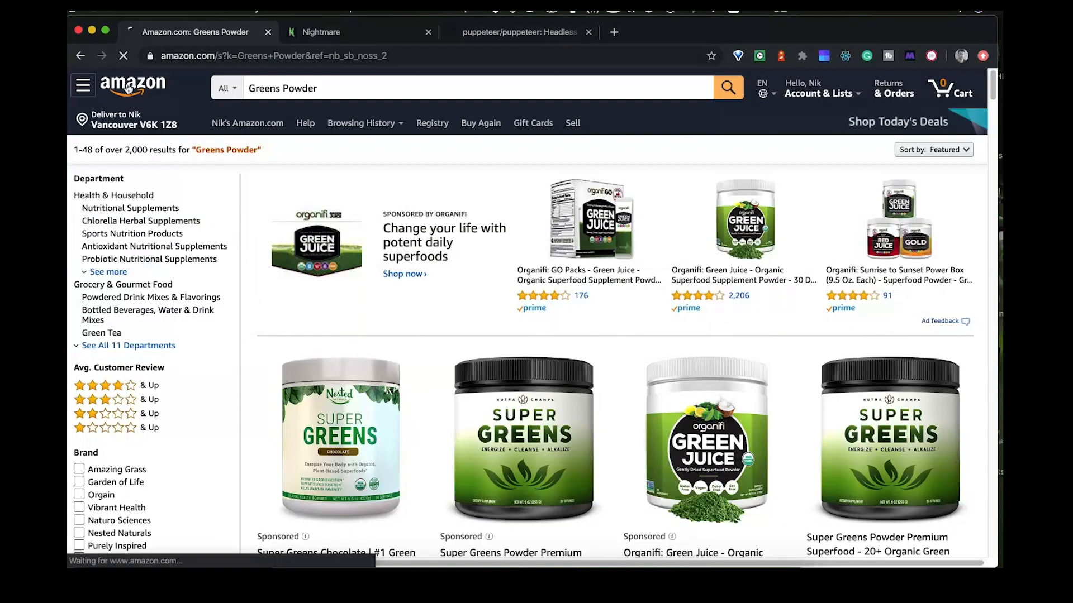
Inspect the Amazon home-page search box in DevTools (input id twotabsearchtextbox) and return to VS Code.
{"action": "left_click", "coordinate": [129, 85]}
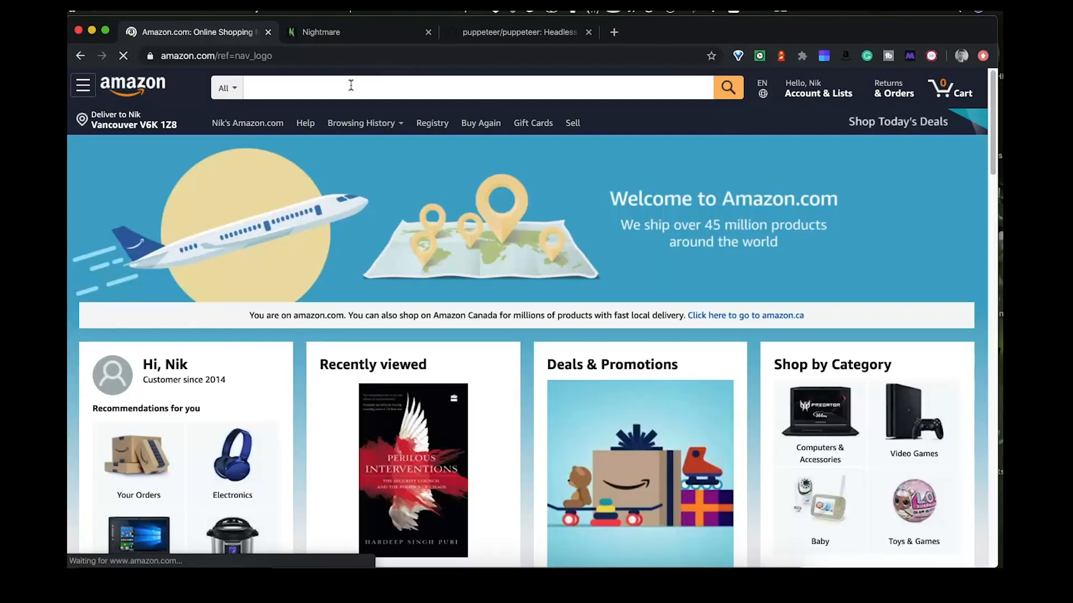
{"action": "right_click", "coordinate": [350, 87]}
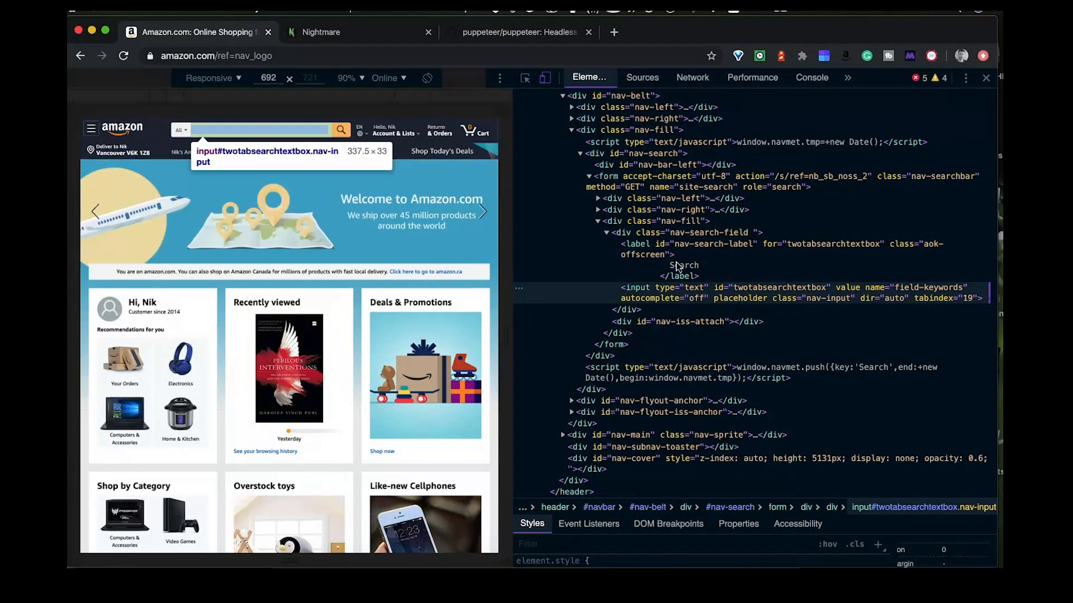
{"action": "mouse_move", "coordinate": [715, 308]}
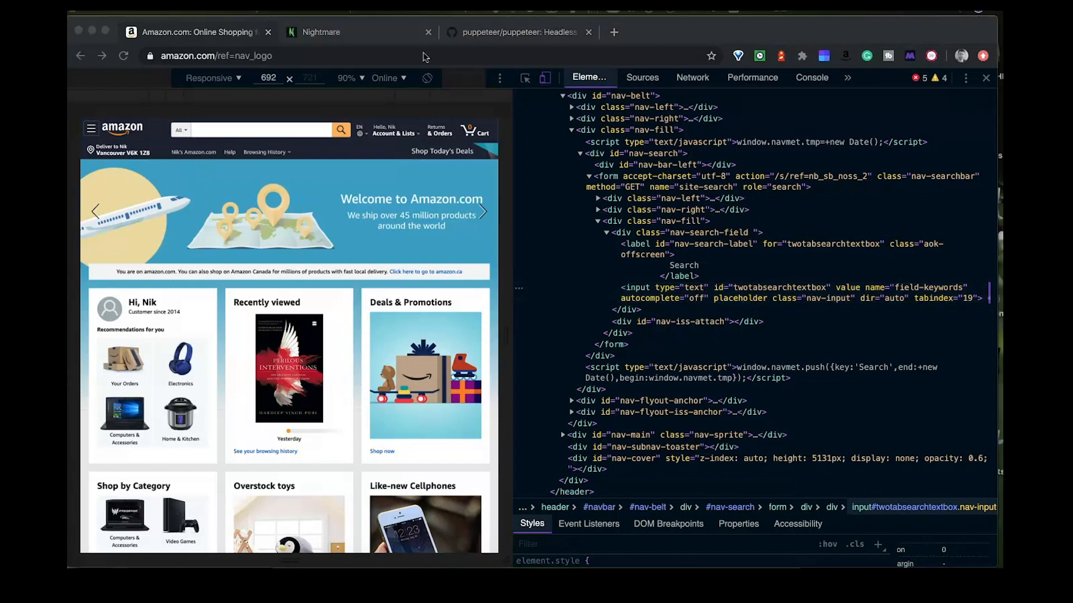
{"action": "key", "text": "Cmd+Tab"}
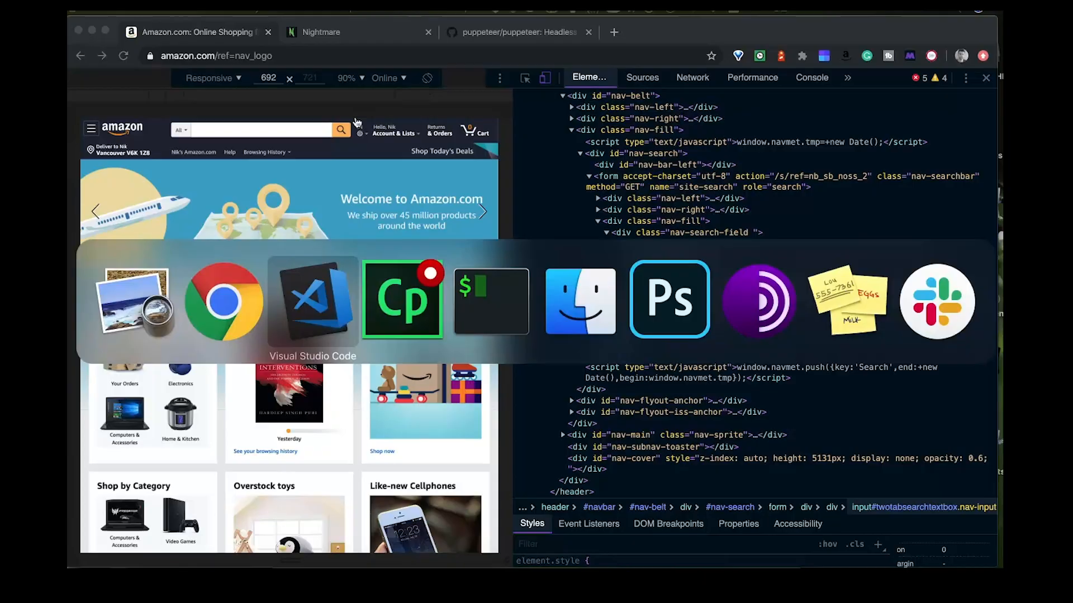
{"action": "left_click", "coordinate": [313, 301]}
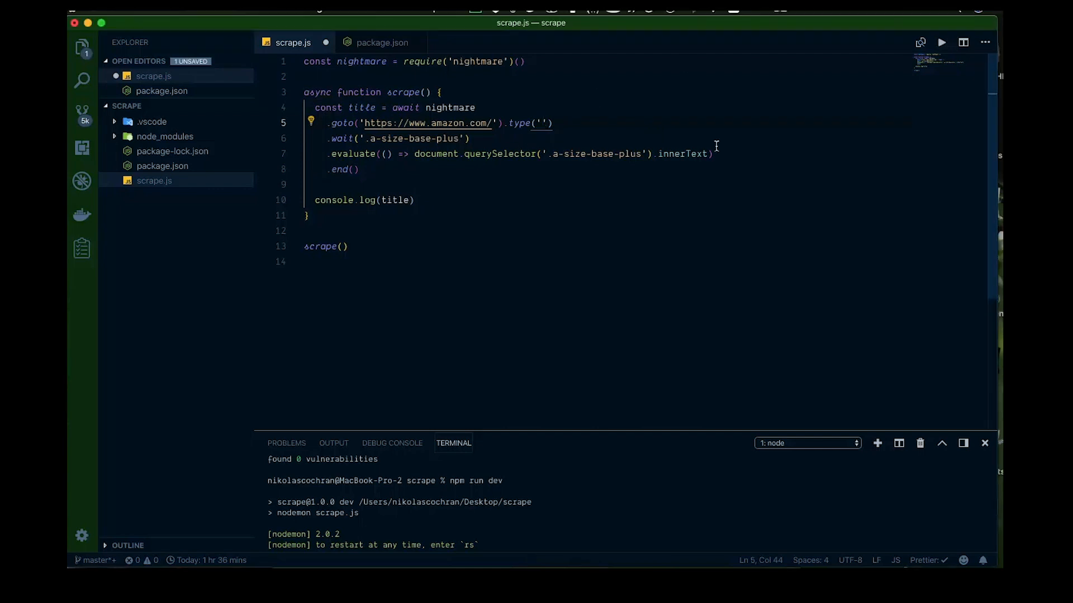
Fill the .type() call with selector 'input[type="text"]' and the text 'Greens Powder'.
{"action": "type", "text": "input["}
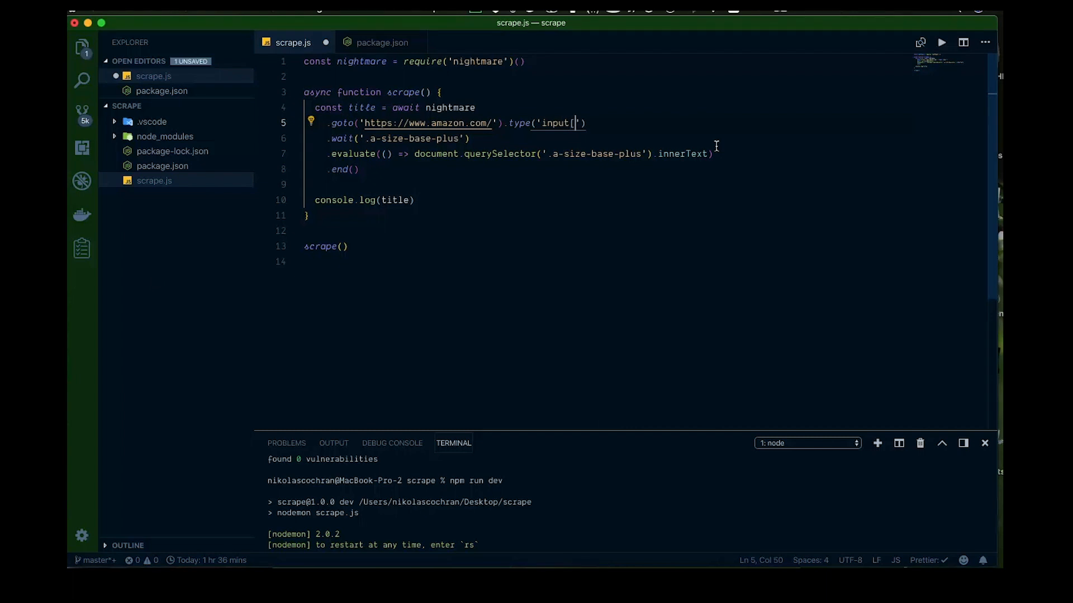
{"action": "type", "text": "type"}
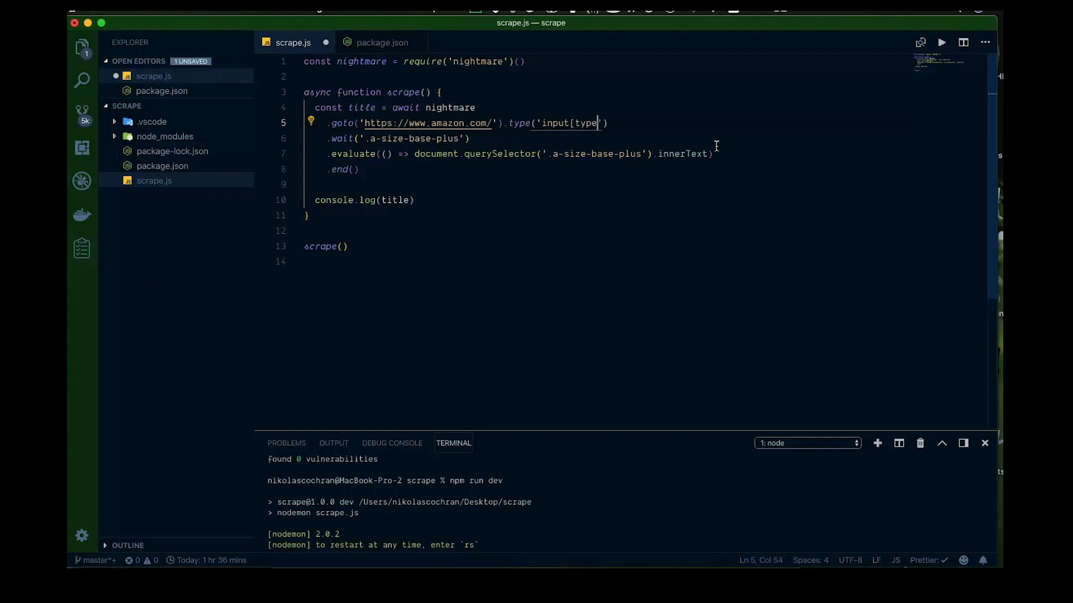
{"action": "type", "text": "=\""}
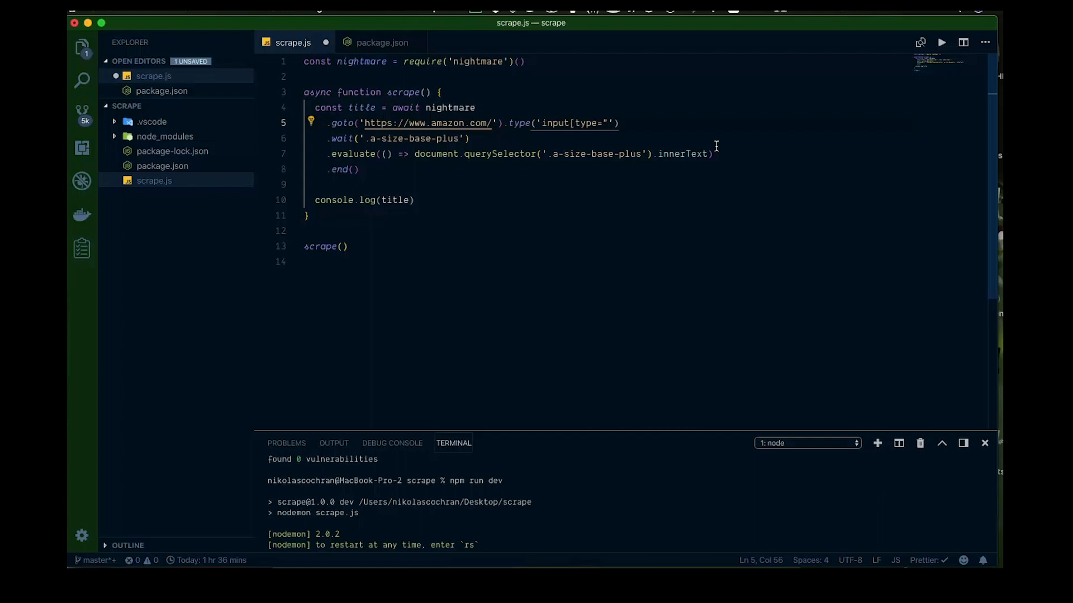
{"action": "type", "text": "text"}
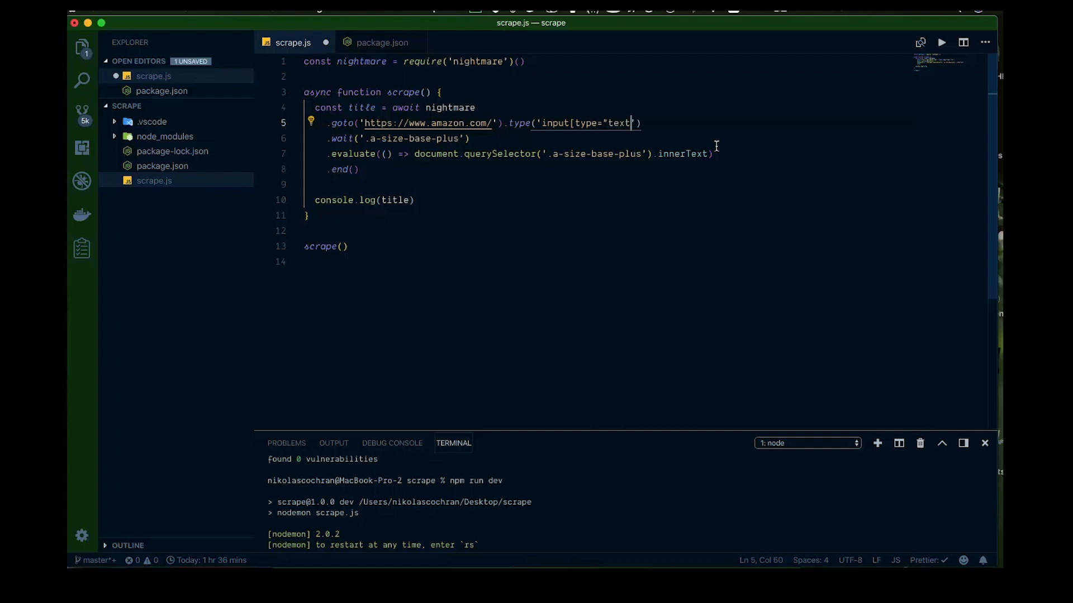
{"action": "type", "text": "]"}
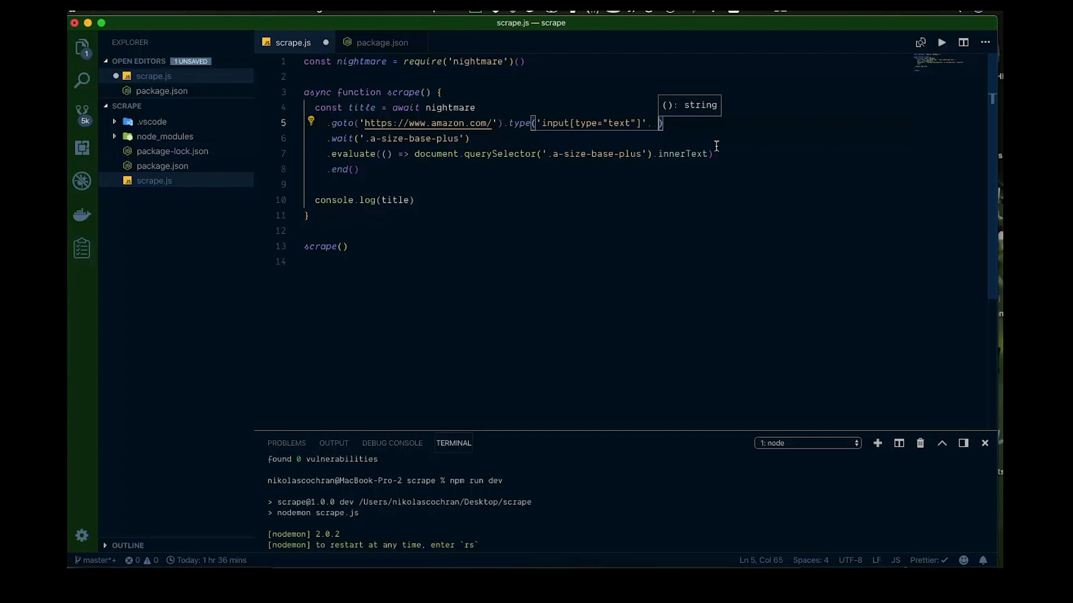
{"action": "type", "text": "'"}
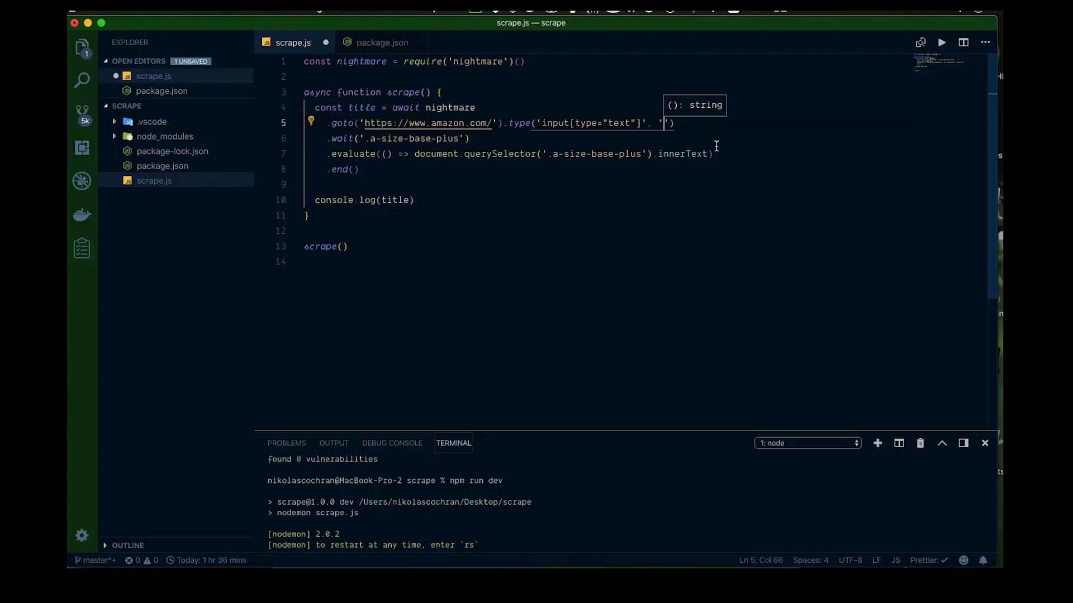
{"action": "type", "text": "Greens"}
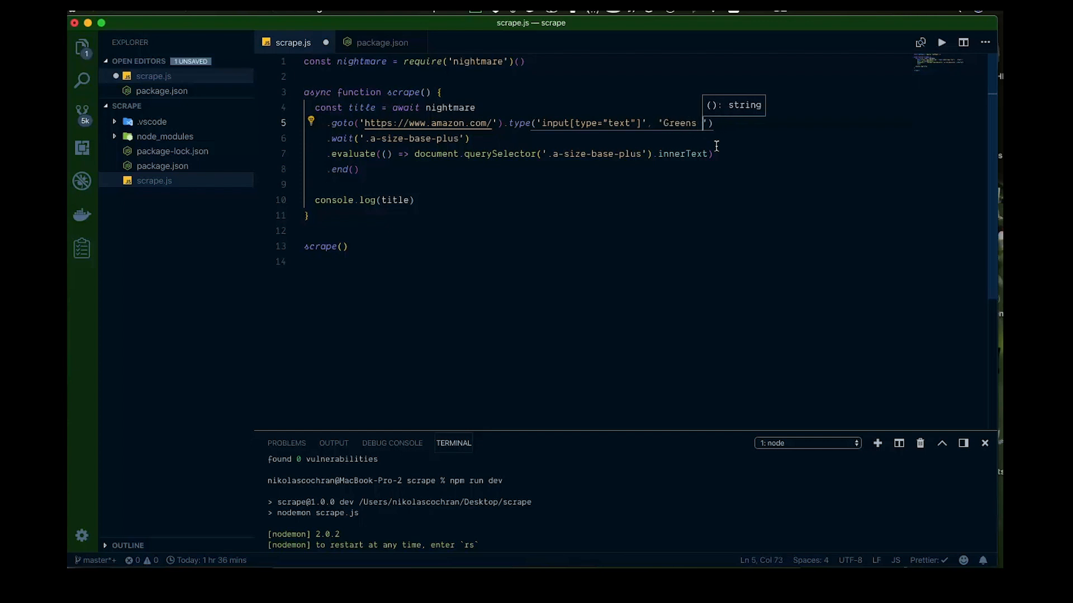
{"action": "type", "text": "Powder"}
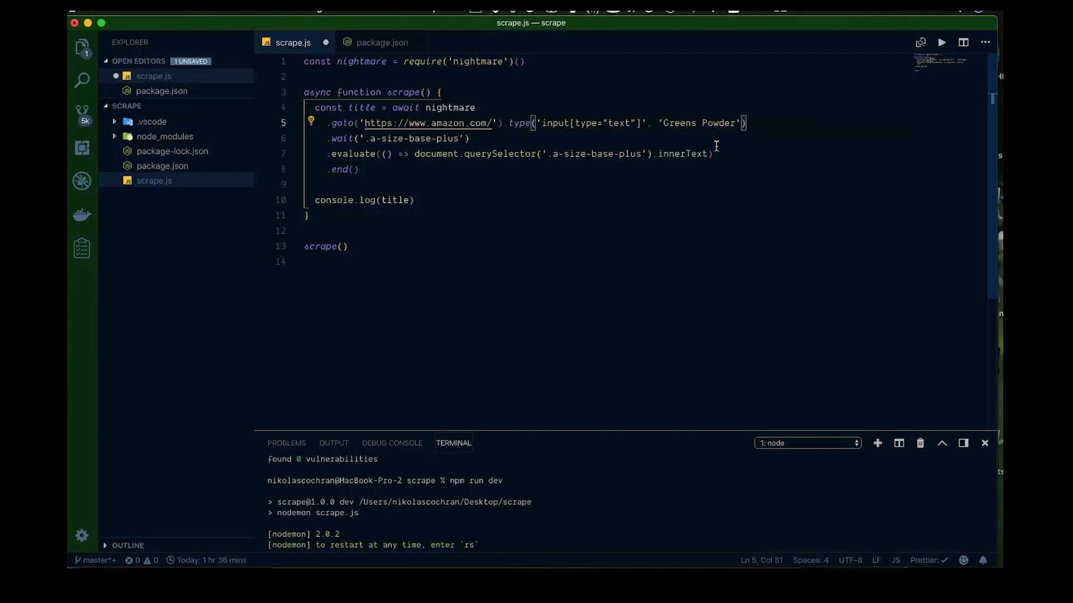
Chain a .click(' call after the type call, selector still empty.
{"action": "type", "text": ".click"}
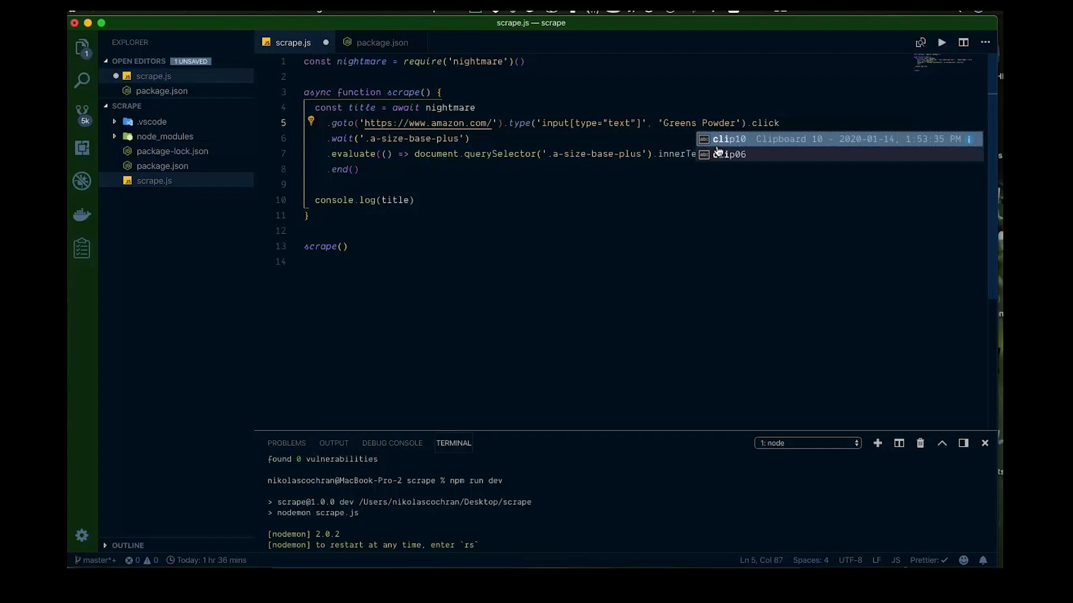
{"action": "type", "text": "()"}
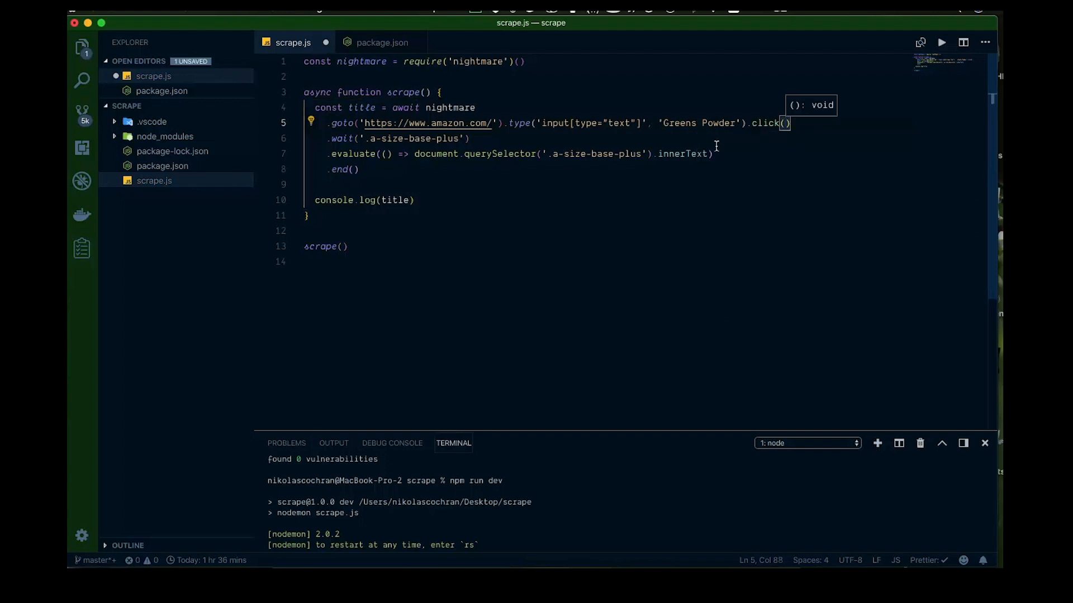
{"action": "type", "text": "'"}
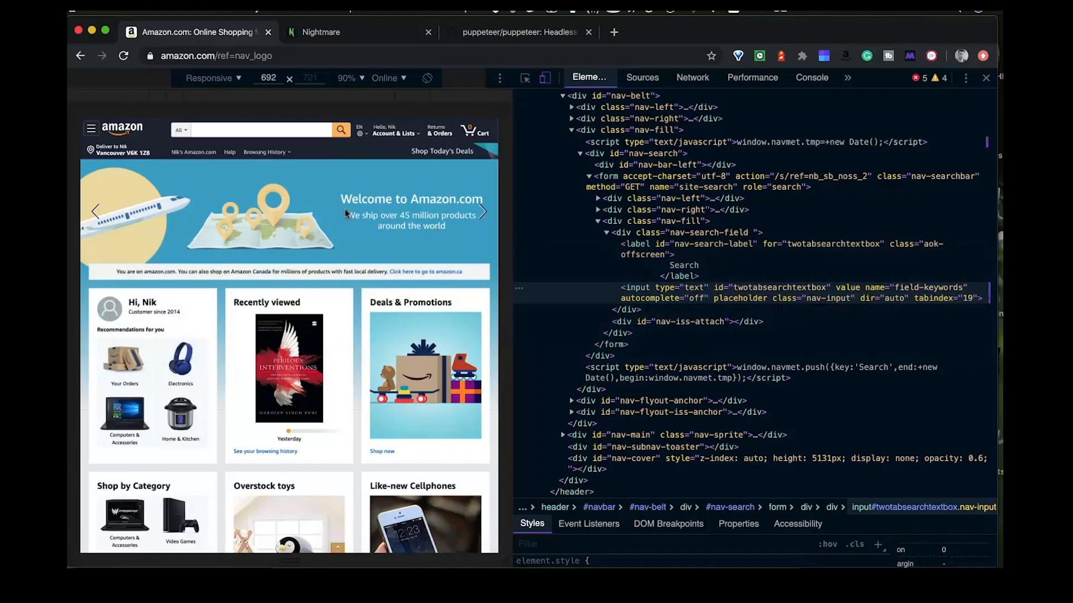
{"action": "left_click", "coordinate": [260, 129]}
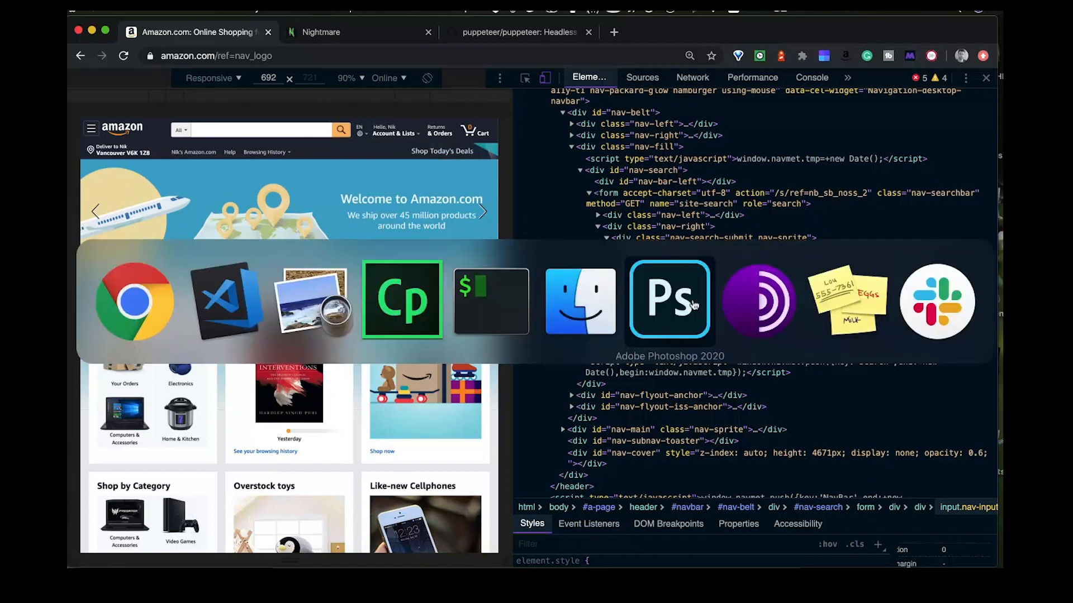
{"action": "left_click", "coordinate": [228, 300]}
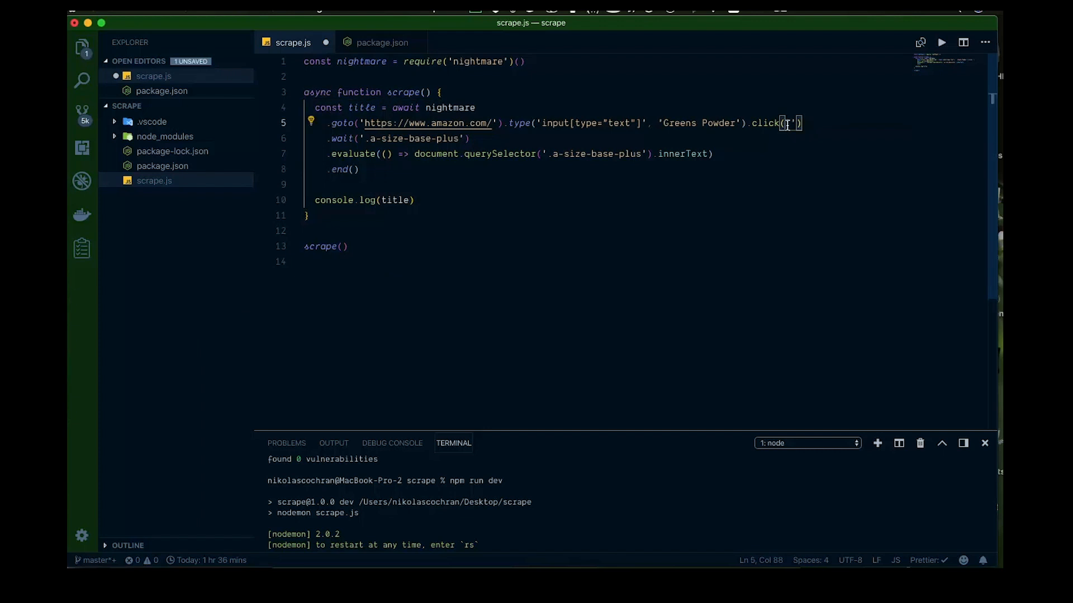
Complete the .click() selector as input[type="submit"].
{"action": "type", "text": "input"}
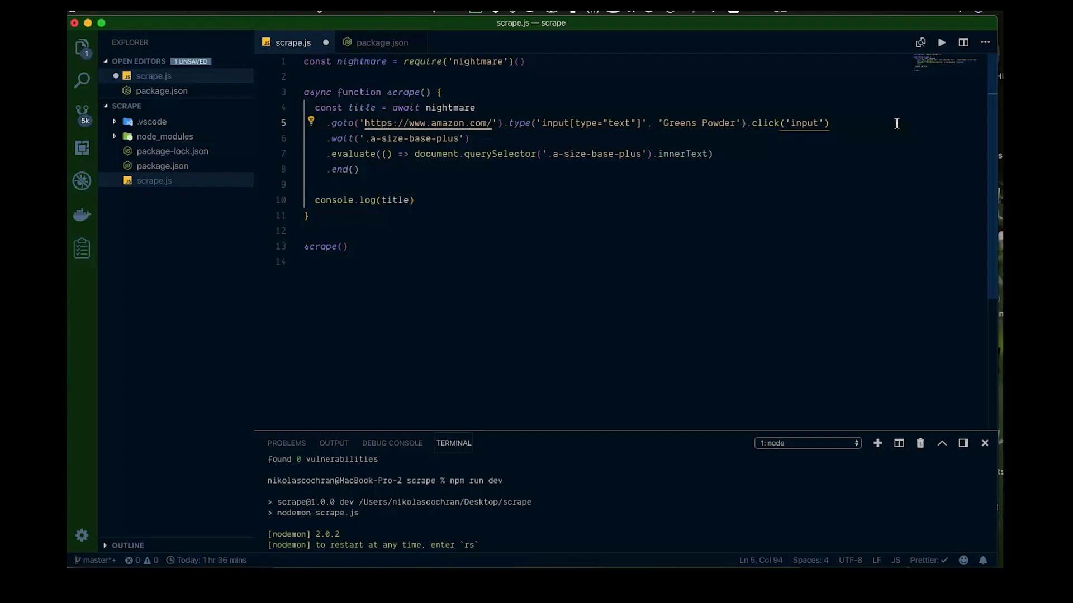
{"action": "type", "text": "[type=\""}
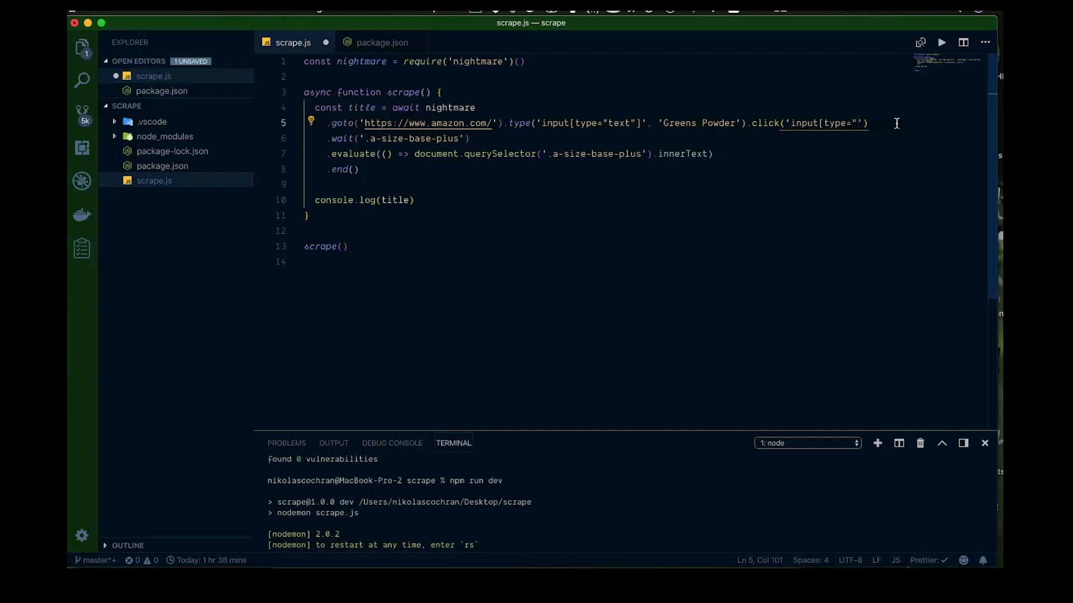
{"action": "type", "text": "submit\""}
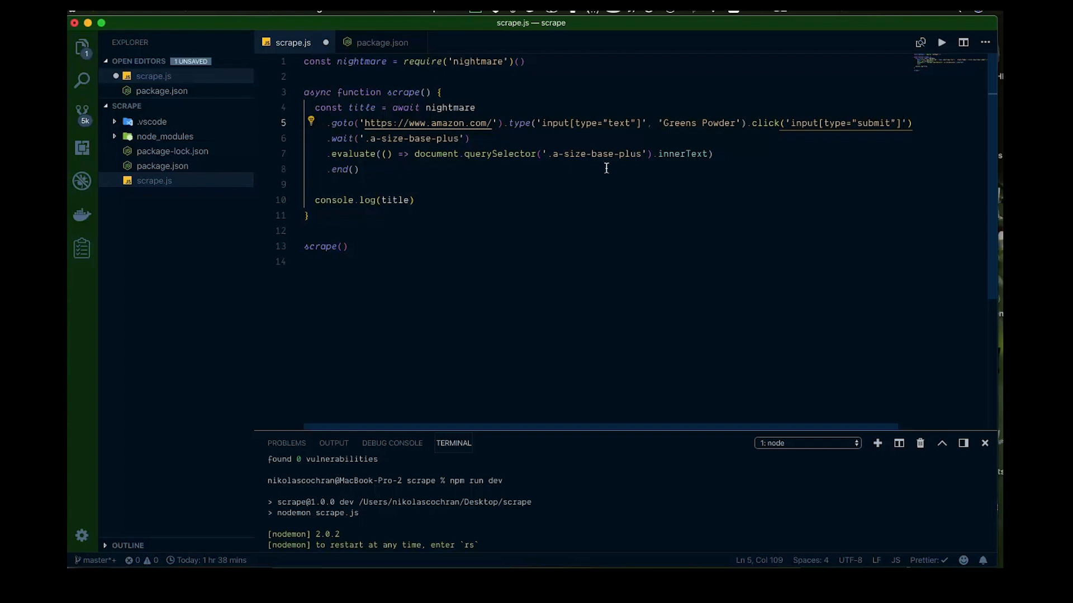
{"action": "mouse_move", "coordinate": [689, 456]}
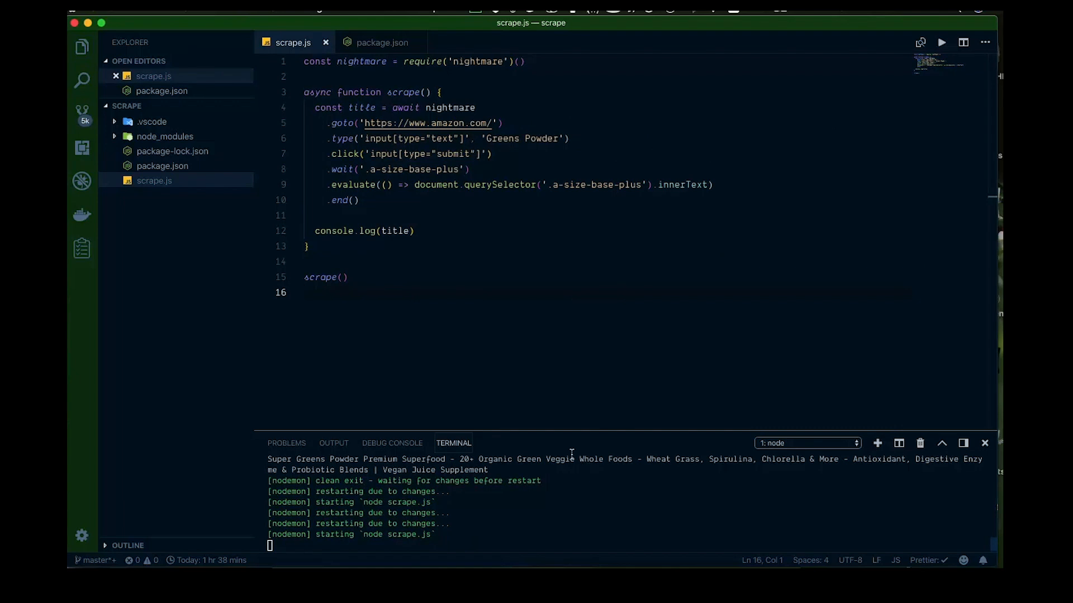
{"action": "mouse_move", "coordinate": [561, 459]}
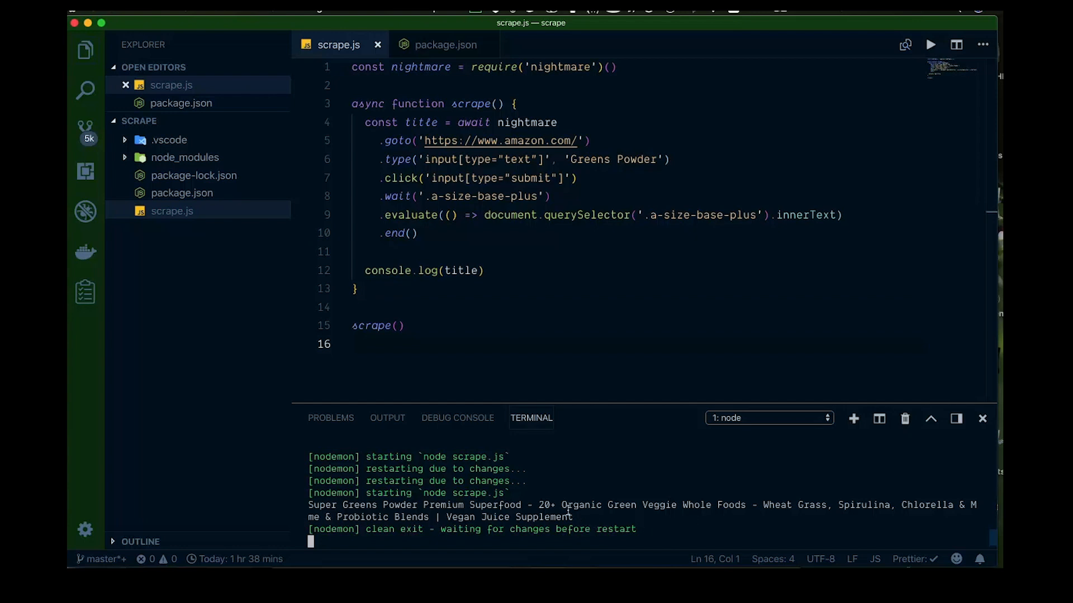
Select the logged Super Greens Powder product title in the terminal output.
{"action": "left_click_drag", "start_coordinate": [308, 505], "coordinate": [574, 518]}
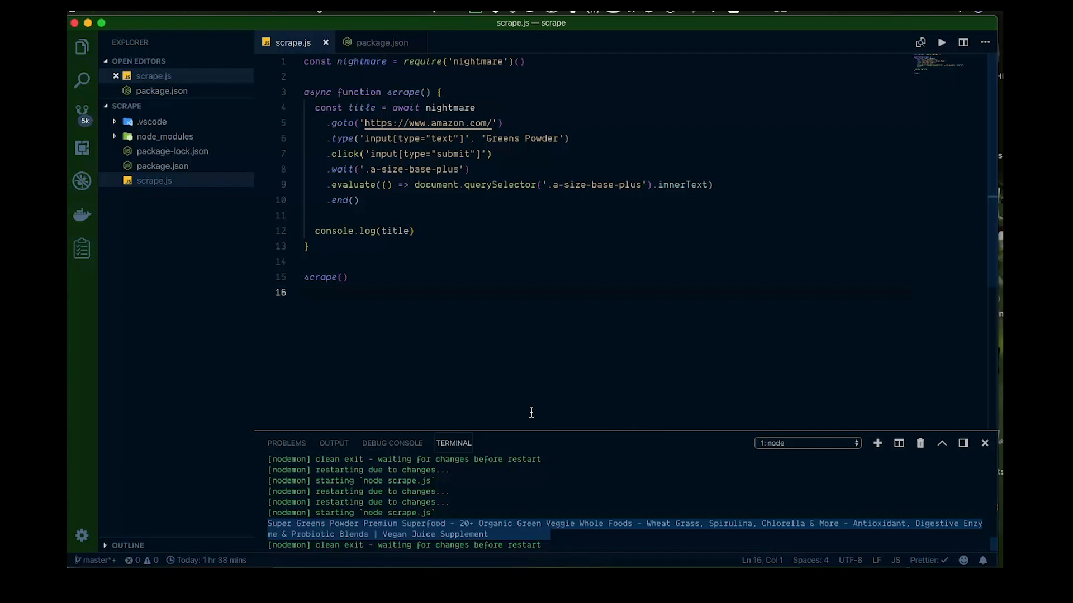
{"action": "mouse_move", "coordinate": [653, 282]}
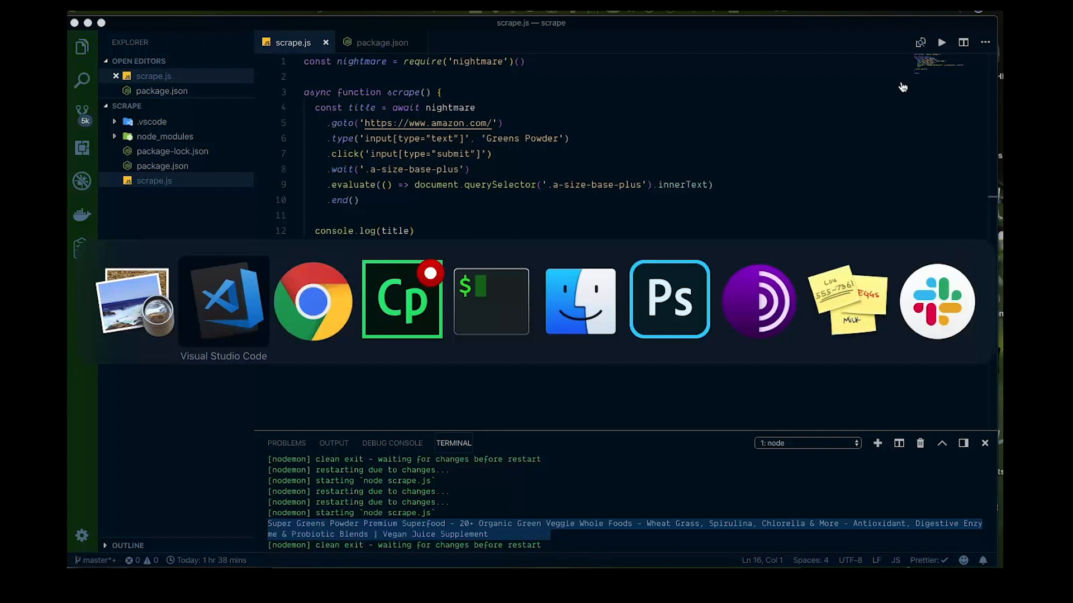
In Chrome, search Amazon for Greens Powder and bring up options on the first product's price.
{"action": "left_click", "coordinate": [313, 301]}
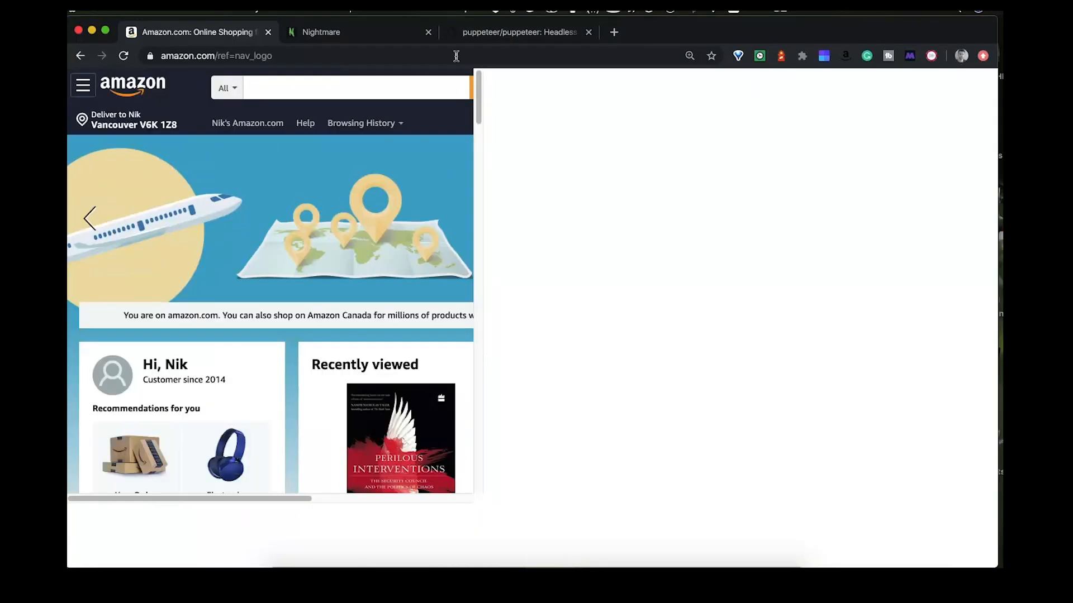
{"action": "type", "text": "Greens Powder"}
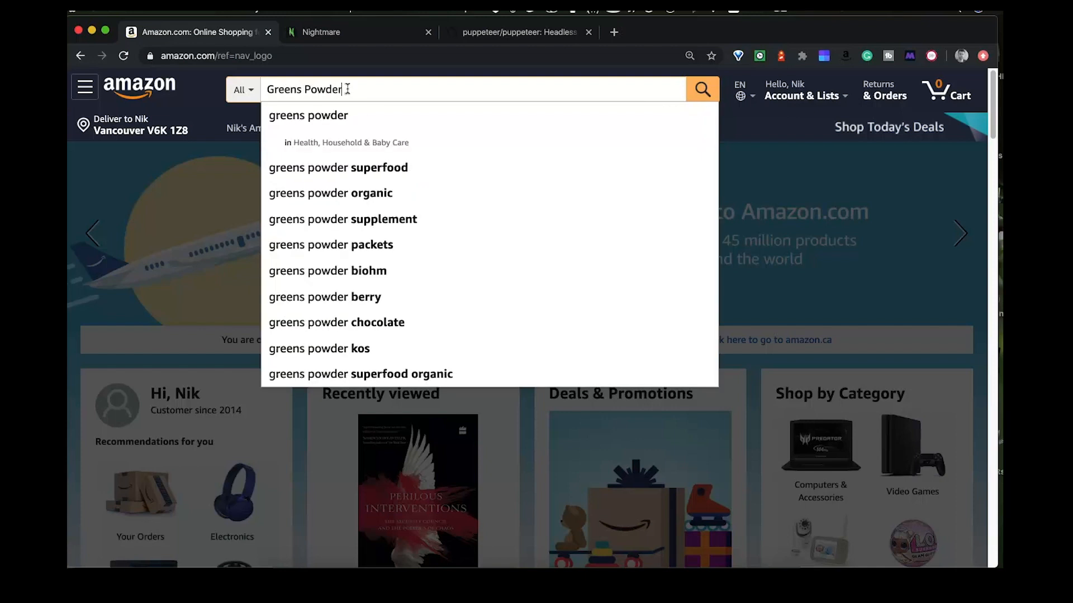
{"action": "left_click", "coordinate": [702, 89]}
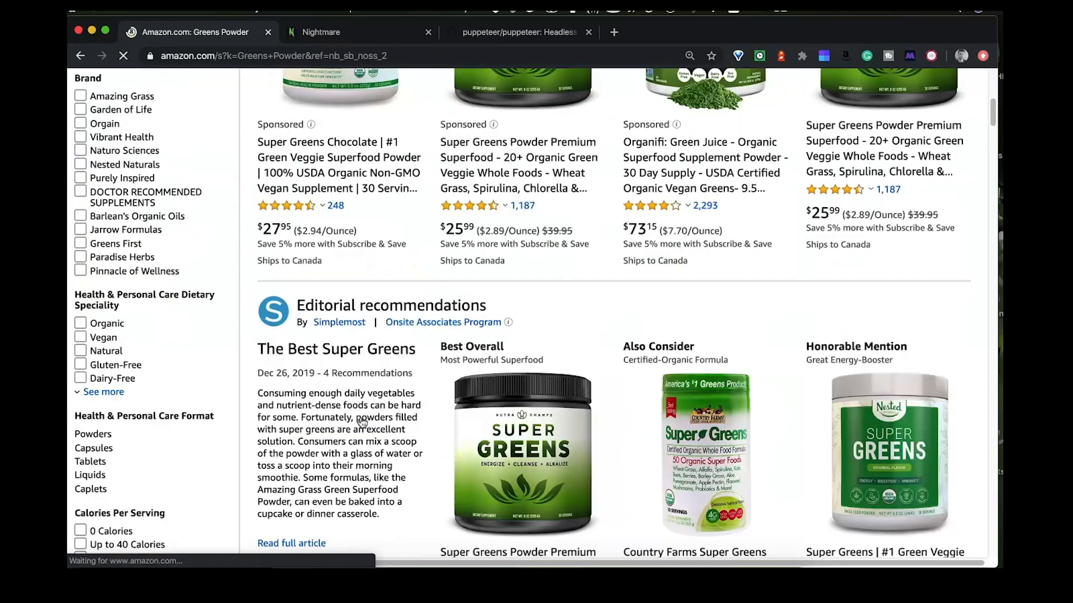
{"action": "scroll", "scroll_direction": "down", "scroll_amount": 3}
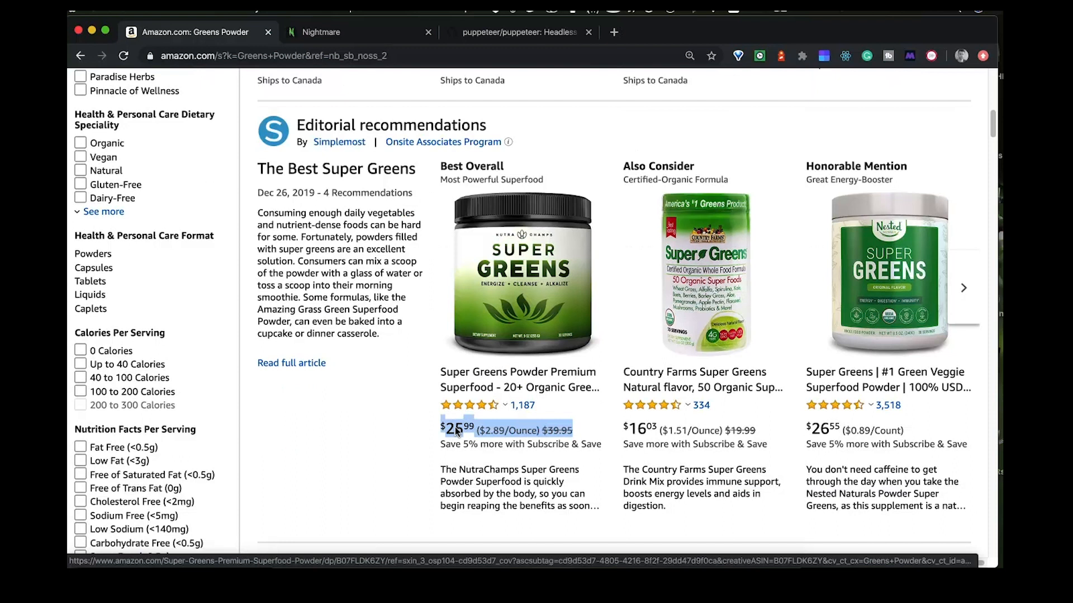
{"action": "right_click", "coordinate": [452, 429]}
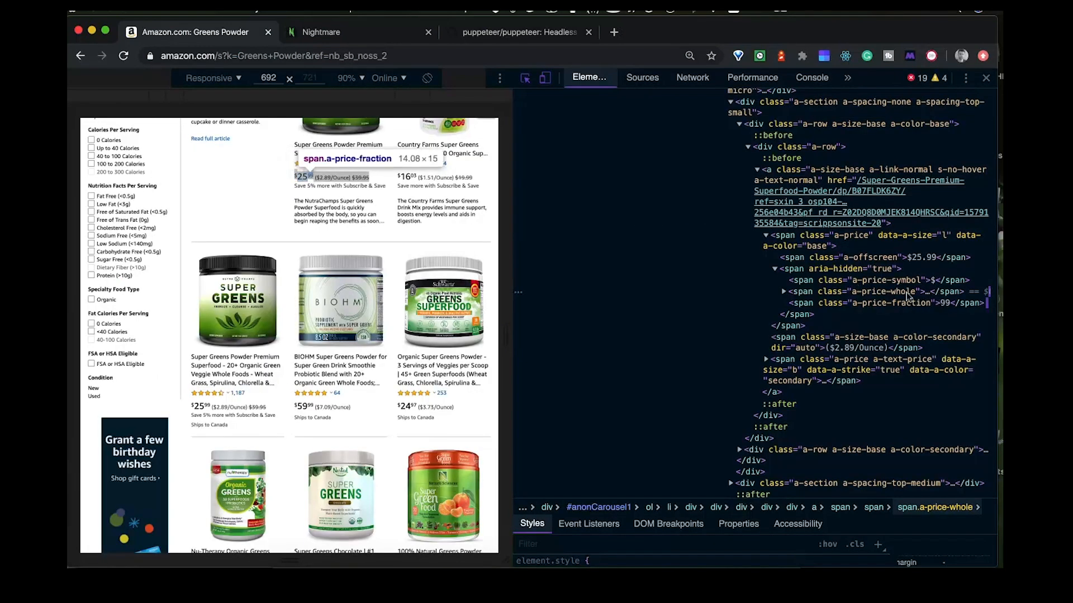
Expand the span.a-price-whole node showing 25, then return to VS Code.
{"action": "left_click", "coordinate": [782, 291]}
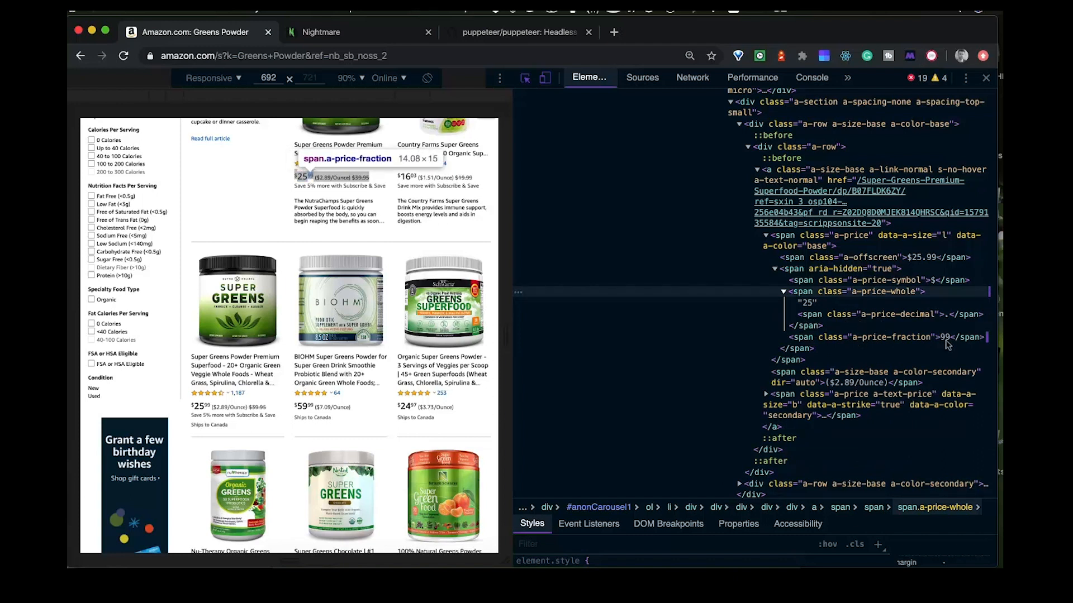
{"action": "mouse_move", "coordinate": [907, 325]}
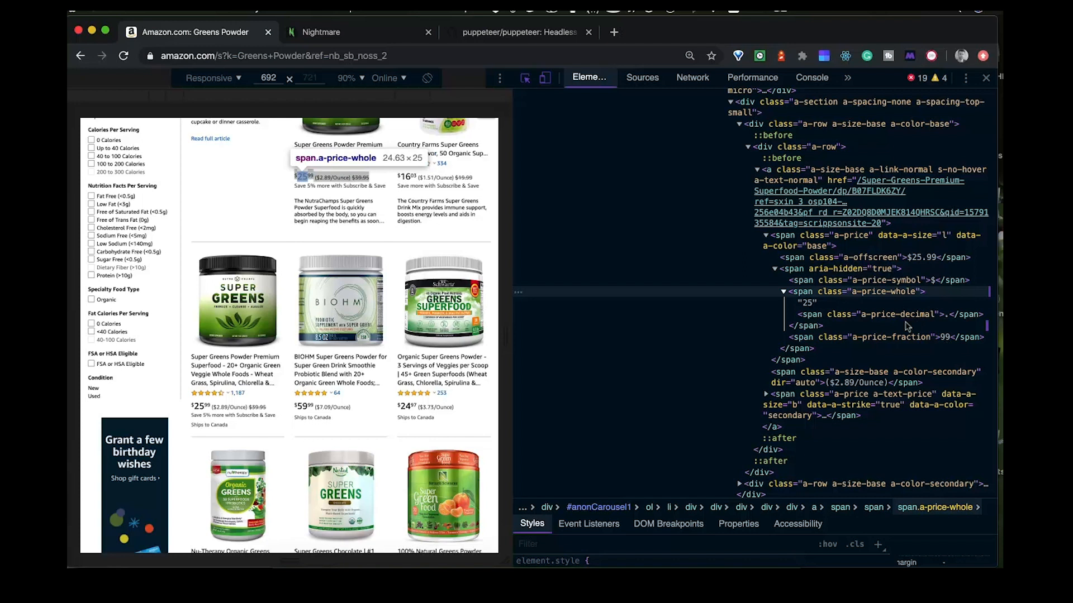
{"action": "key", "text": "Cmd+Tab"}
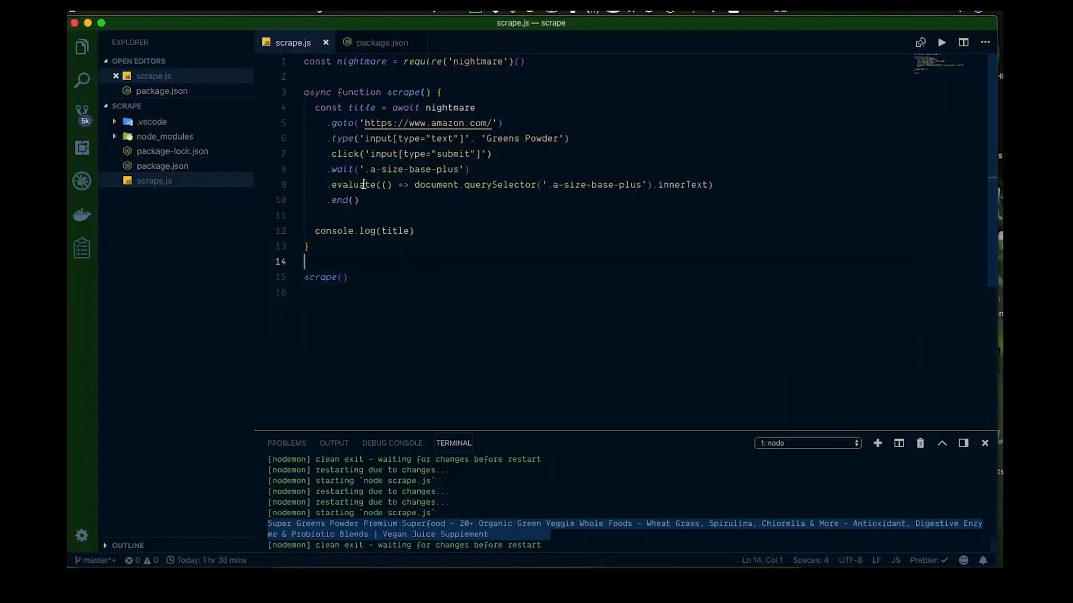
{"action": "mouse_move", "coordinate": [391, 154]}
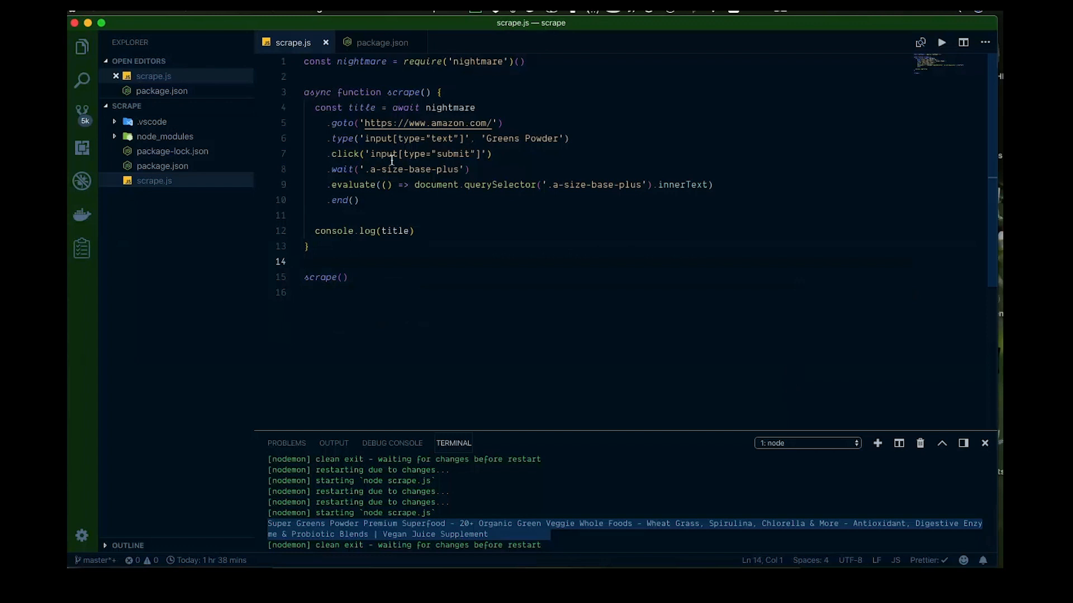
Replace a-size-base-plus with a-price-whole in the wait and querySelector calls.
{"action": "double_click", "coordinate": [409, 170]}
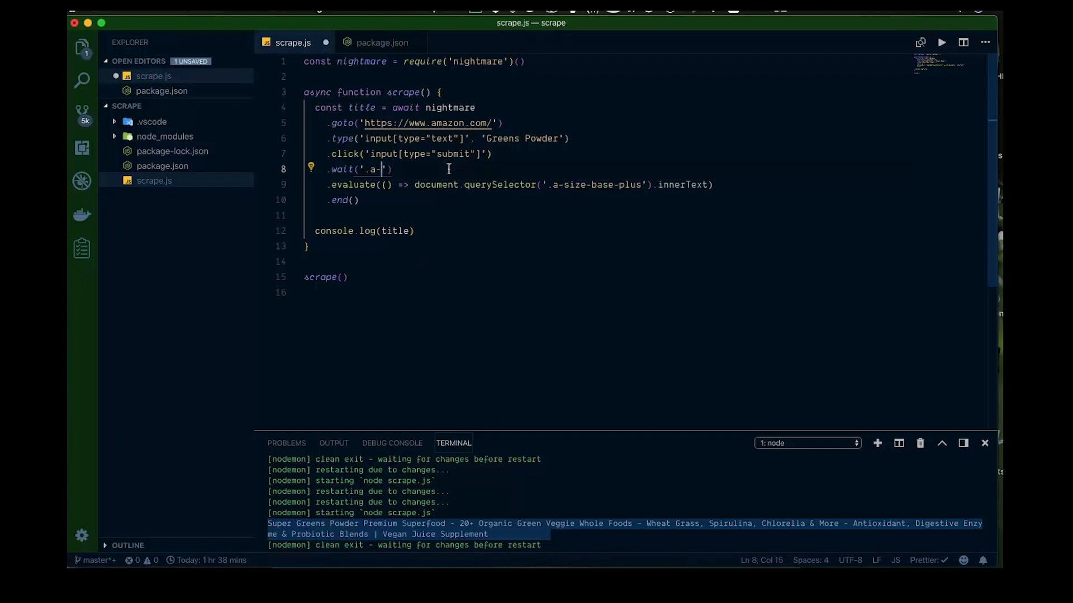
{"action": "type", "text": "price-w"}
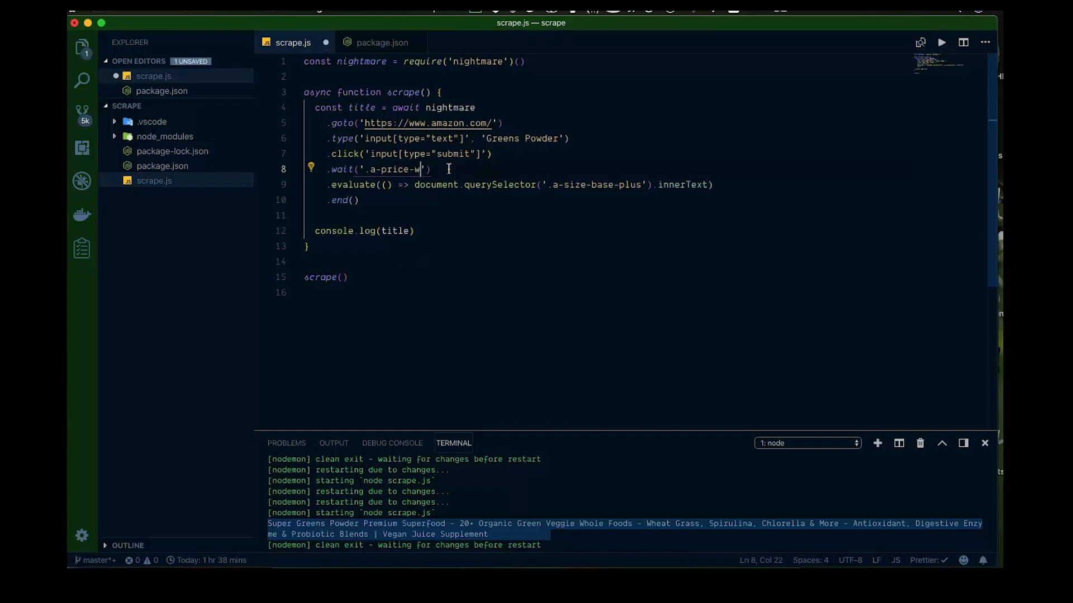
{"action": "type", "text": "hole"}
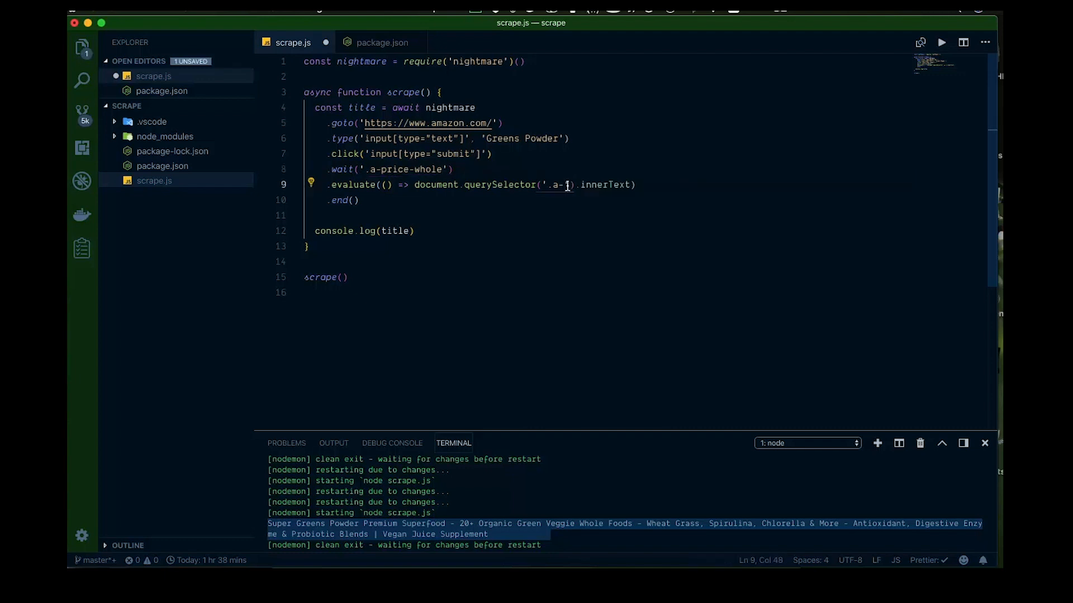
{"action": "type", "text": "price-whole"}
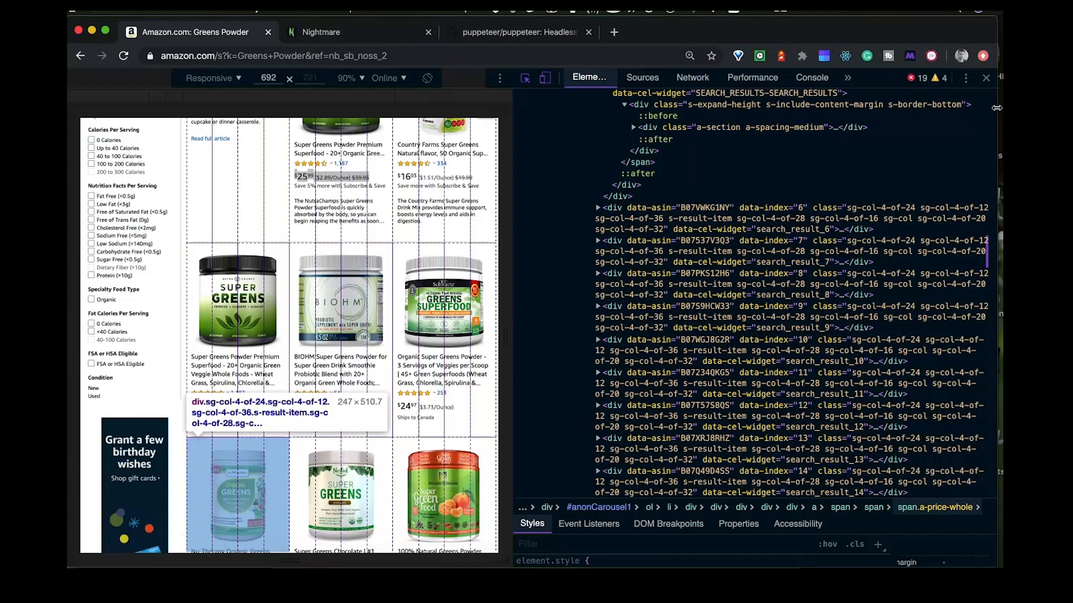
Browse the search result div nodes in the DevTools Elements panel.
{"action": "left_click", "coordinate": [986, 78]}
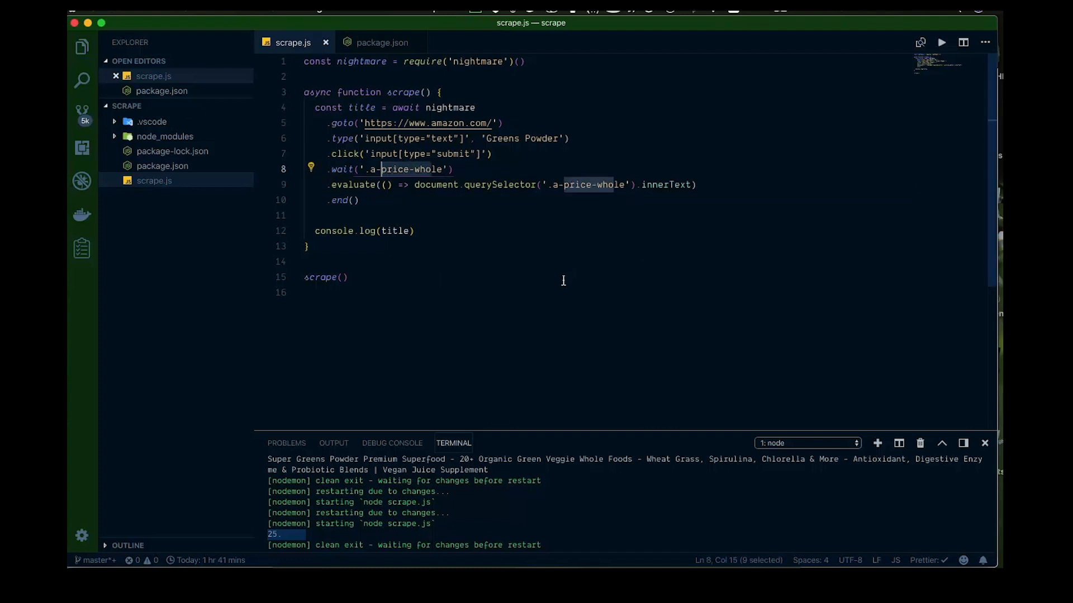
{"action": "mouse_move", "coordinate": [679, 185]}
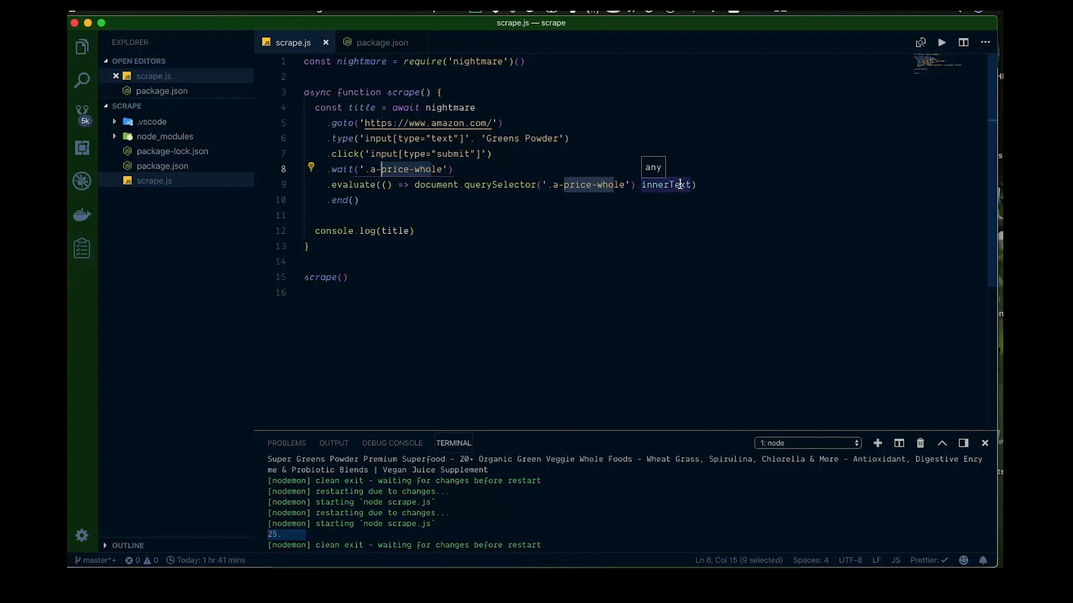
Change the evaluate call to read href instead of innerText.
{"action": "left_click", "coordinate": [679, 185]}
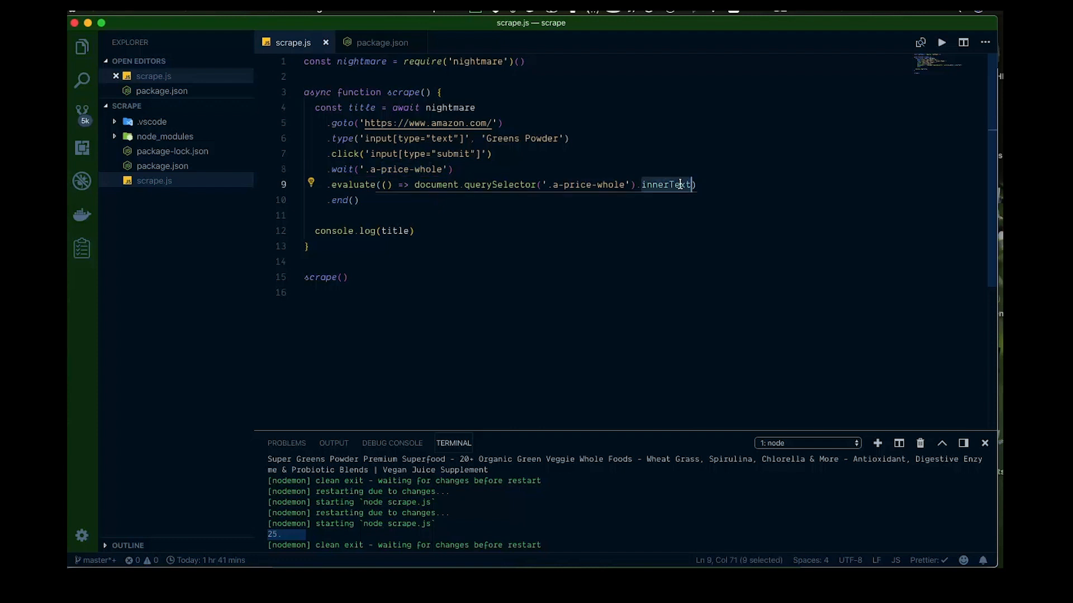
{"action": "type", "text": "href"}
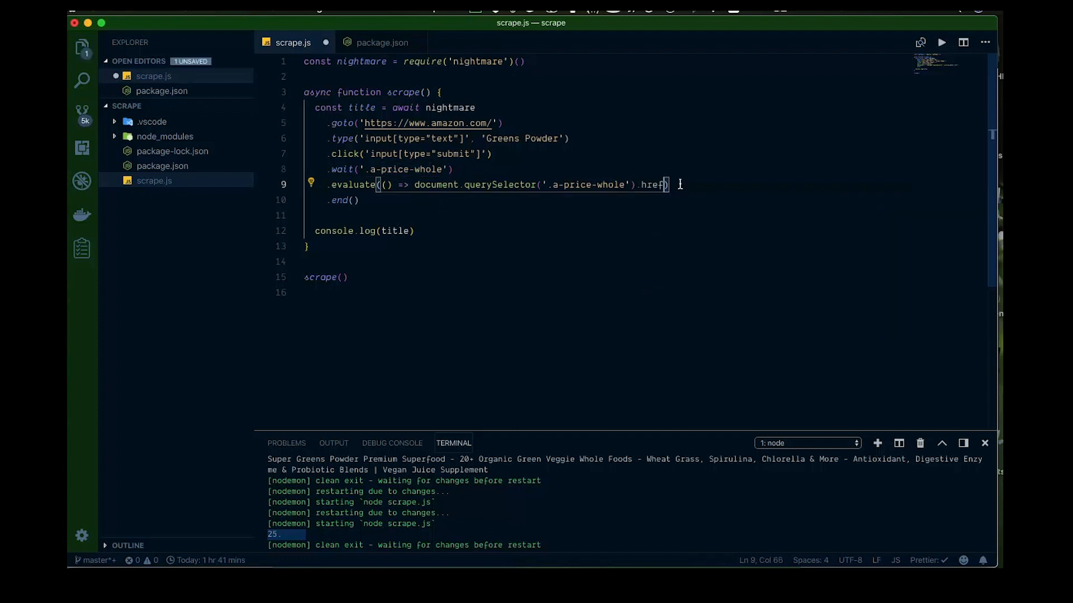
{"action": "mouse_move", "coordinate": [640, 339]}
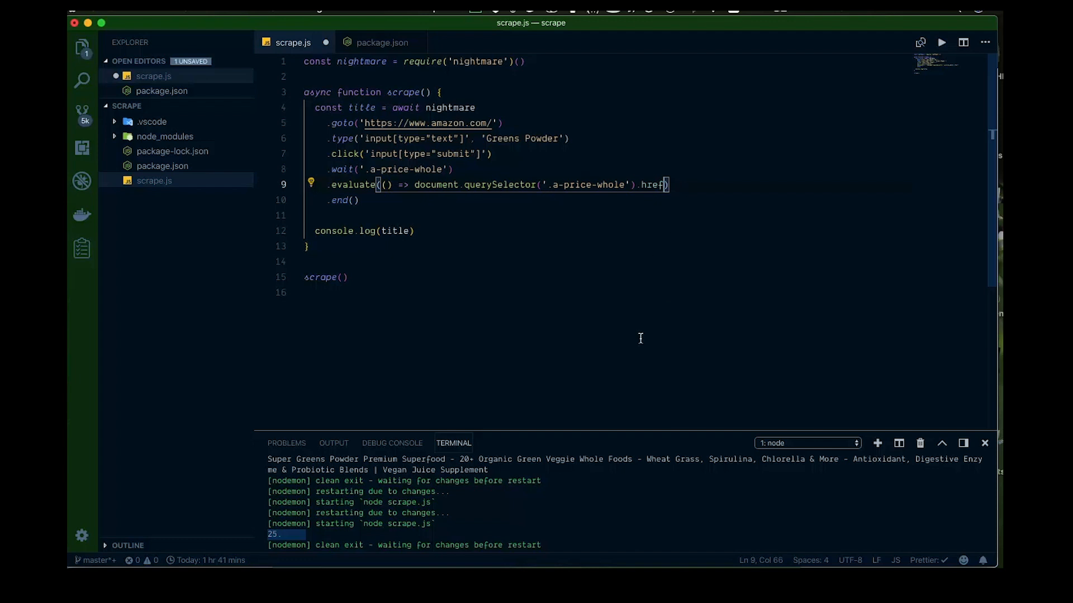
{"action": "mouse_move", "coordinate": [616, 525]}
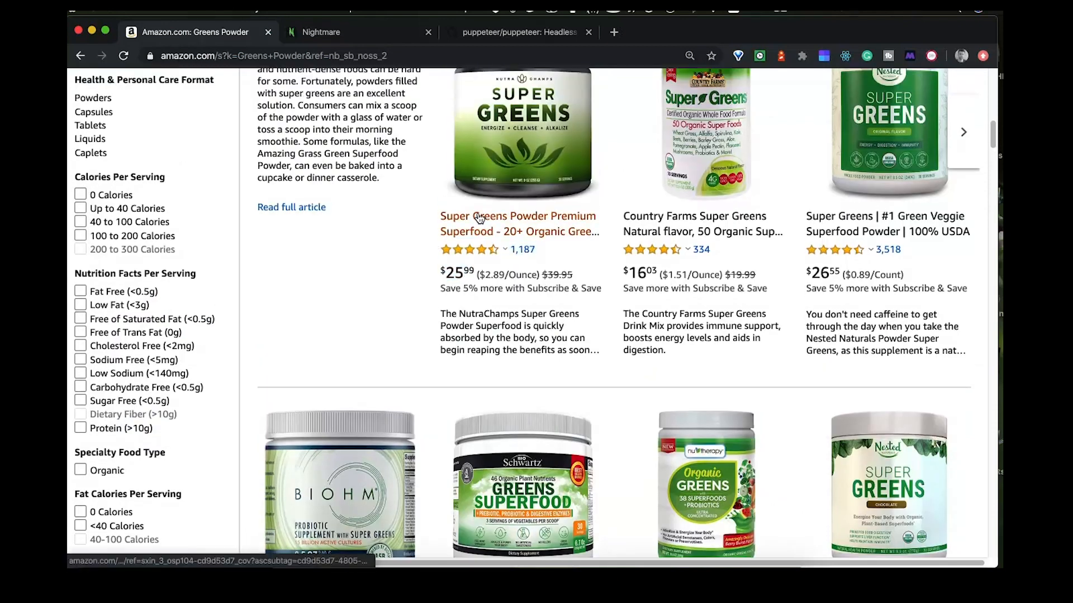
Inspect the first product title's h2 link in DevTools, then return to VS Code.
{"action": "right_click", "coordinate": [478, 217]}
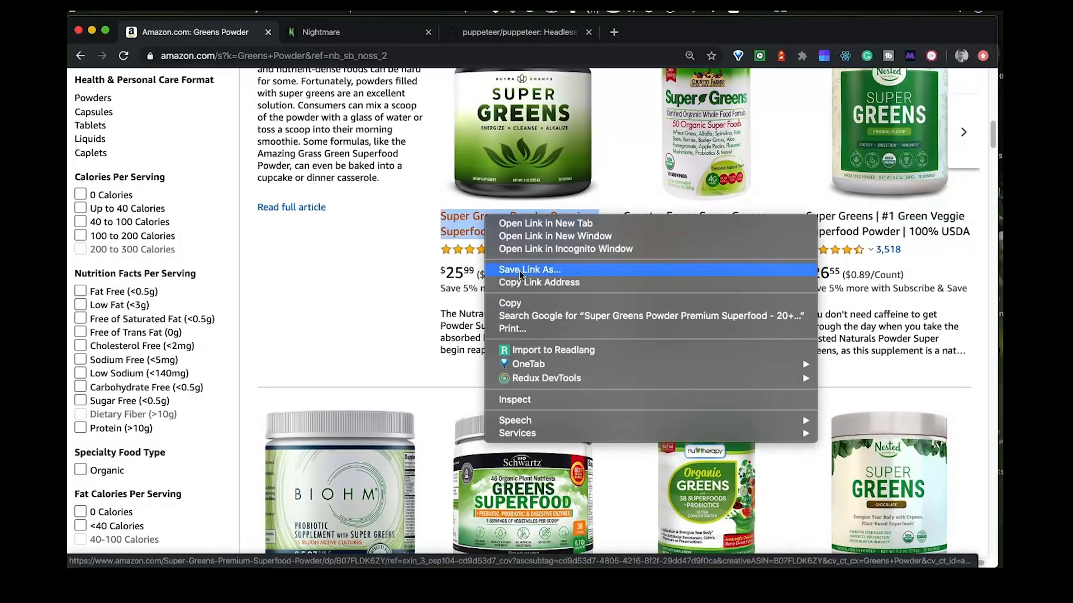
{"action": "mouse_move", "coordinate": [552, 407]}
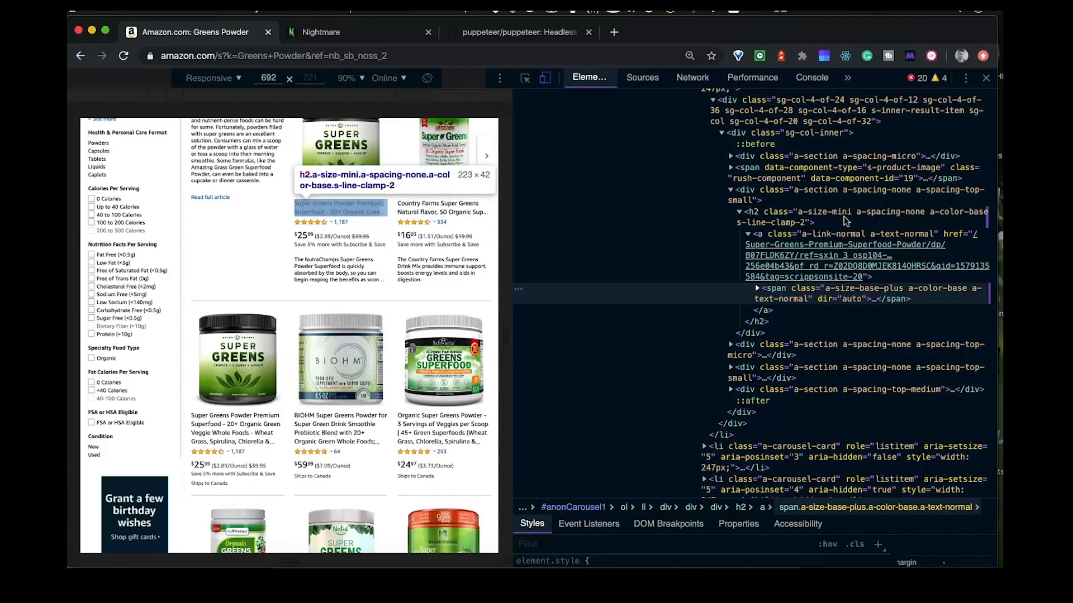
{"action": "mouse_move", "coordinate": [813, 222]}
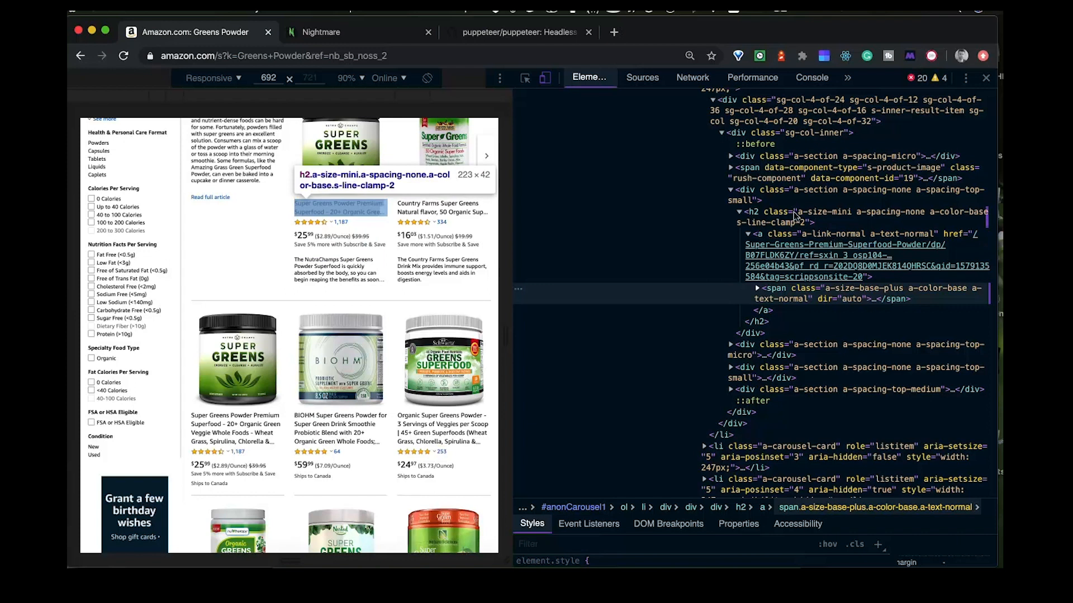
{"action": "mouse_move", "coordinate": [862, 222]}
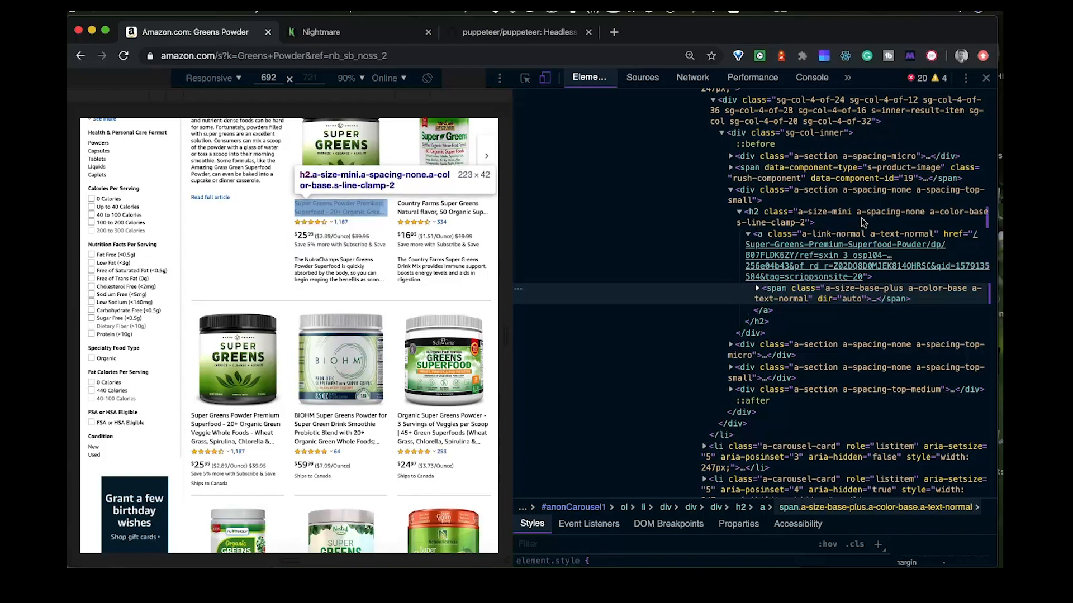
{"action": "mouse_move", "coordinate": [841, 234]}
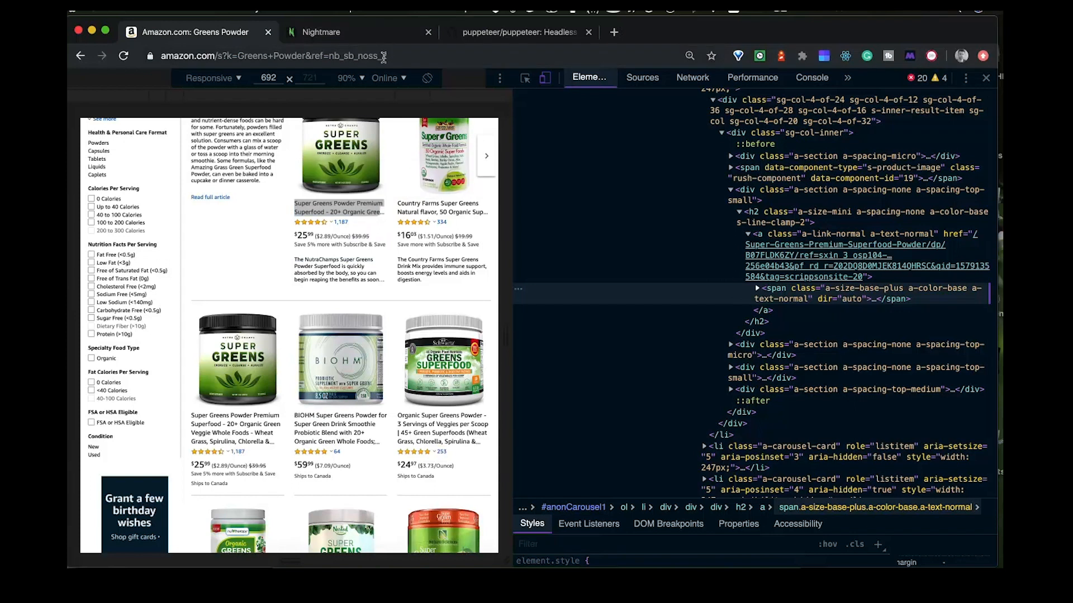
{"action": "key", "text": "Cmd+Tab"}
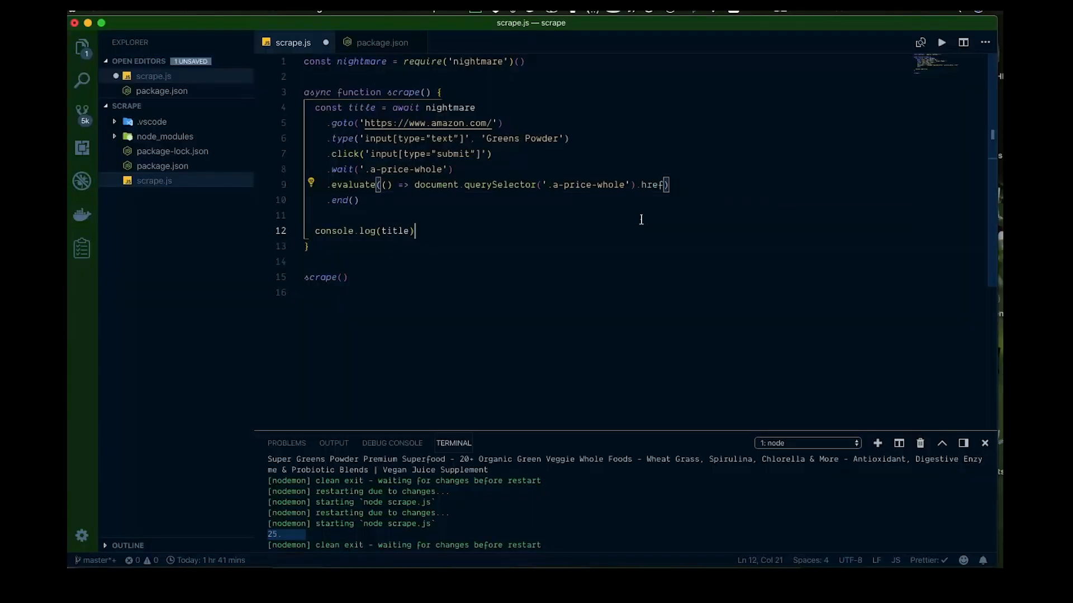
Set the querySelector to 'h2.a-size-mini .a-link-normal' and save so nodemon reruns.
{"action": "left_click", "coordinate": [628, 186]}
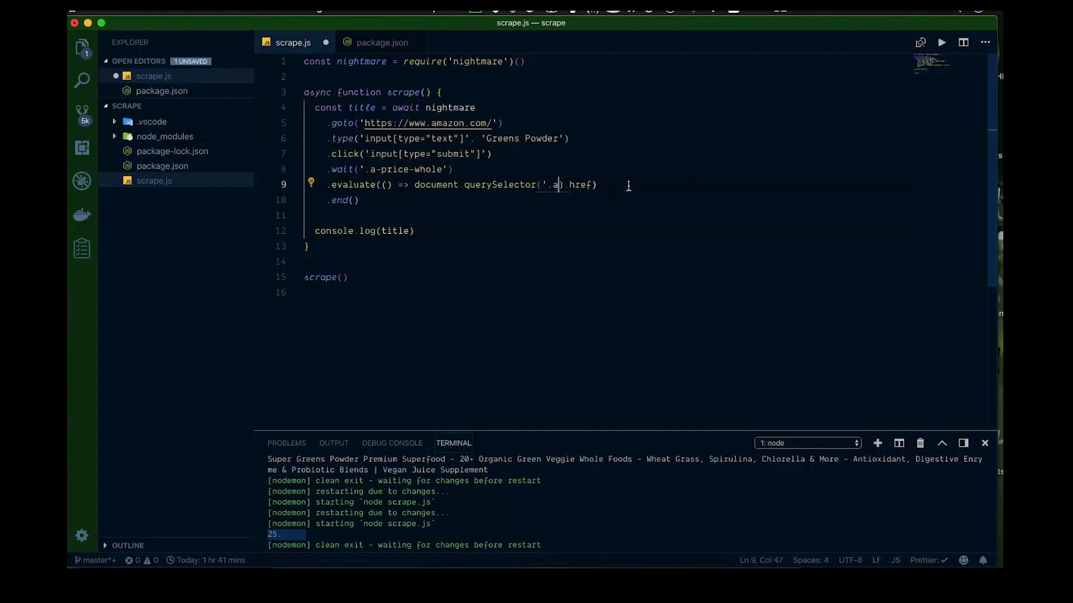
{"action": "key", "text": "Backspace"}
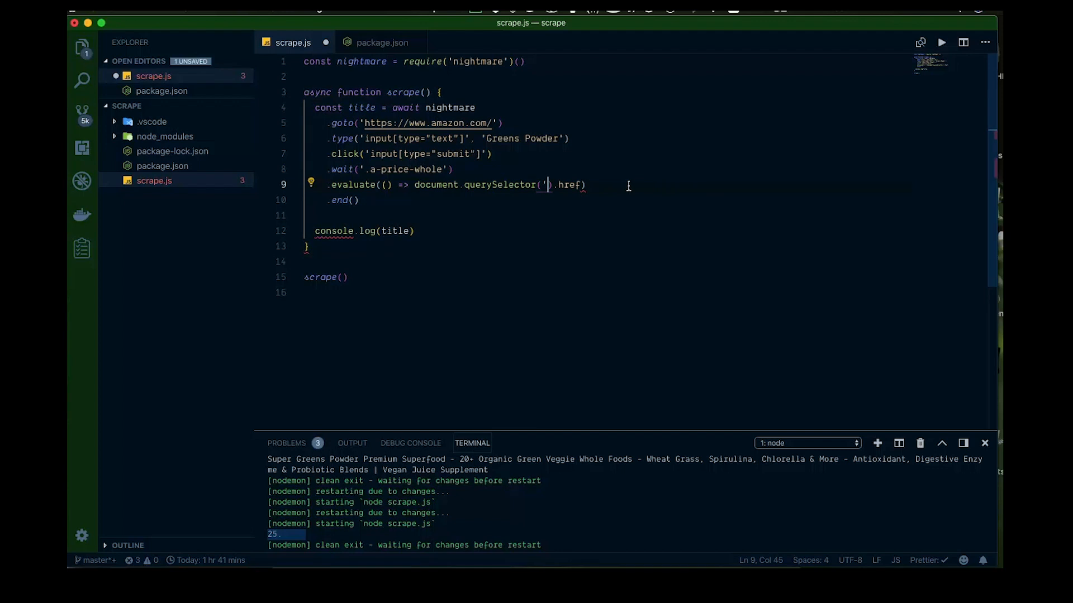
{"action": "type", "text": "h2'"}
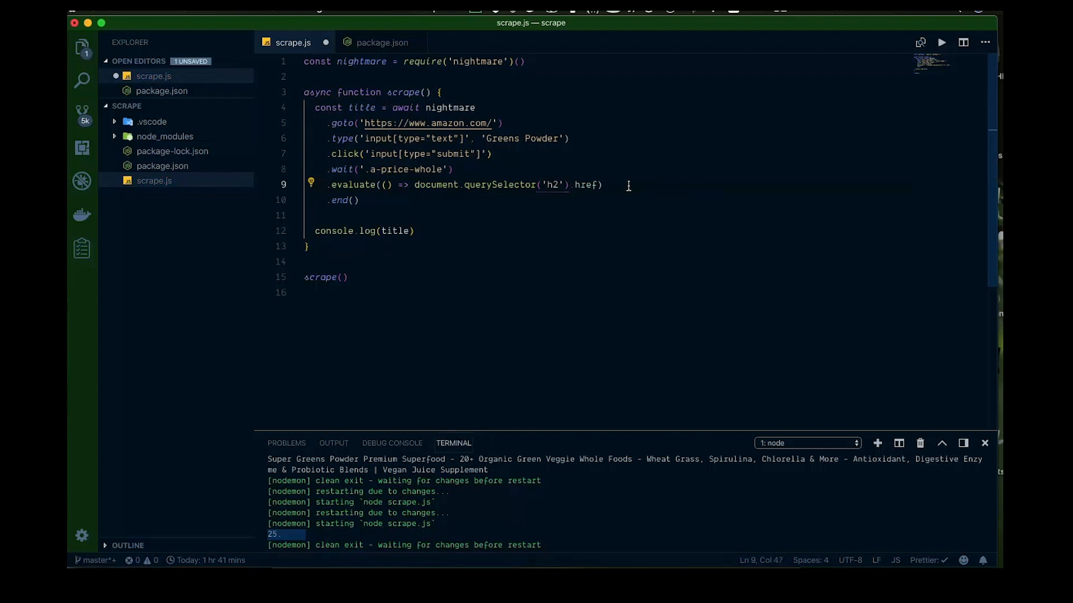
{"action": "type", "text": "."}
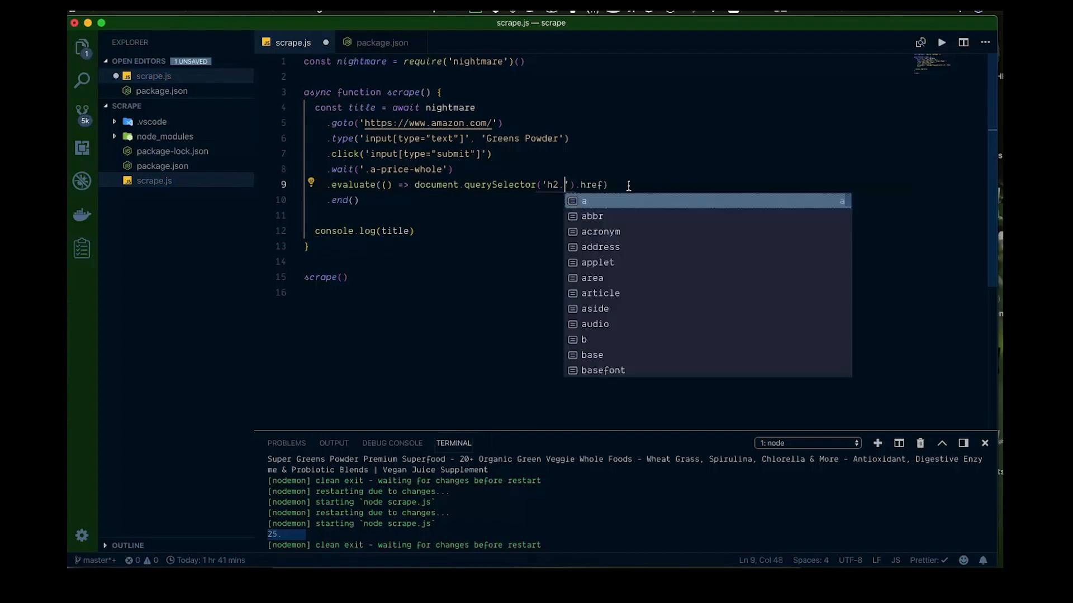
{"action": "type", "text": ".a-siz"}
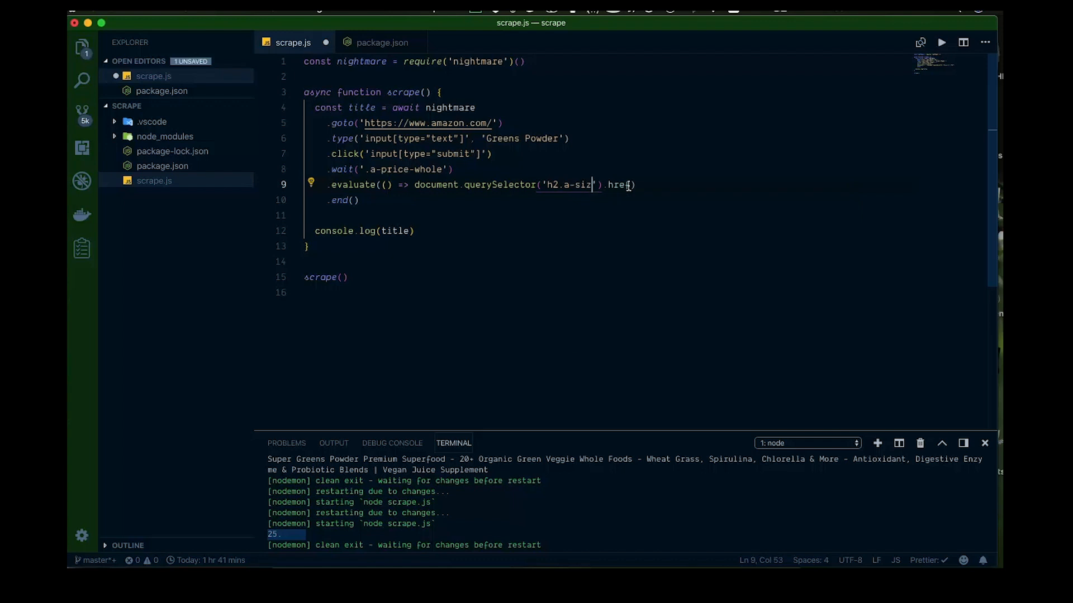
{"action": "type", "text": "e-mini"}
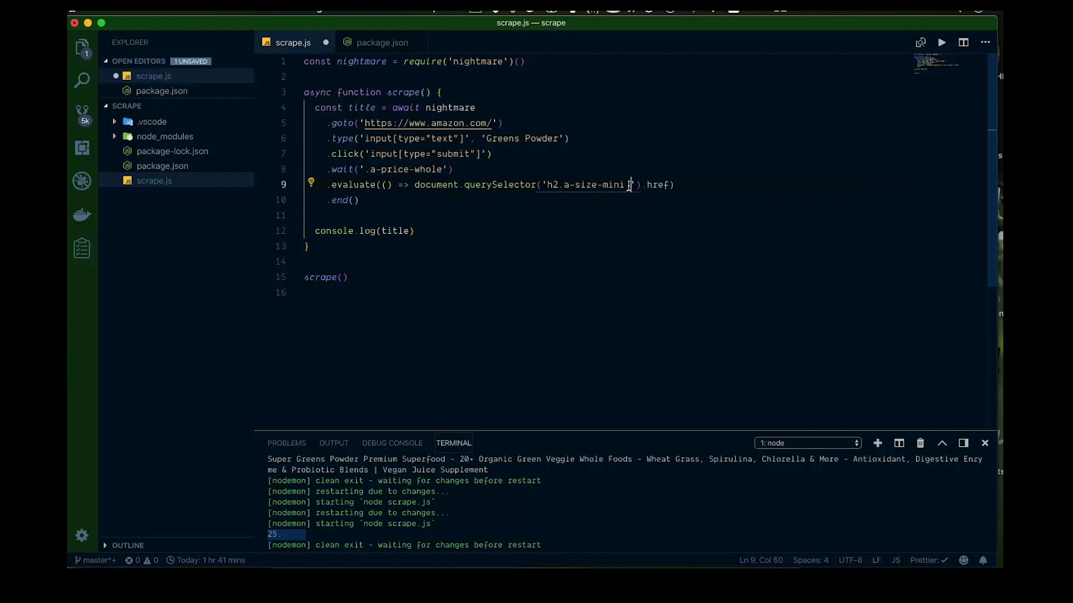
{"action": "type", "text": ".a-"}
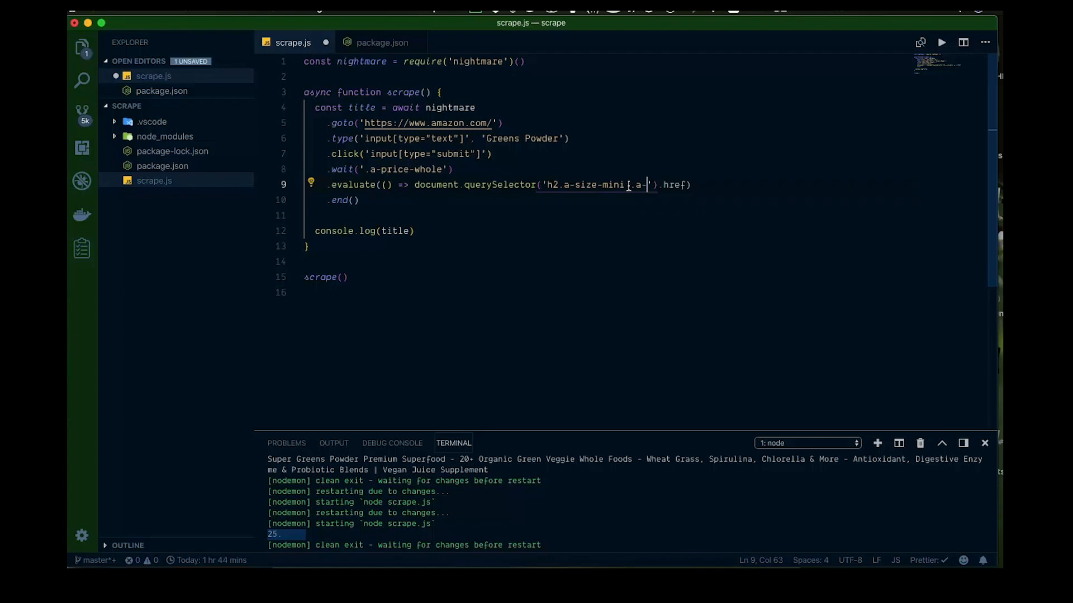
{"action": "type", "text": "link-"}
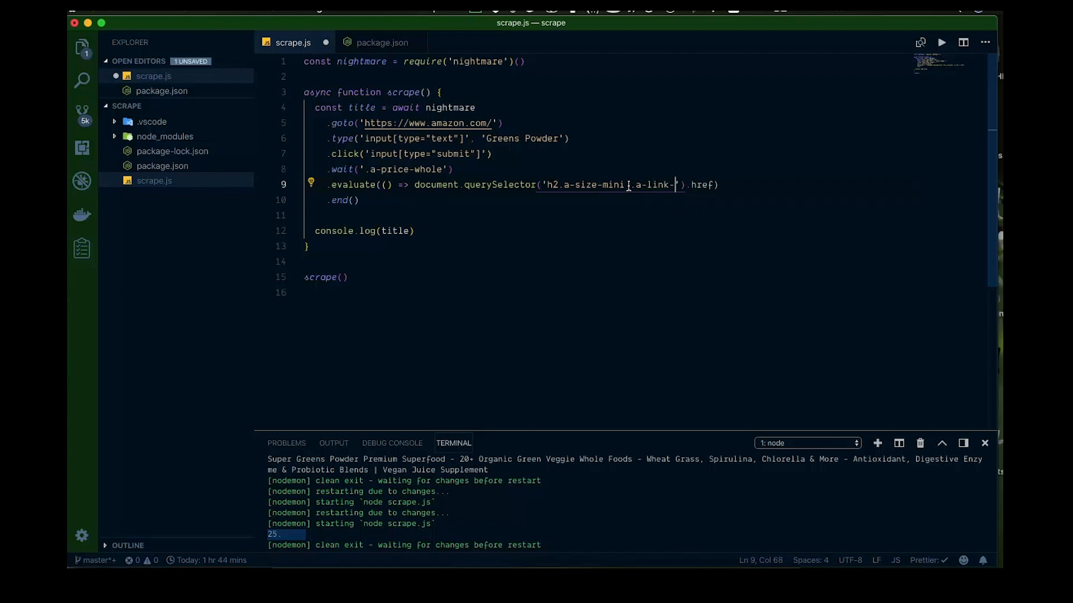
{"action": "type", "text": "normal"}
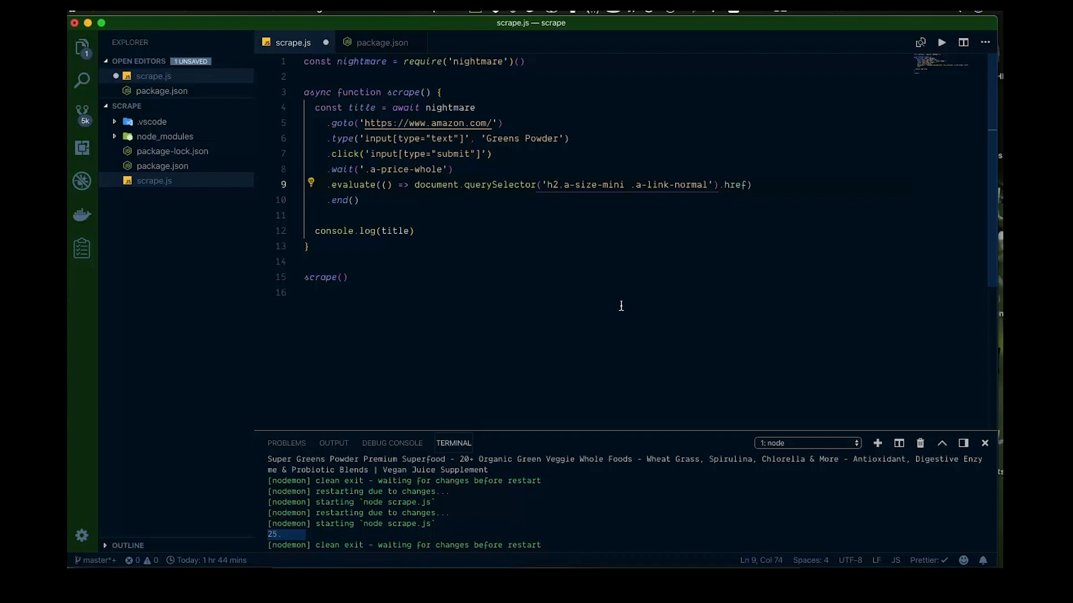
{"action": "mouse_move", "coordinate": [659, 262]}
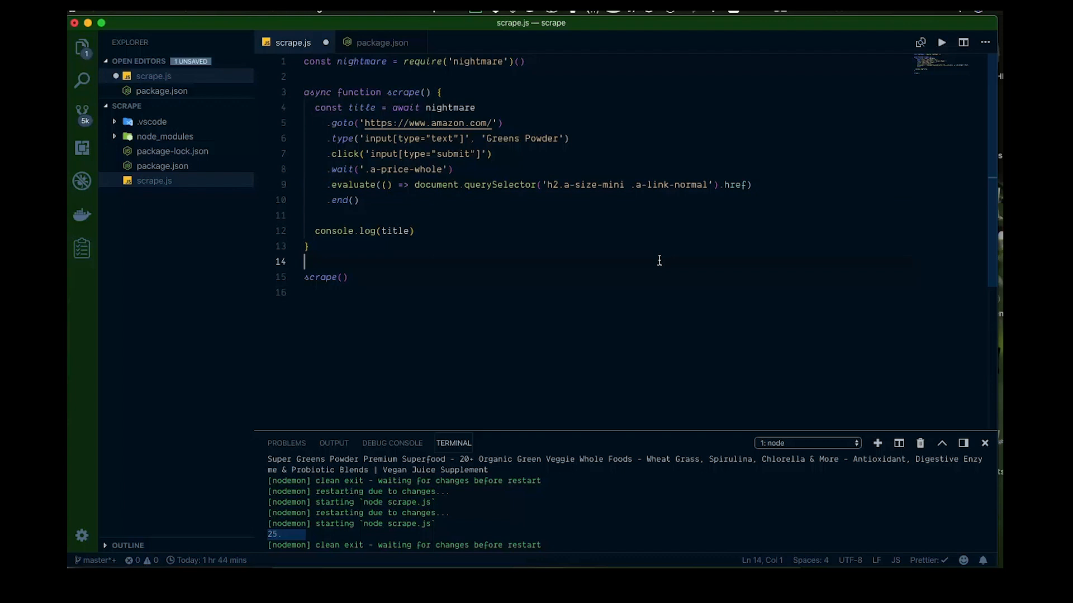
{"action": "key", "text": "cmd+s"}
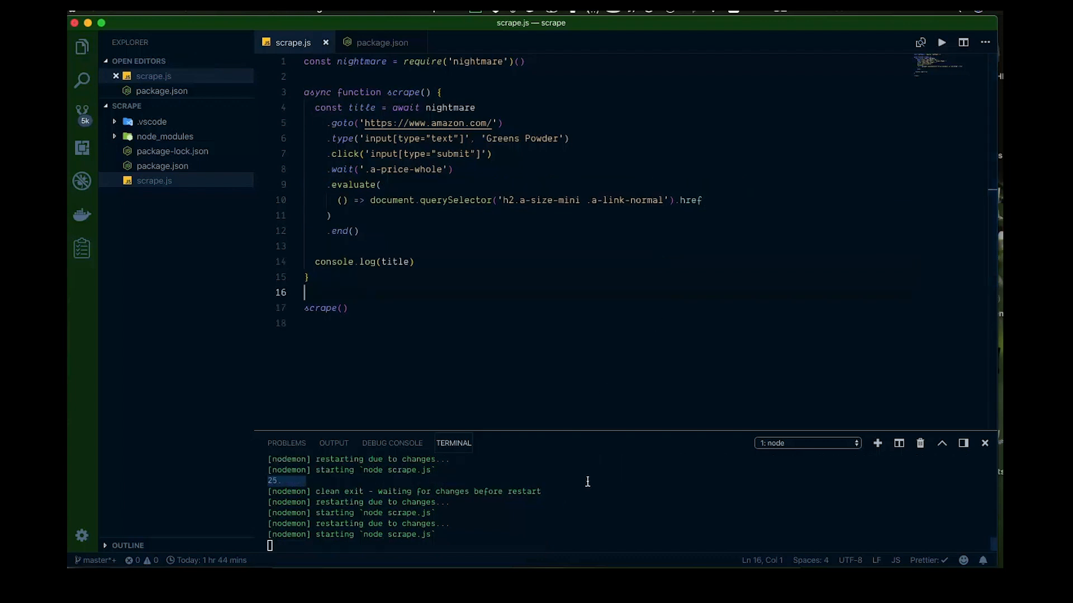
{"action": "mouse_move", "coordinate": [597, 474]}
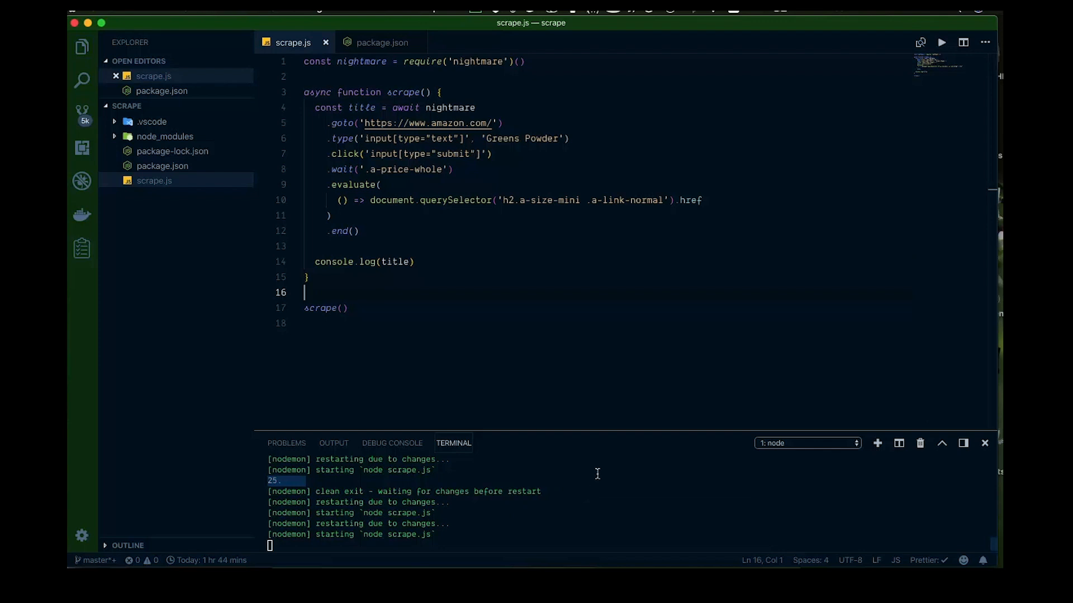
{"action": "mouse_move", "coordinate": [563, 541]}
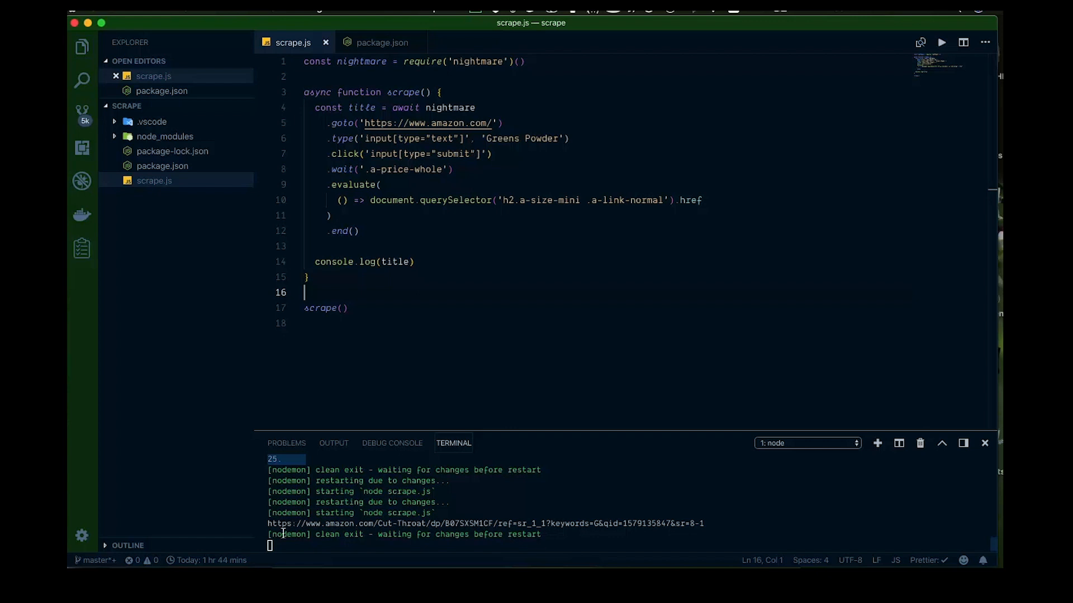
{"action": "mouse_move", "coordinate": [532, 532]}
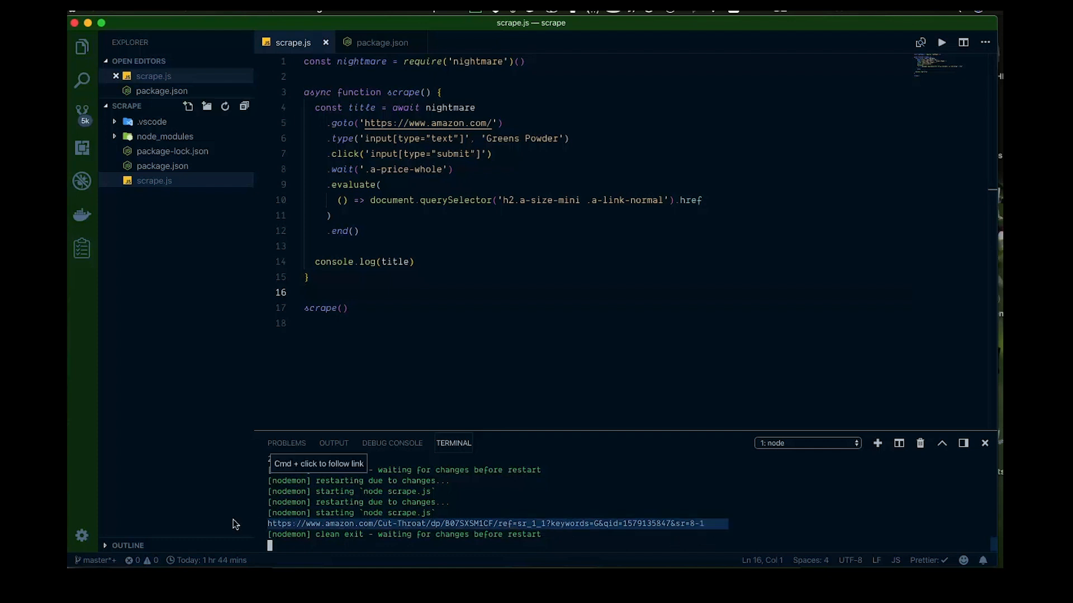
{"action": "mouse_move", "coordinate": [684, 230]}
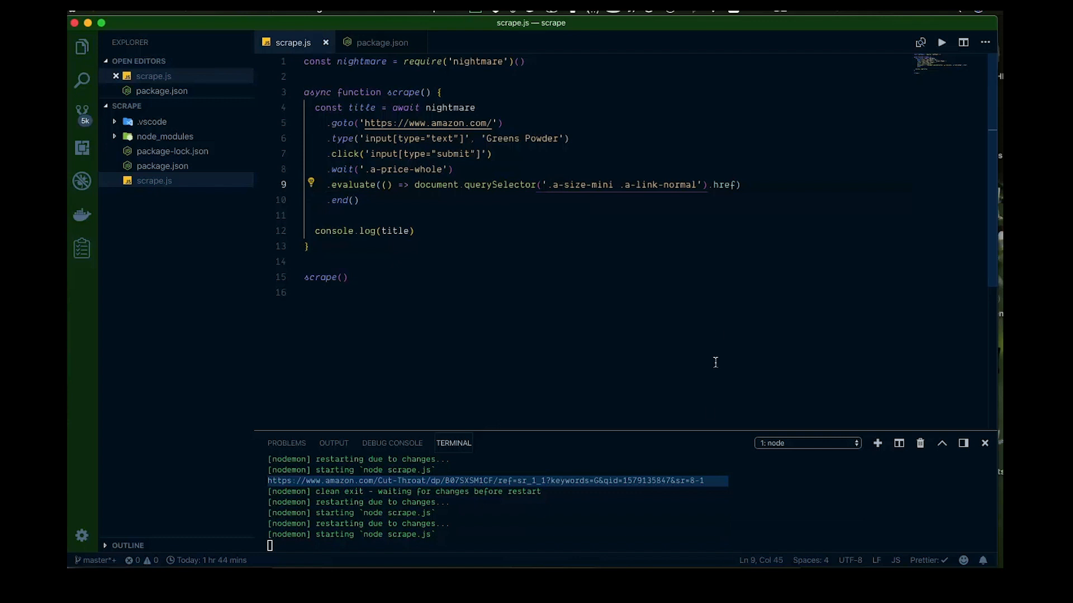
{"action": "mouse_move", "coordinate": [541, 543]}
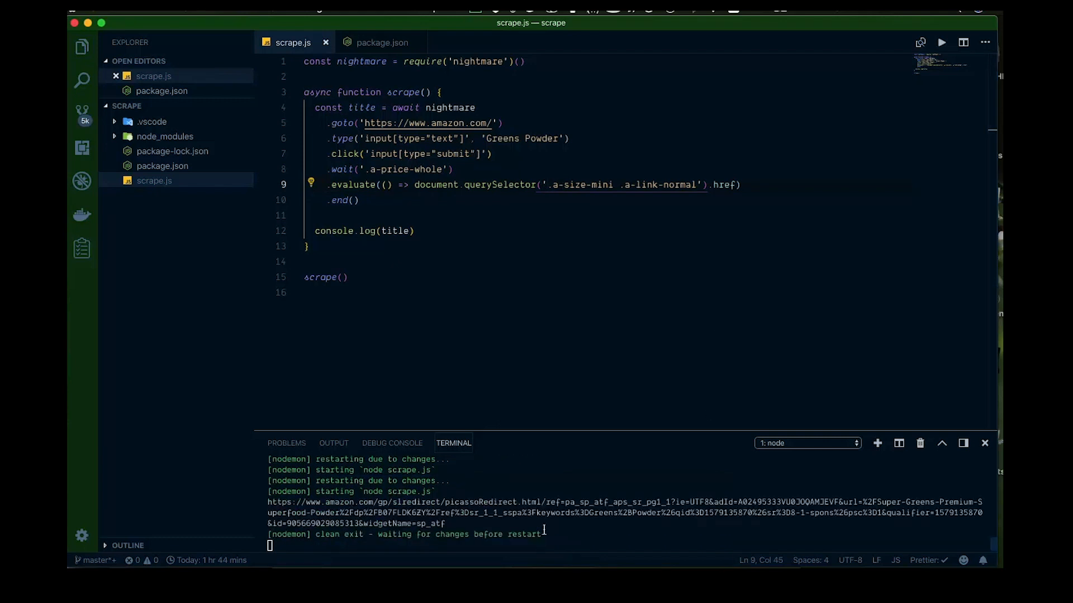
{"action": "mouse_move", "coordinate": [418, 512]}
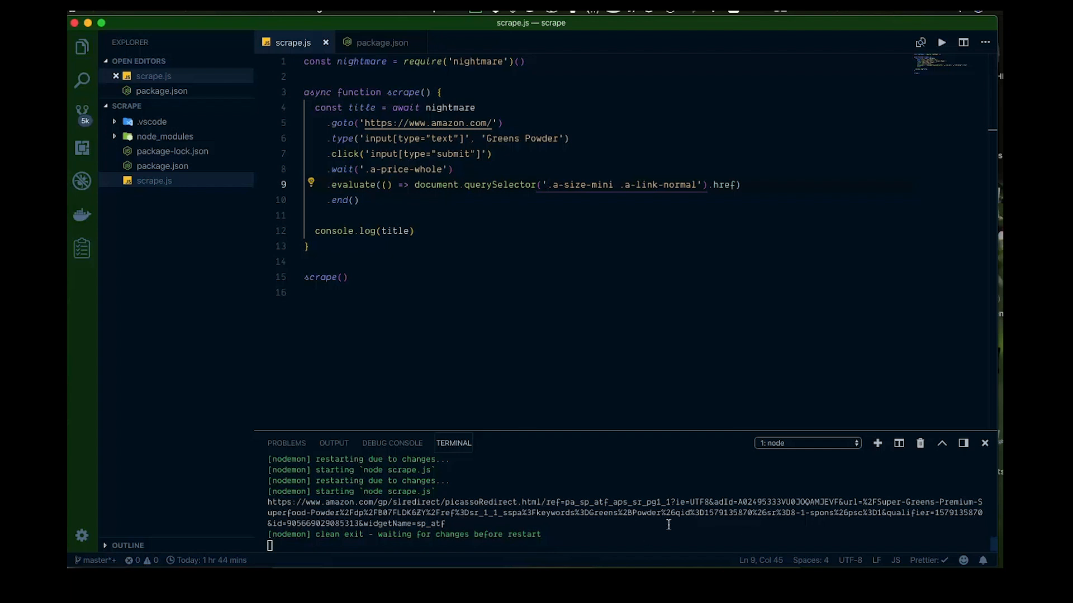
{"action": "mouse_move", "coordinate": [559, 525]}
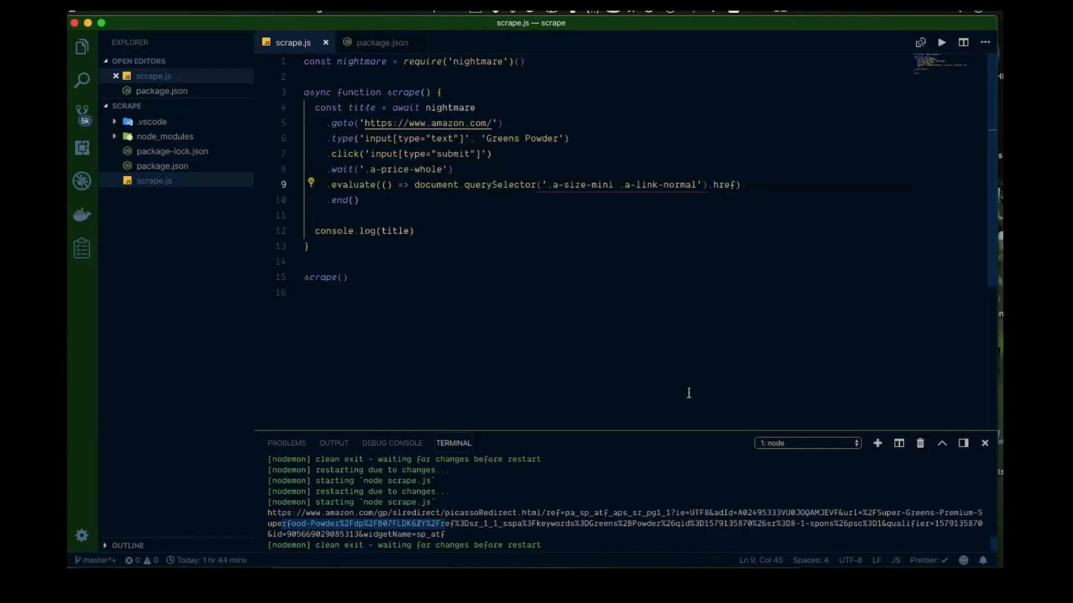
{"action": "mouse_move", "coordinate": [675, 451]}
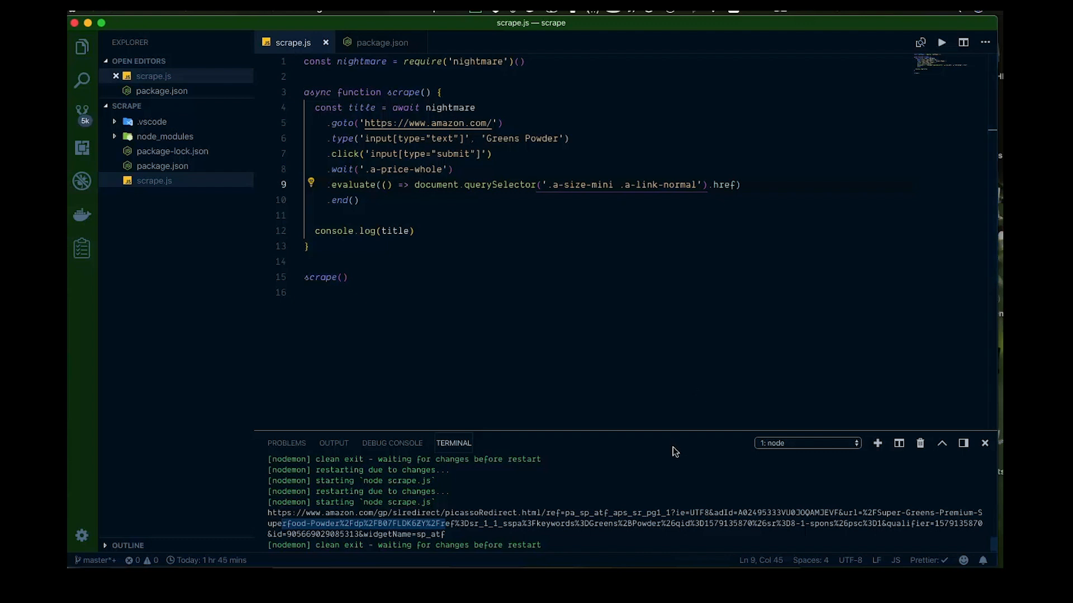
{"action": "mouse_move", "coordinate": [687, 457]}
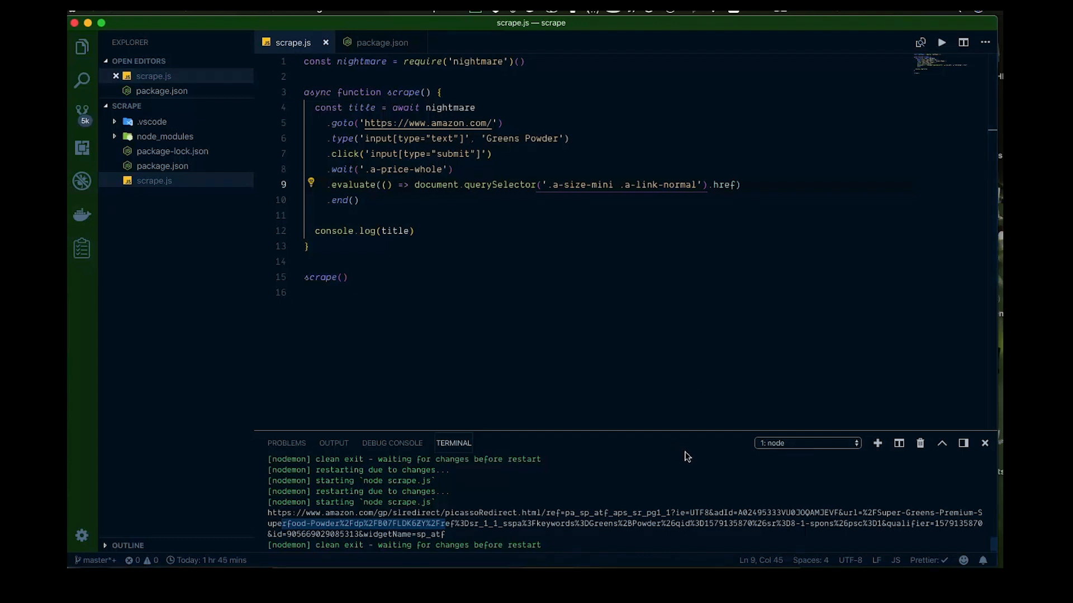
{"action": "mouse_move", "coordinate": [691, 456]}
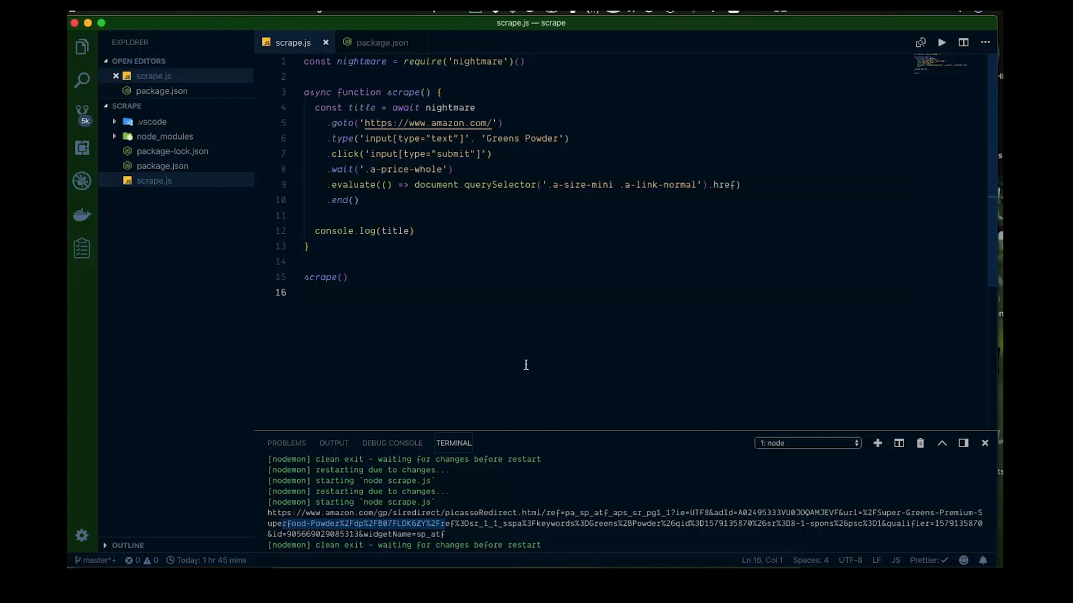
{"action": "mouse_move", "coordinate": [587, 349]}
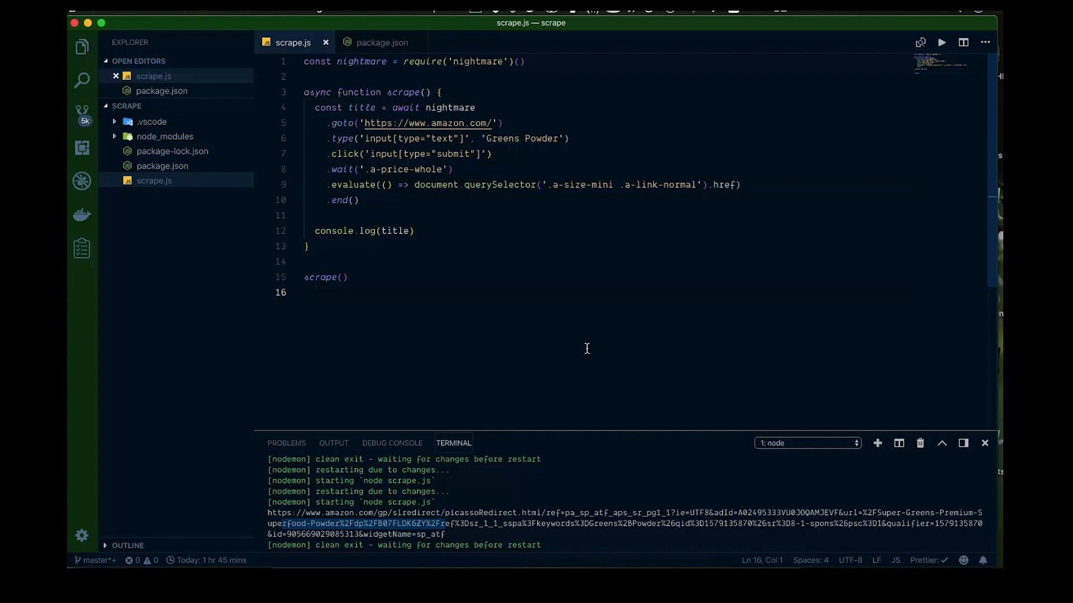
{"action": "mouse_move", "coordinate": [627, 400]}
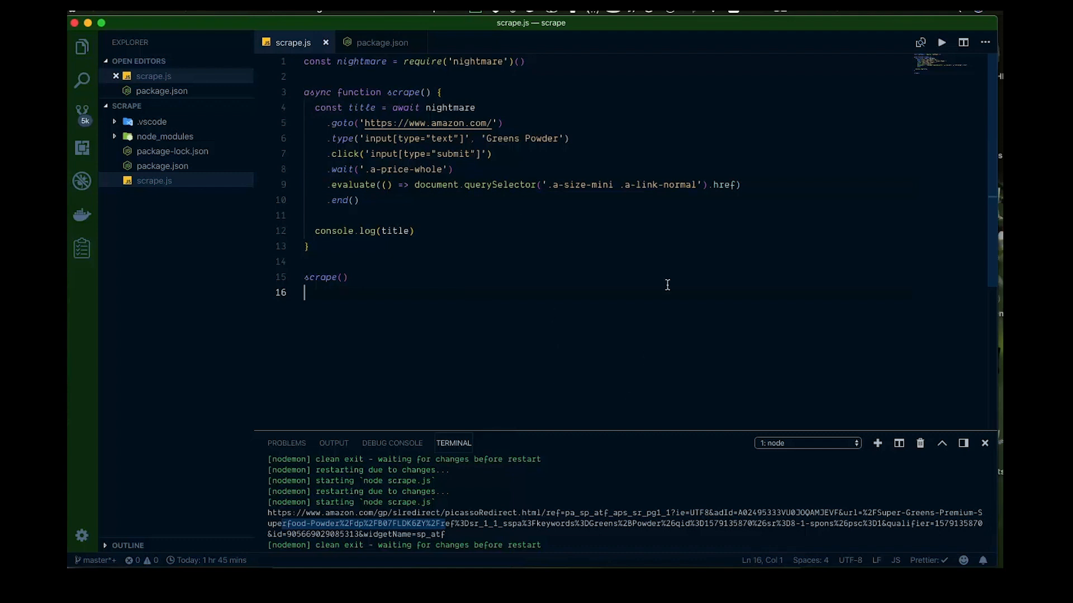
{"action": "mouse_move", "coordinate": [785, 212]}
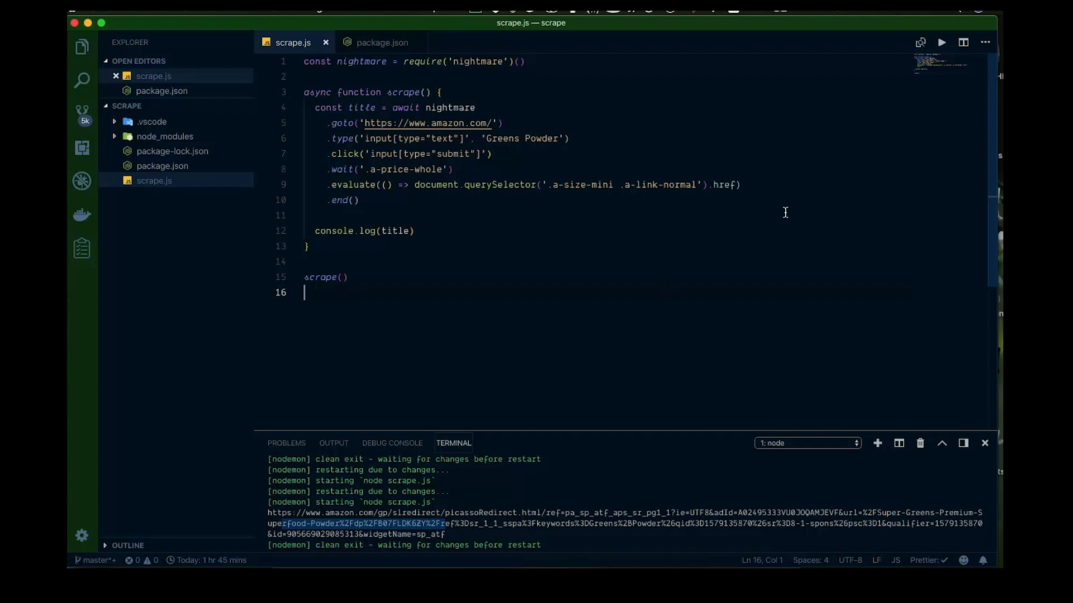